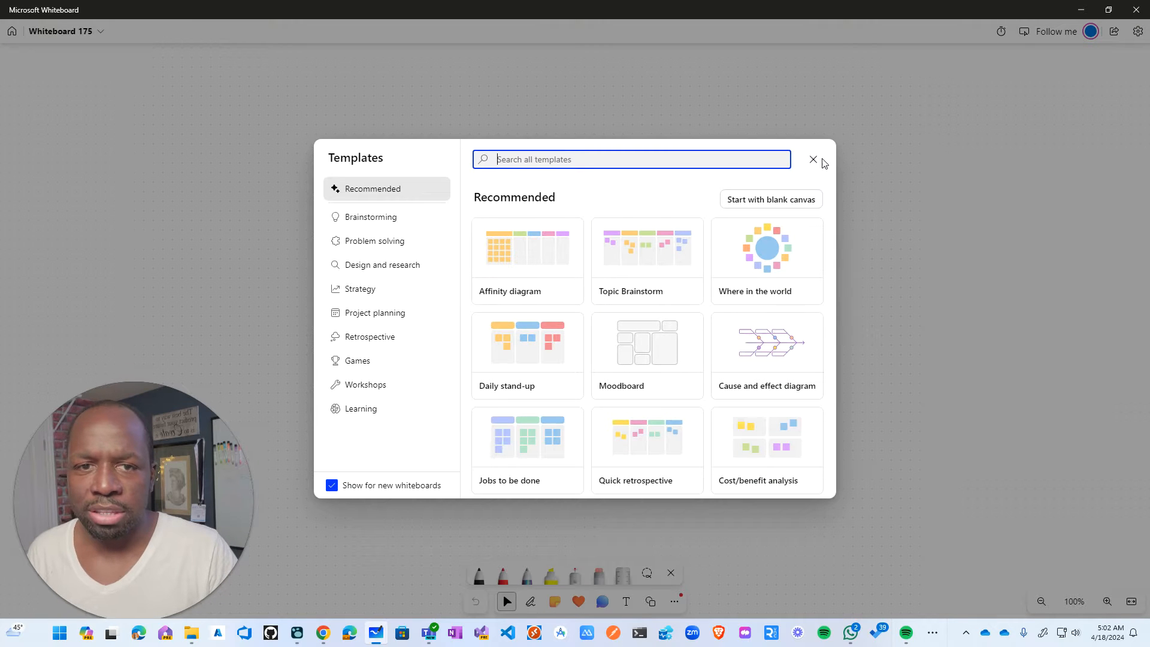
On a blank board, sketch the eye shape labelled AI with an arrow into the notes document.
{"action": "left_click", "coordinate": [813, 160]}
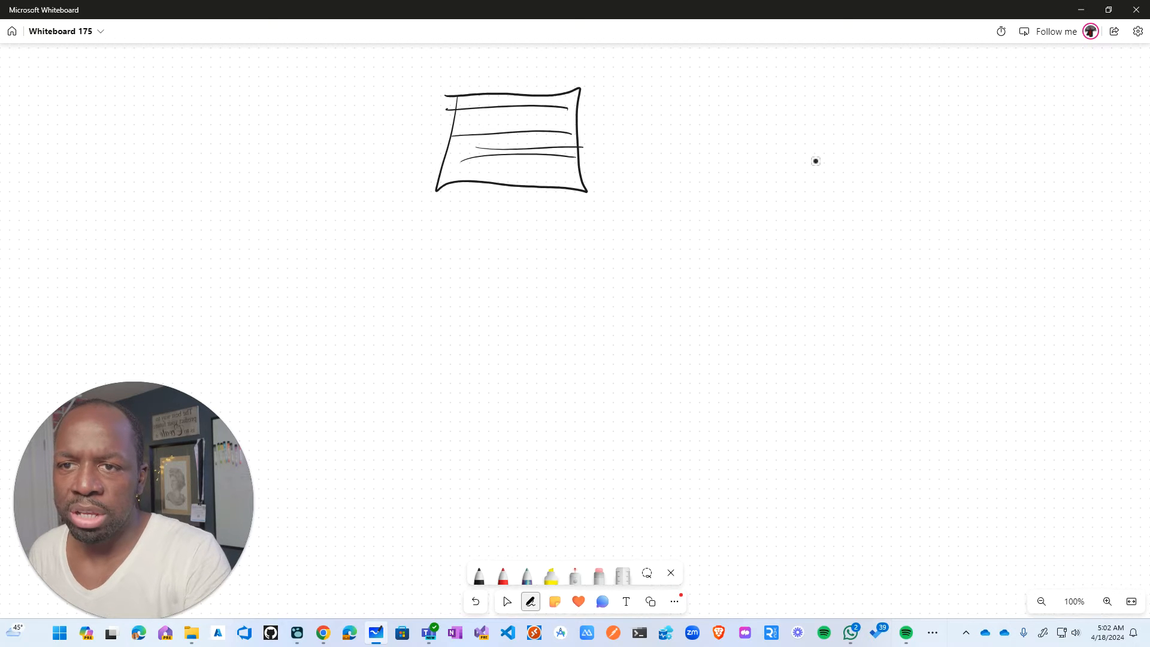
{"action": "left_click_drag", "start_coordinate": [227, 105], "coordinate": [429, 159]}
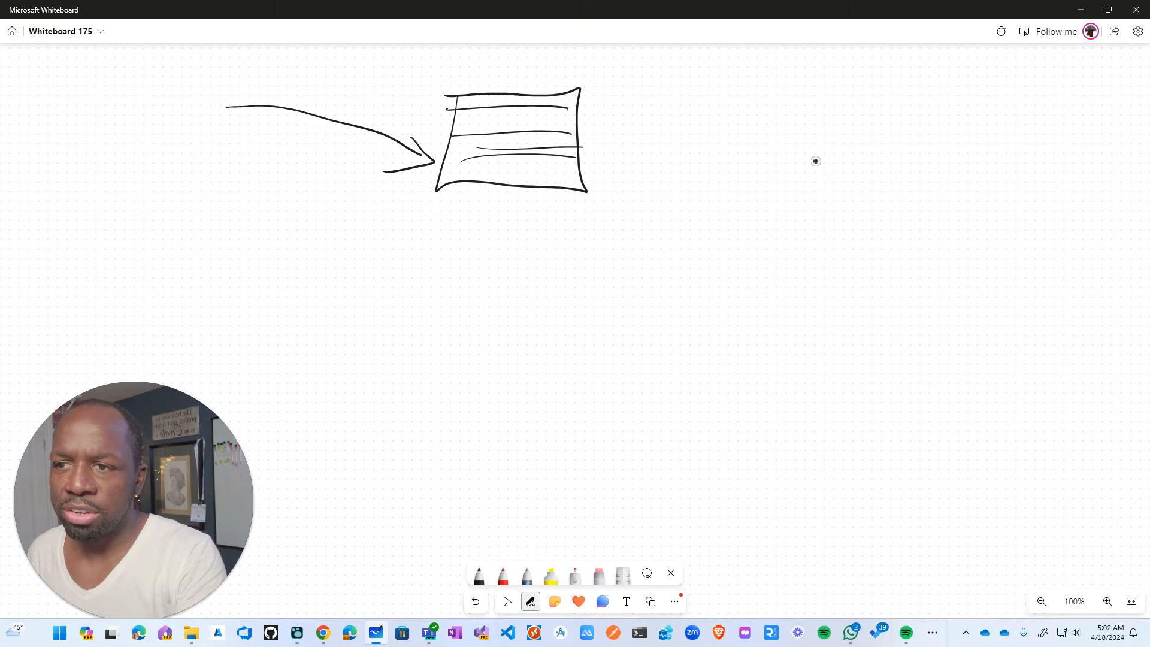
{"action": "left_click_drag", "start_coordinate": [96, 107], "coordinate": [179, 103]}
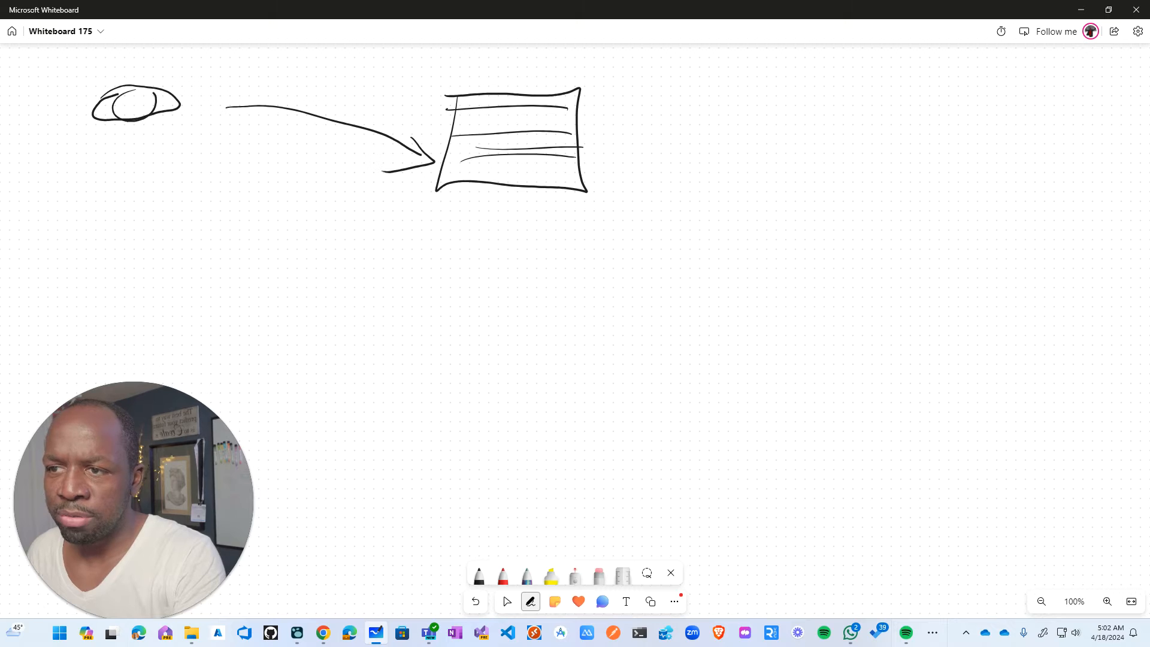
{"action": "left_click_drag", "start_coordinate": [110, 158], "coordinate": [176, 158]}
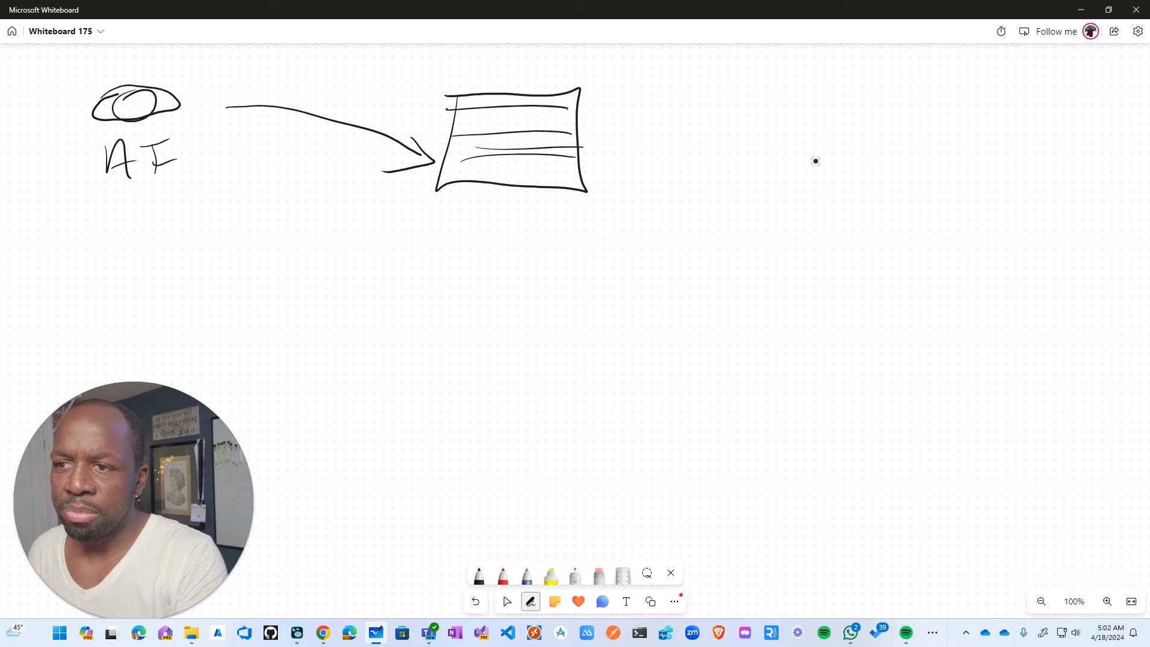
Add detail marks inside the document and note lines beneath the Link box.
{"action": "left_click_drag", "start_coordinate": [506, 130], "coordinate": [554, 131]}
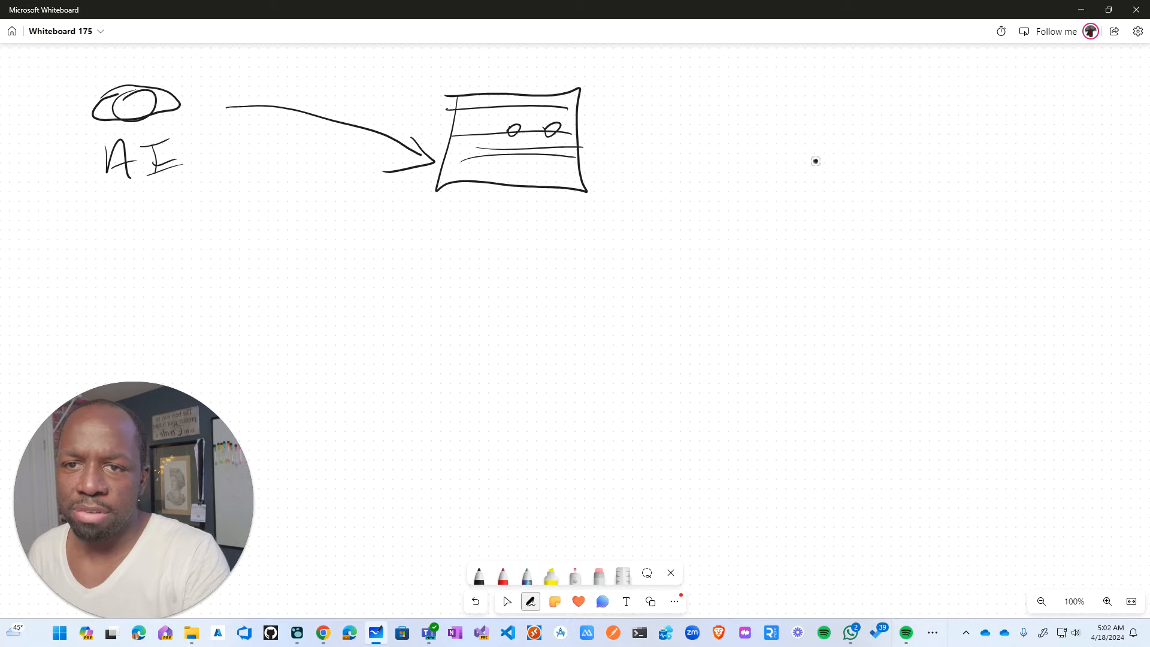
{"action": "left_click_drag", "start_coordinate": [514, 154], "coordinate": [557, 155]}
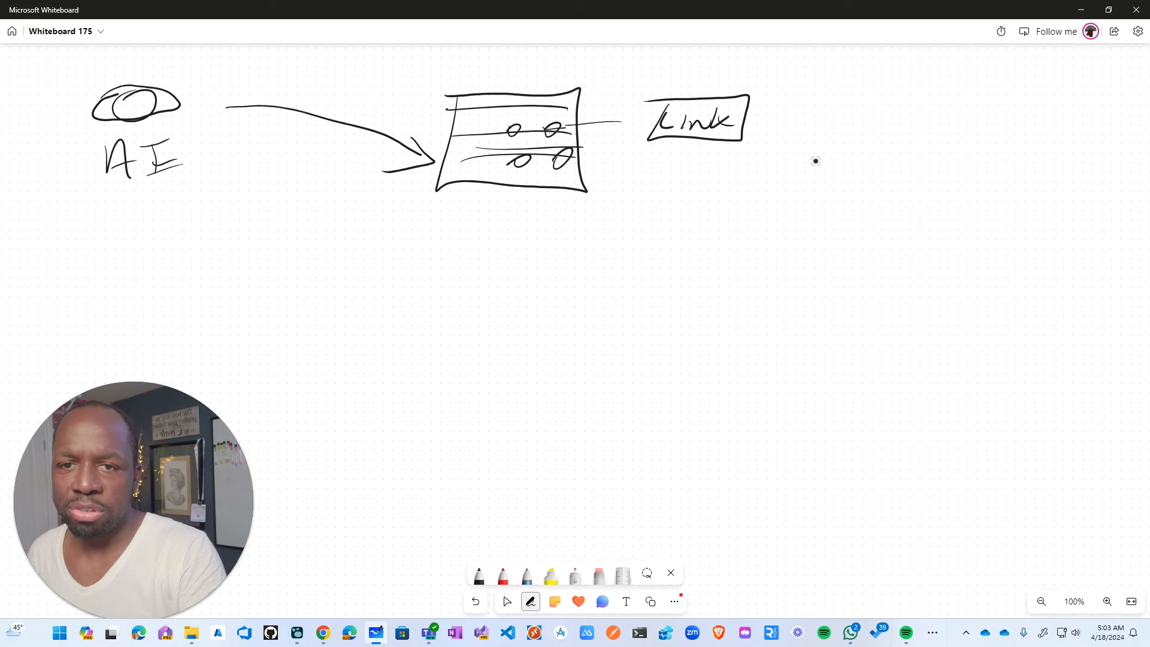
{"action": "left_click_drag", "start_coordinate": [649, 165], "coordinate": [704, 194]}
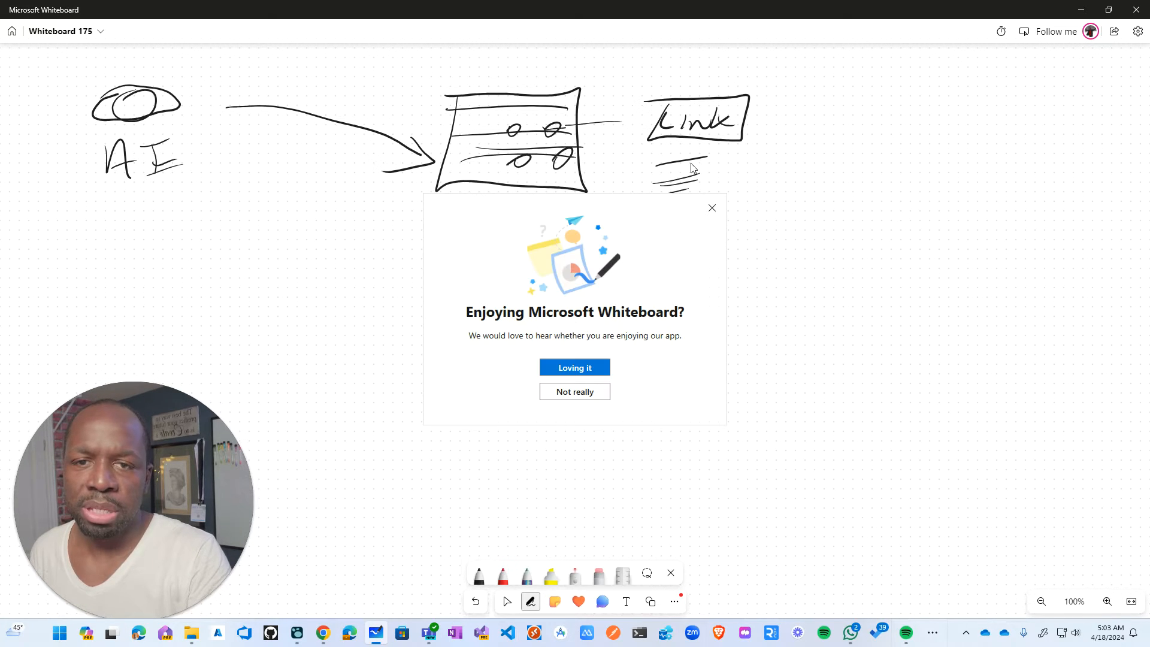
Write Log below the AI label and draw the Time box beside it.
{"action": "left_click", "coordinate": [710, 208]}
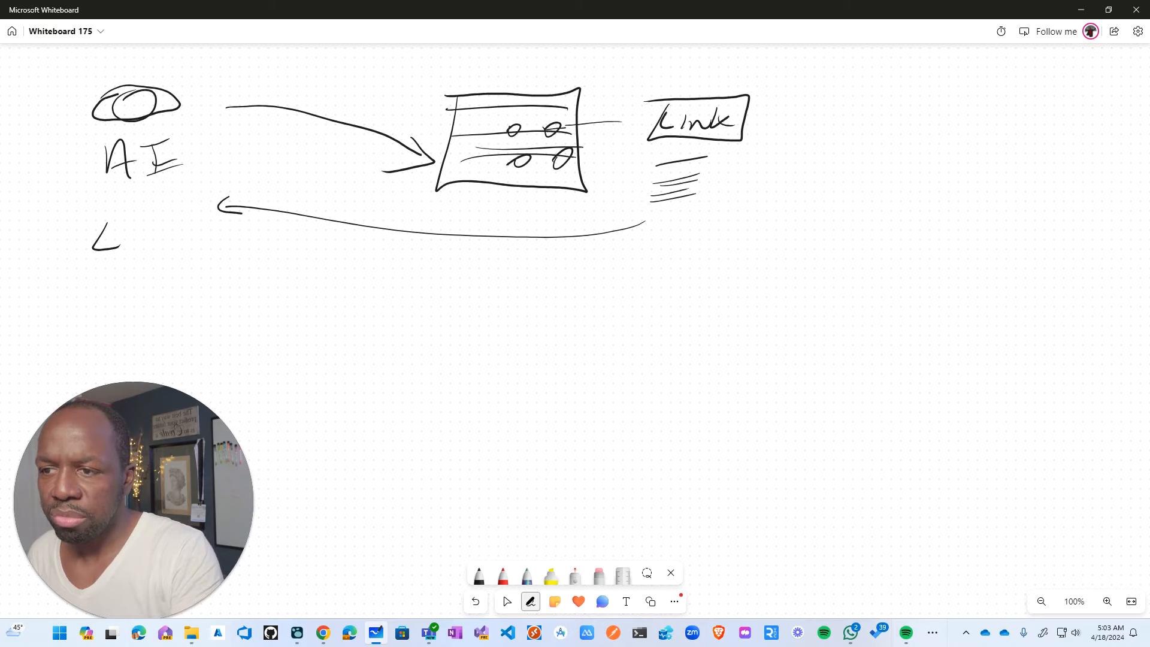
{"action": "left_click_drag", "start_coordinate": [111, 242], "coordinate": [205, 249]}
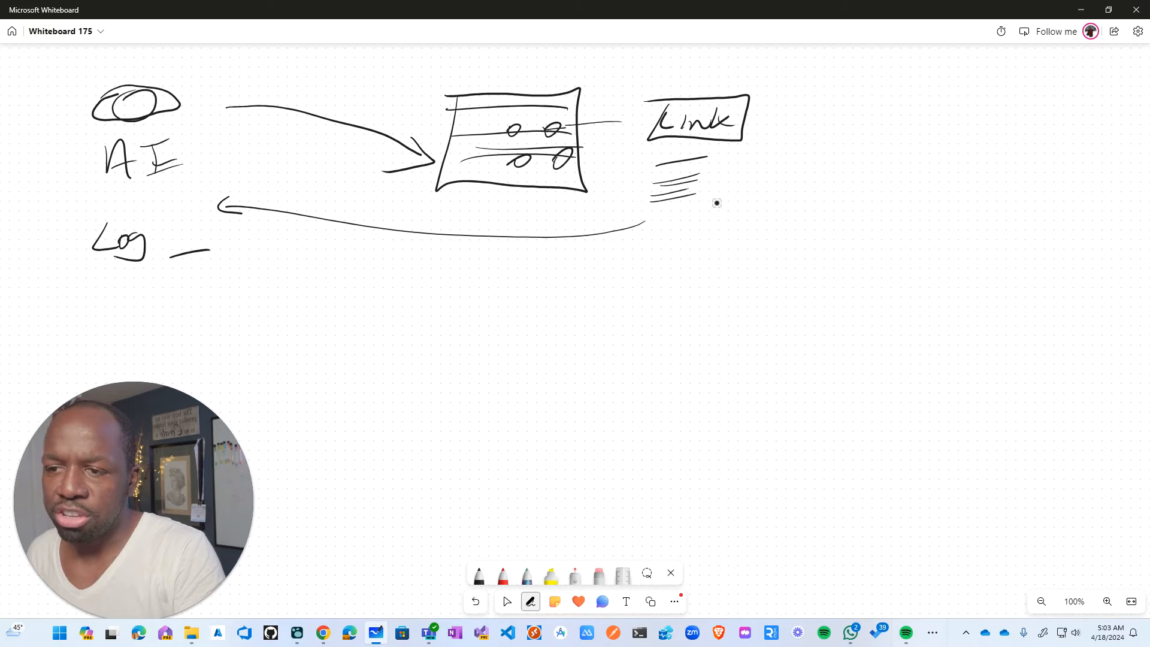
{"action": "left_click_drag", "start_coordinate": [173, 253], "coordinate": [245, 245]}
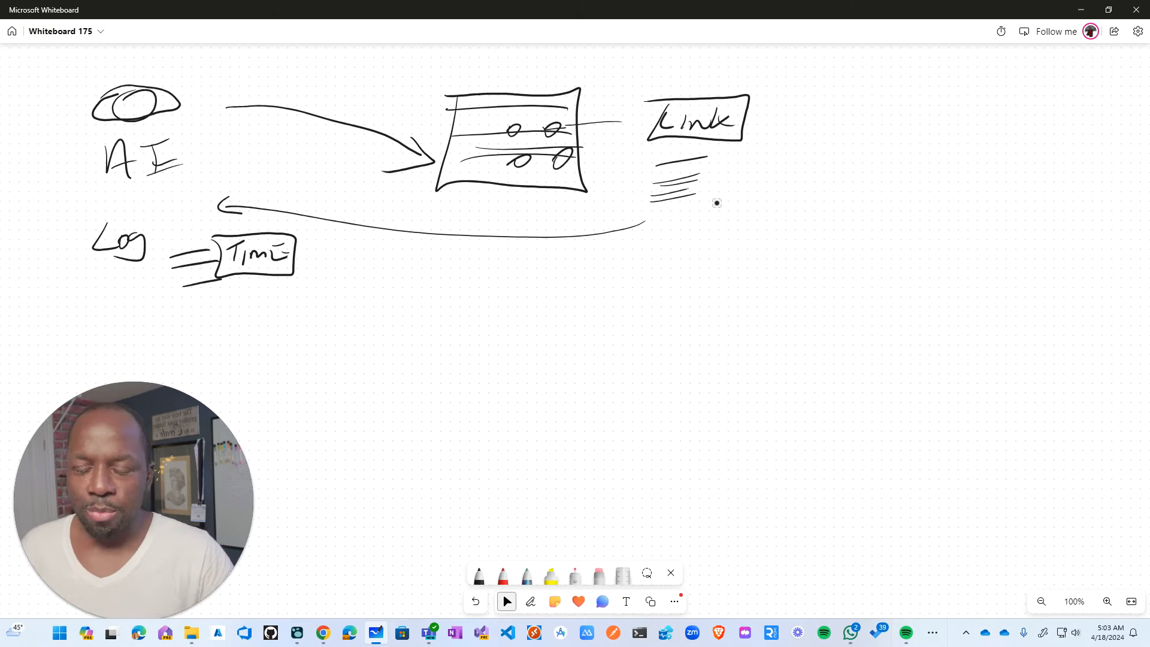
Sketch people seated at a meeting table with an arrow running from Time to it.
{"action": "left_click_drag", "start_coordinate": [776, 304], "coordinate": [758, 370]}
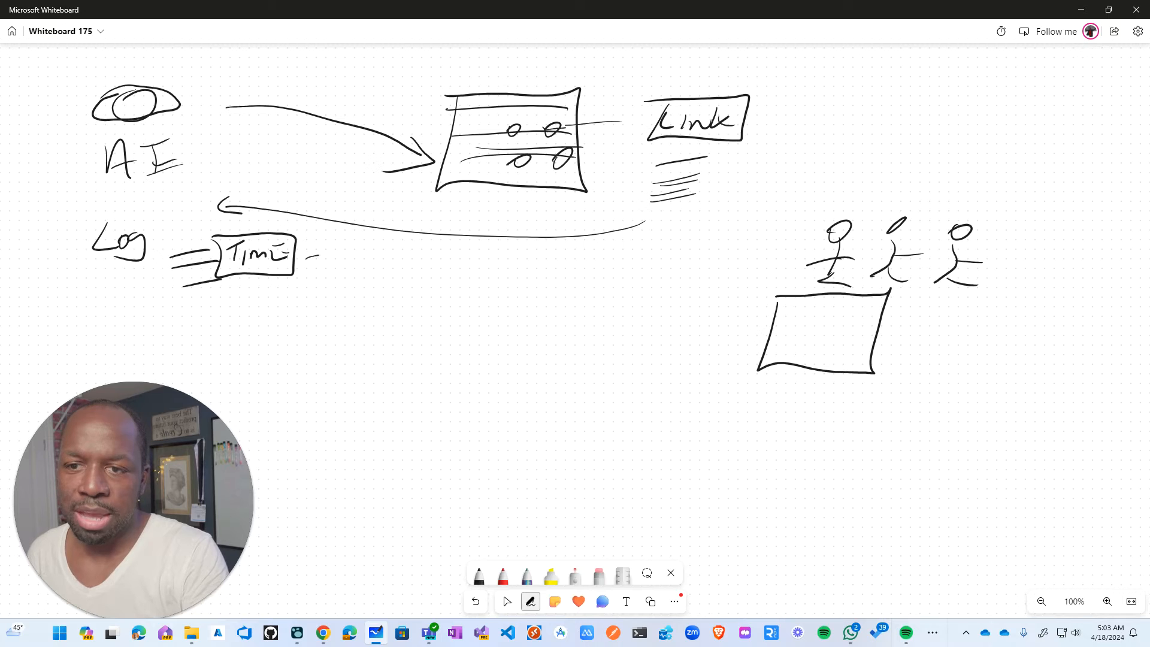
{"action": "left_click_drag", "start_coordinate": [308, 253], "coordinate": [781, 331]}
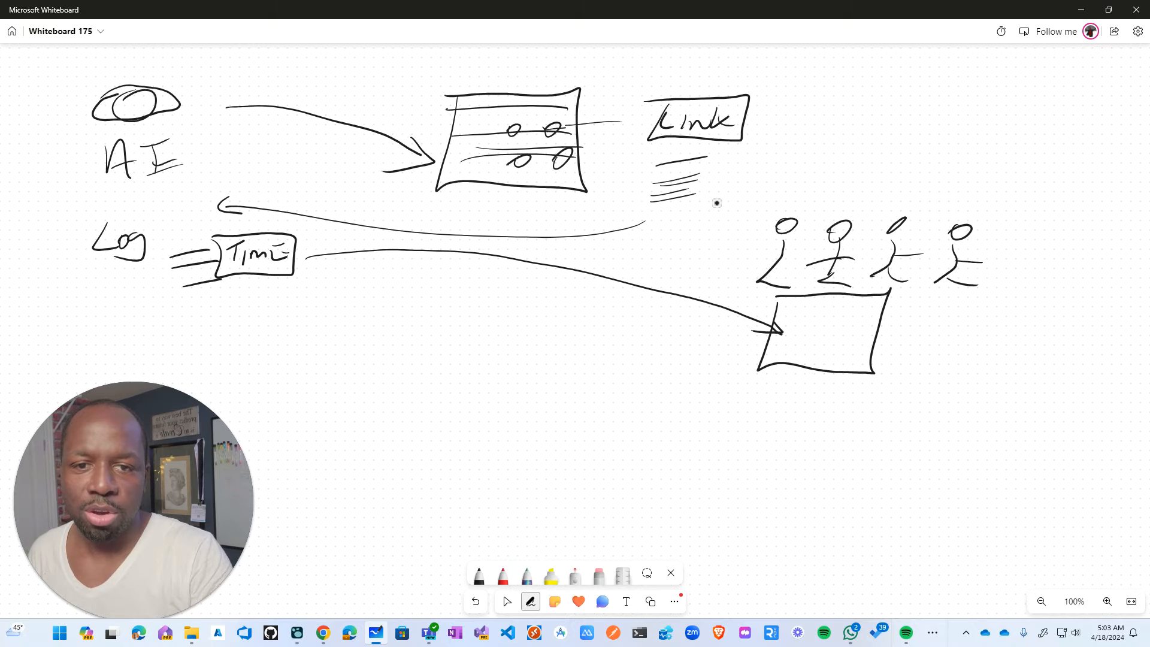
{"action": "left_click", "coordinate": [506, 602]}
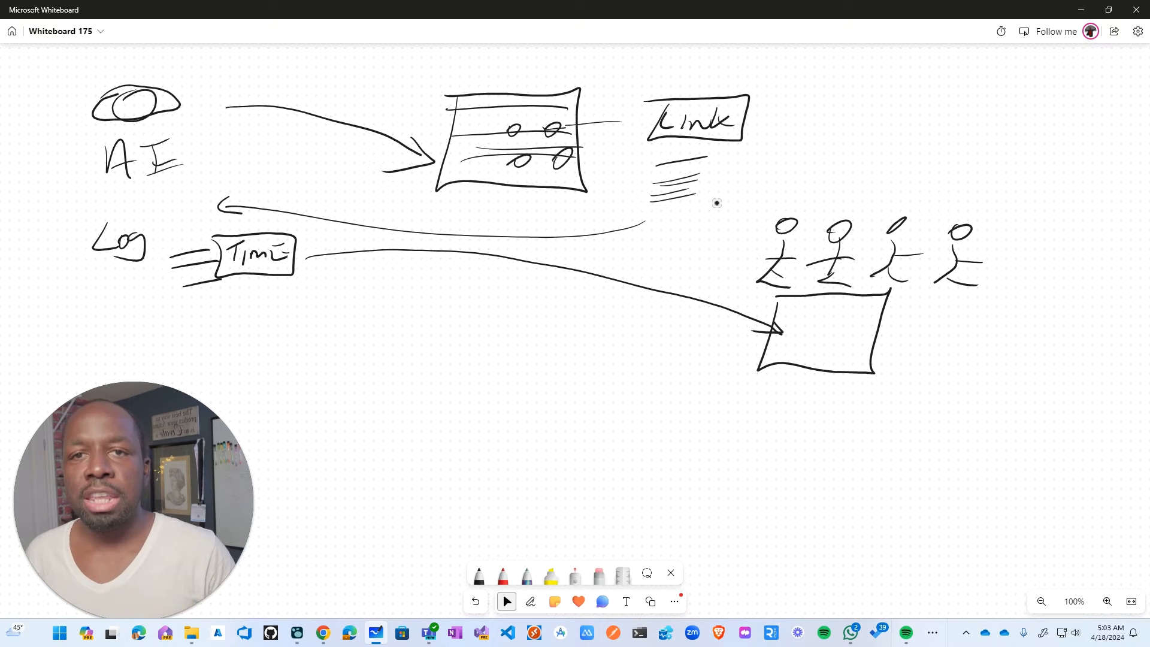
{"action": "mouse_move", "coordinate": [655, 366]}
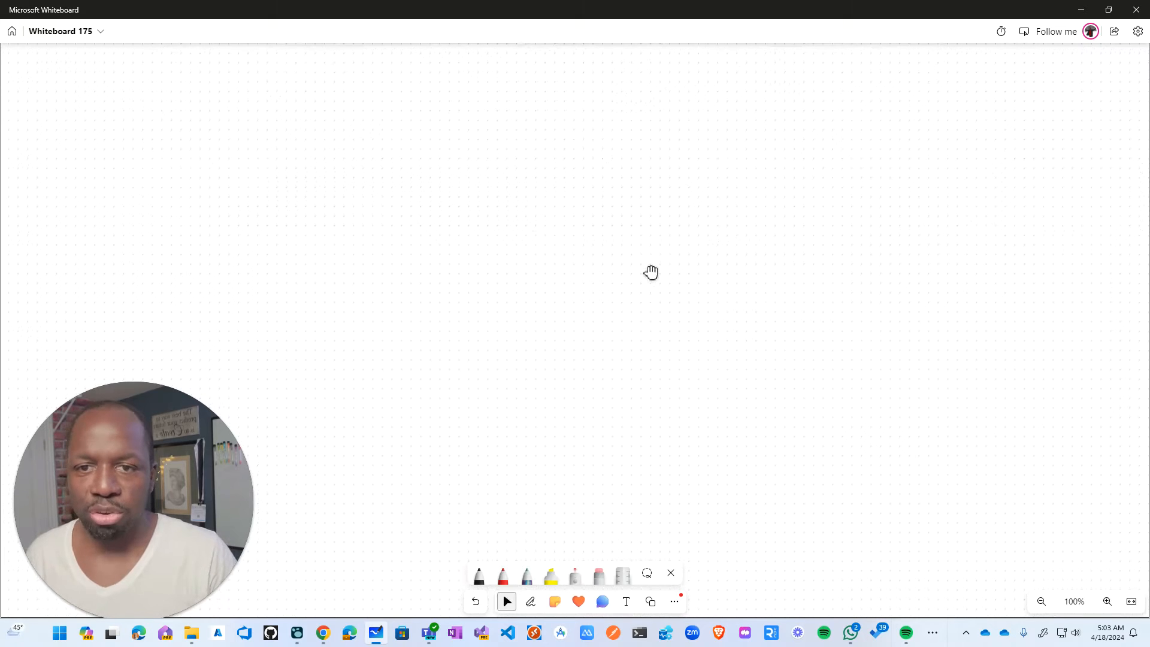
Sketch a screen with four video tiles and an incoming arrow.
{"action": "left_click", "coordinate": [529, 602]}
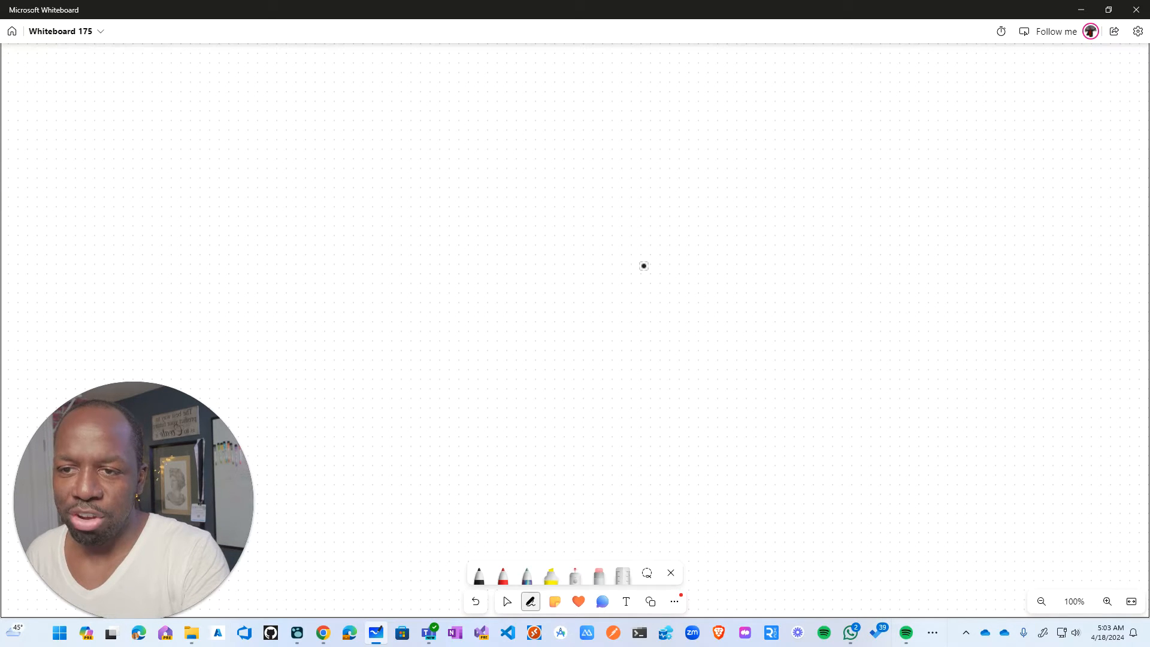
{"action": "left_click_drag", "start_coordinate": [359, 151], "coordinate": [380, 242]}
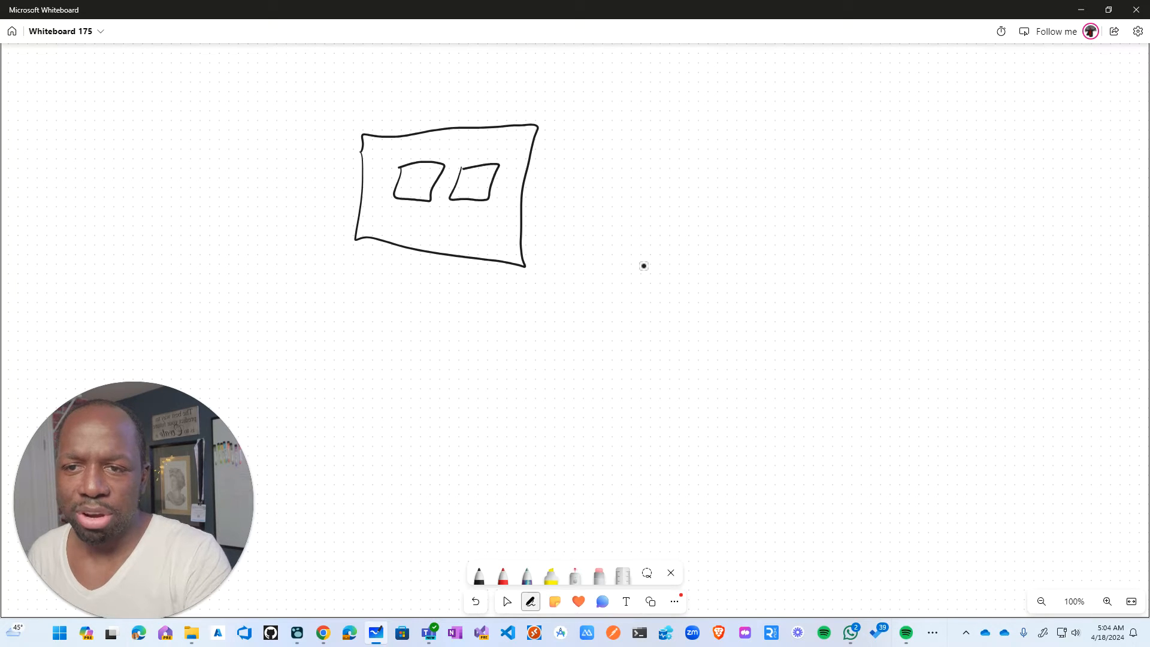
{"action": "left_click_drag", "start_coordinate": [400, 217], "coordinate": [480, 252]}
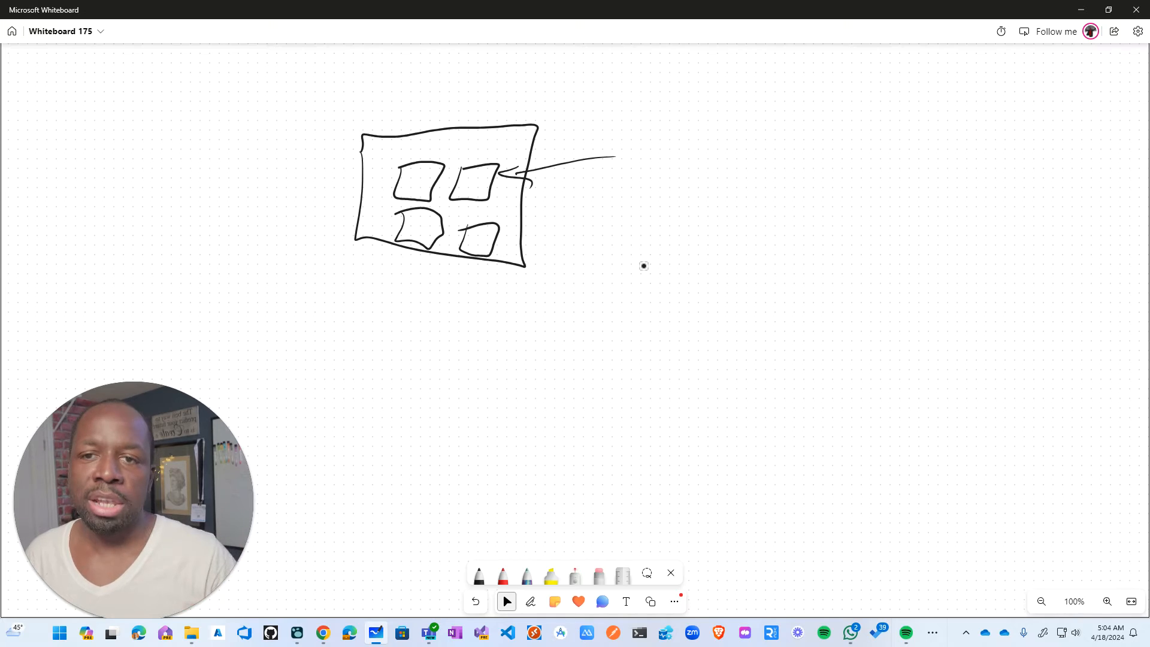
Sketch a room with a presenter at a board and a row of audience heads.
{"action": "left_click", "coordinate": [530, 602]}
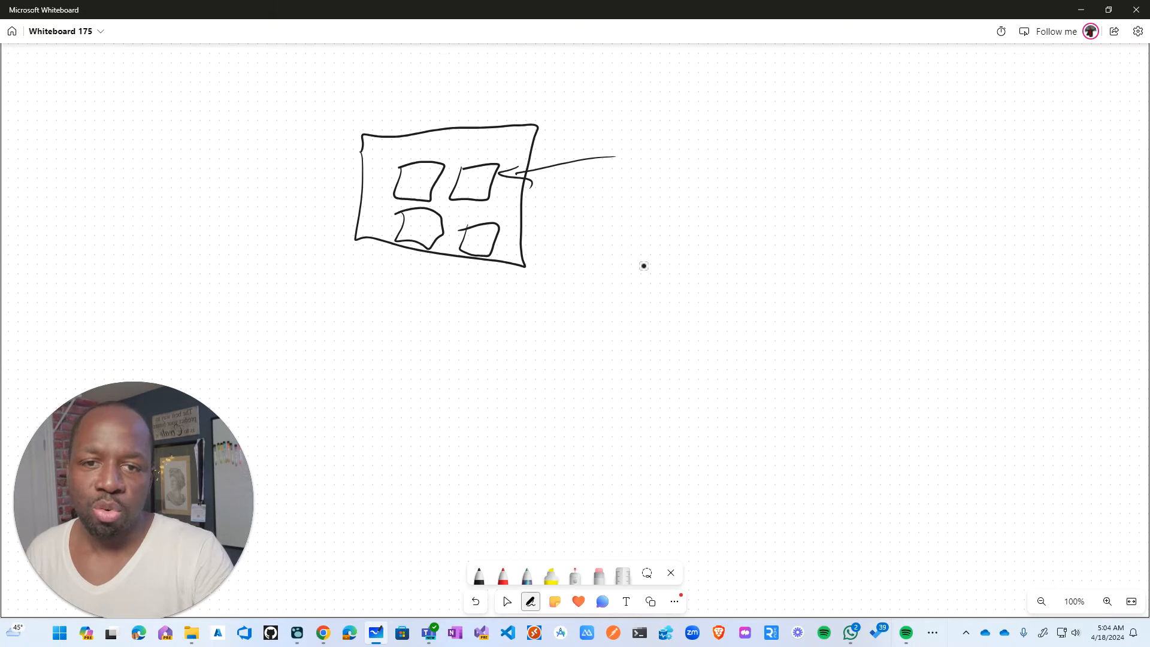
{"action": "left_click_drag", "start_coordinate": [785, 110], "coordinate": [843, 323]}
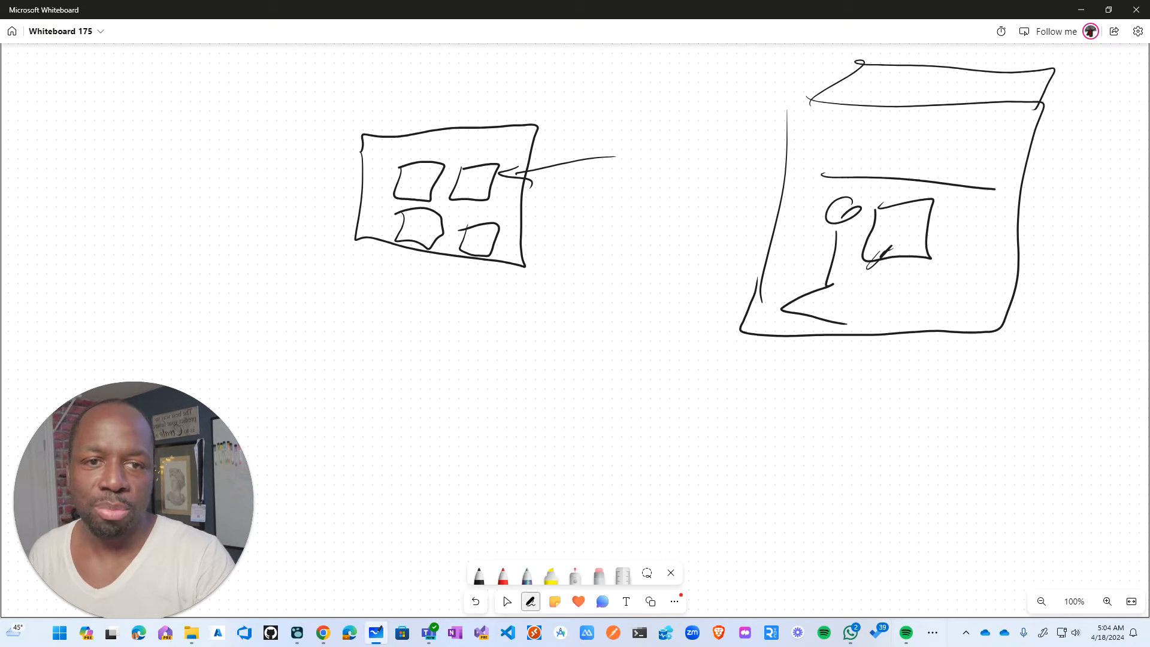
{"action": "left_click_drag", "start_coordinate": [829, 146], "coordinate": [998, 169]}
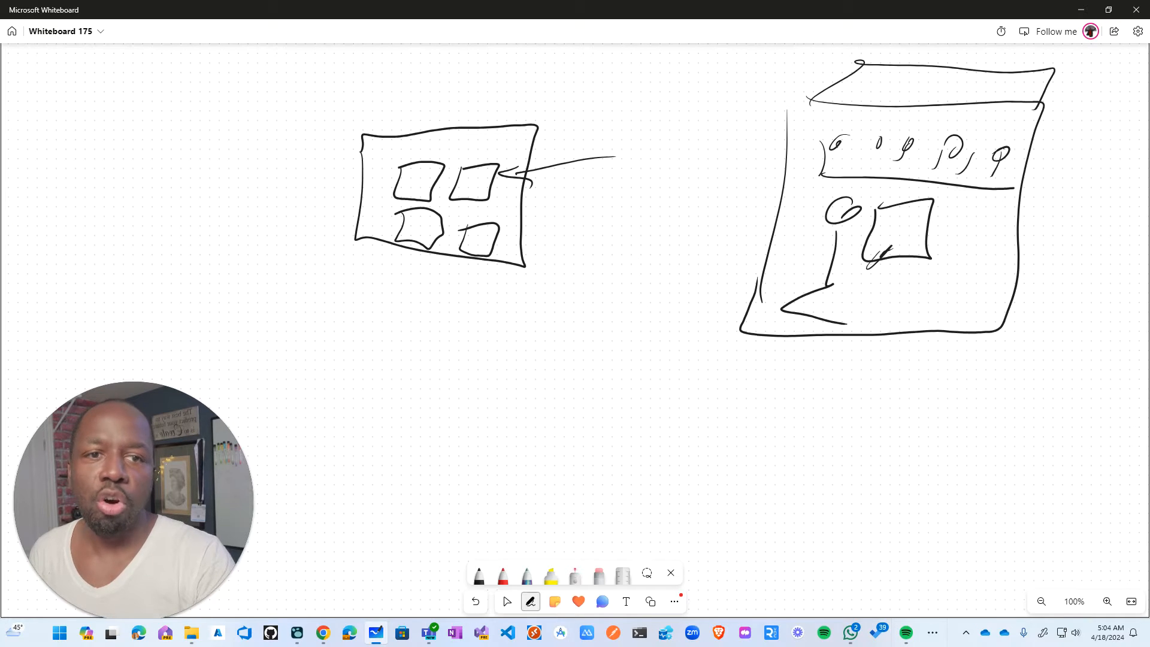
{"action": "left_click", "coordinate": [505, 601]}
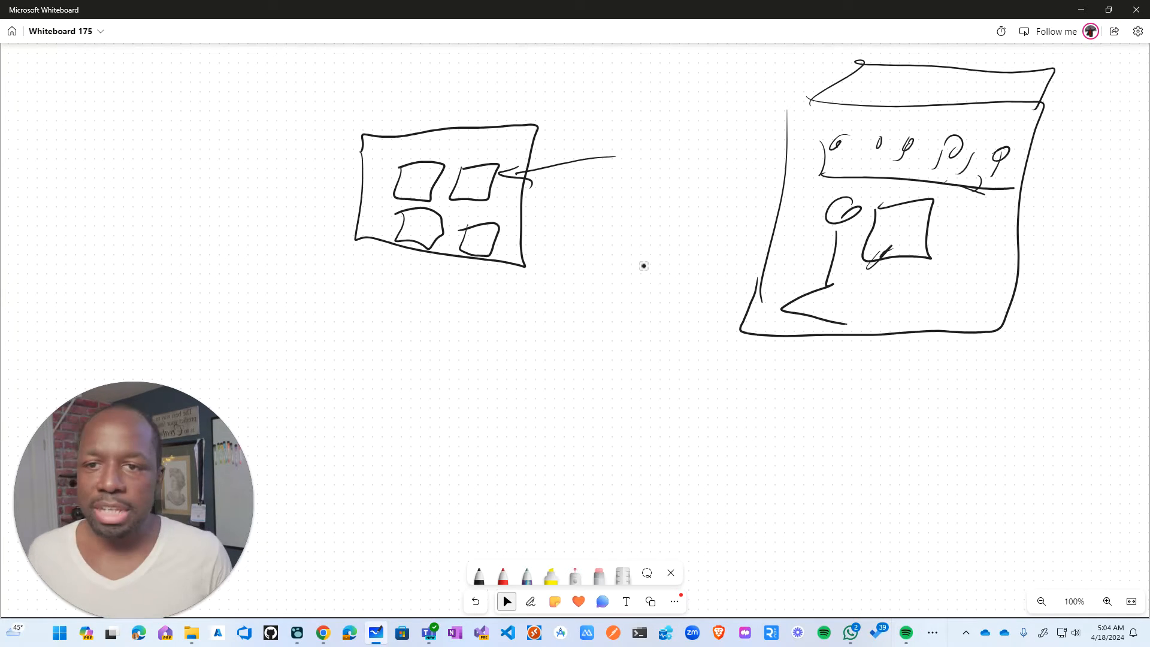
{"action": "left_click", "coordinate": [529, 602]}
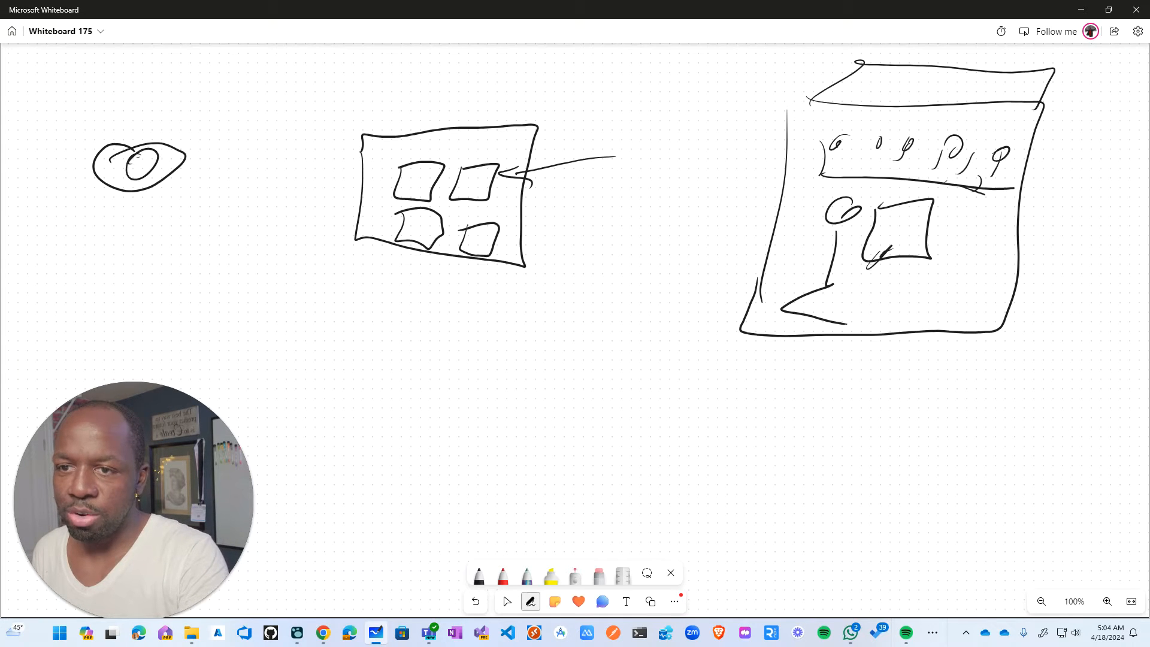
Draw curves from the eye to the tiled screen and the room, and add a laptop linked to the audience.
{"action": "left_click_drag", "start_coordinate": [142, 154], "coordinate": [466, 169]}
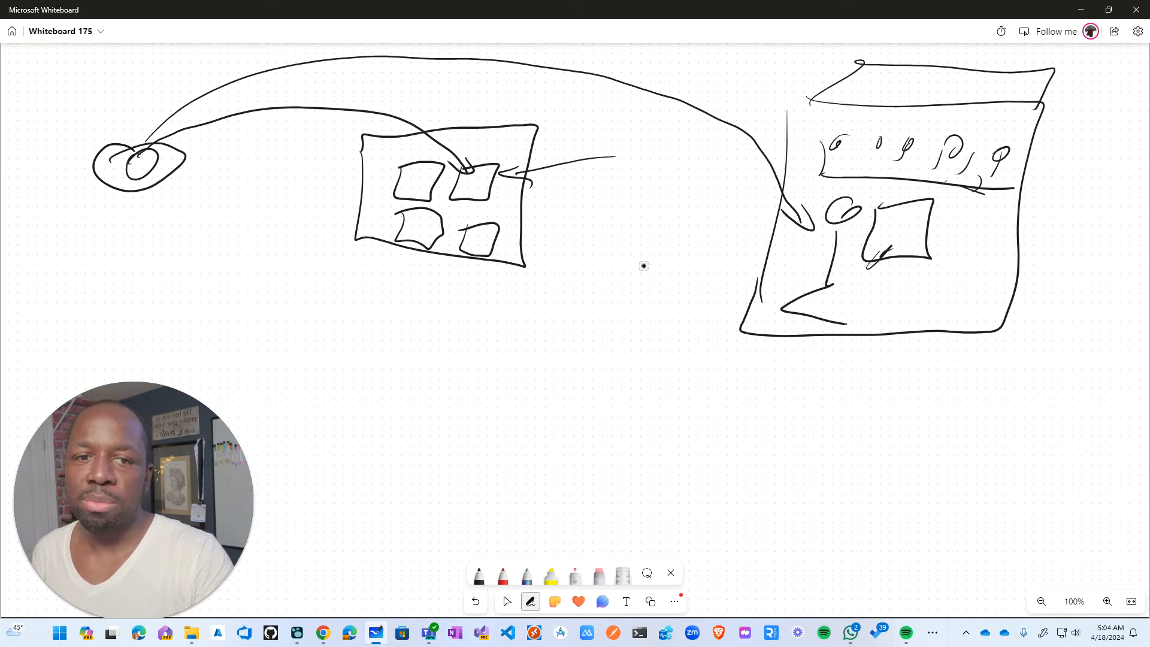
{"action": "left_click_drag", "start_coordinate": [865, 257], "coordinate": [932, 253]}
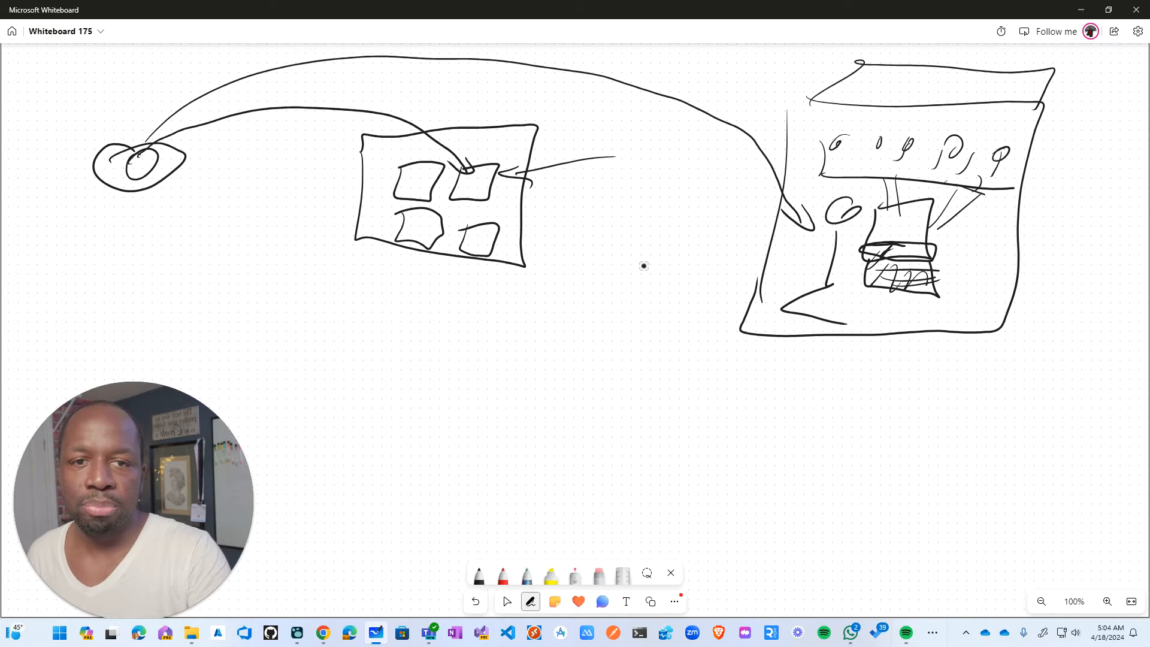
{"action": "left_click", "coordinate": [506, 602]}
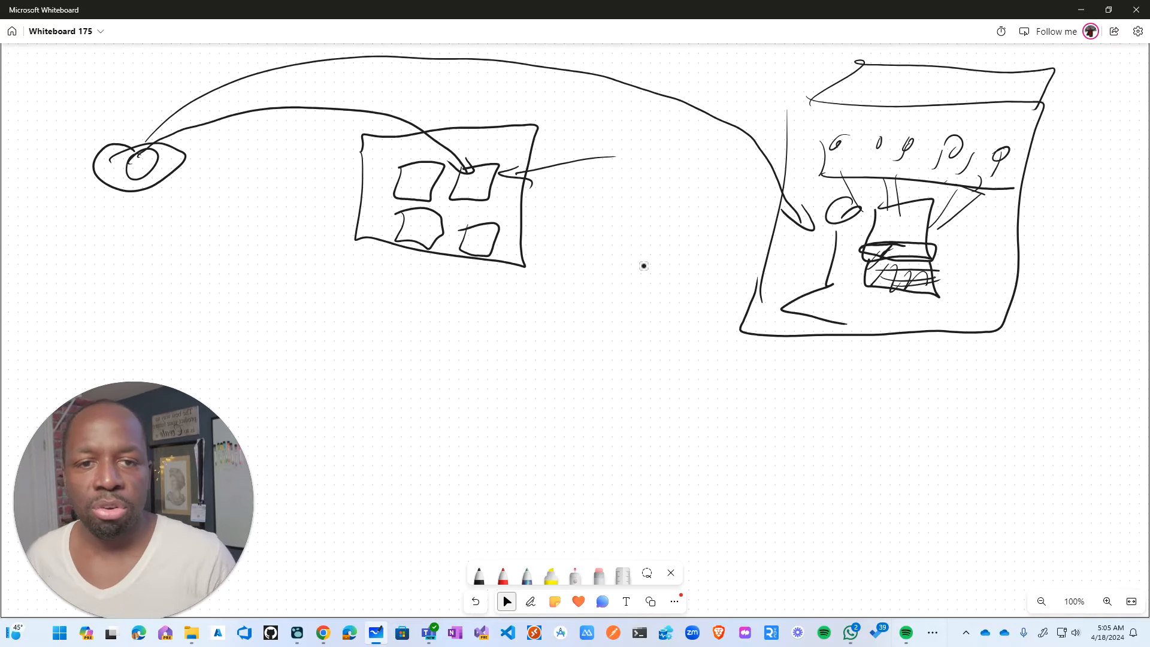
{"action": "left_click", "coordinate": [530, 601]}
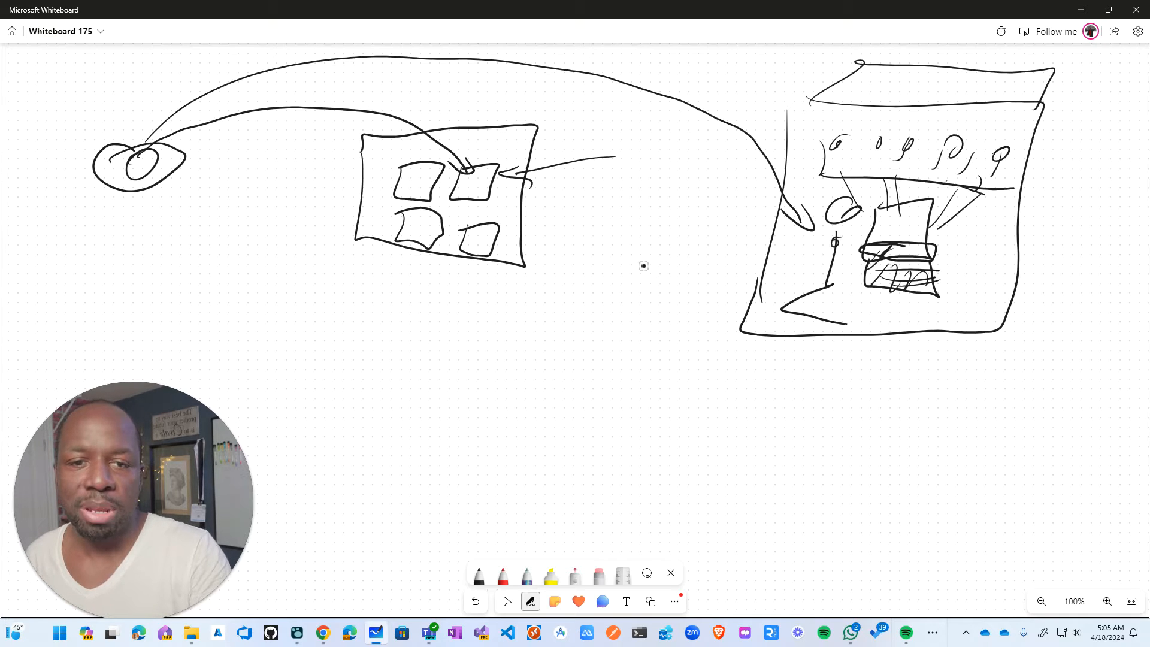
{"action": "left_click", "coordinate": [506, 601]}
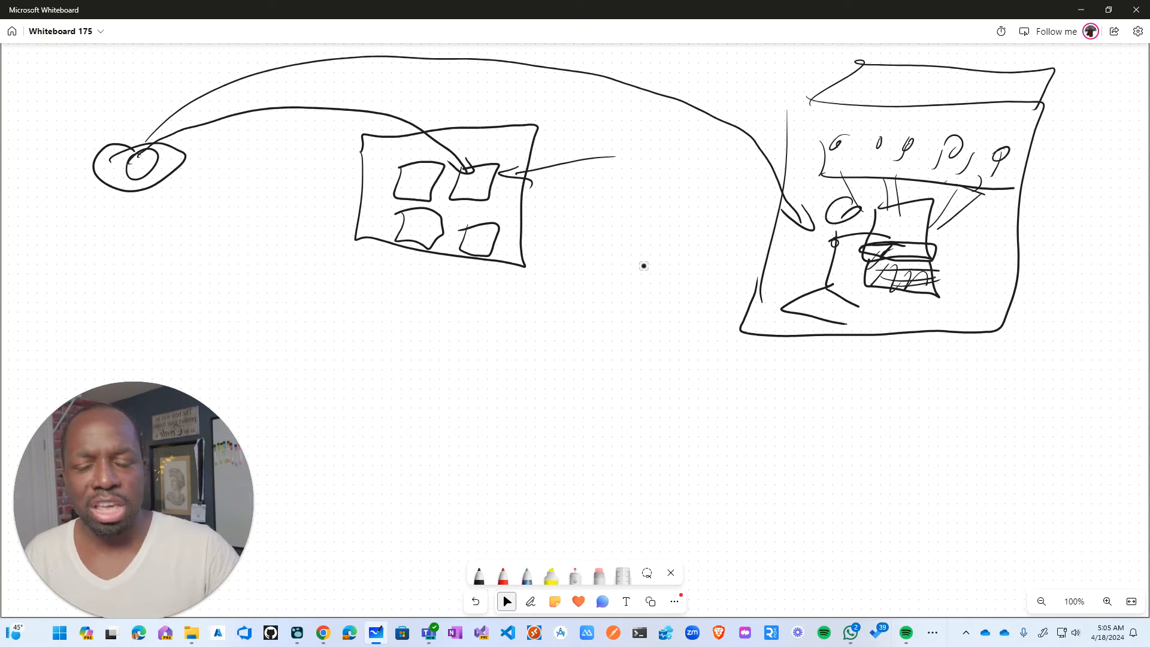
{"action": "mouse_move", "coordinate": [661, 261]}
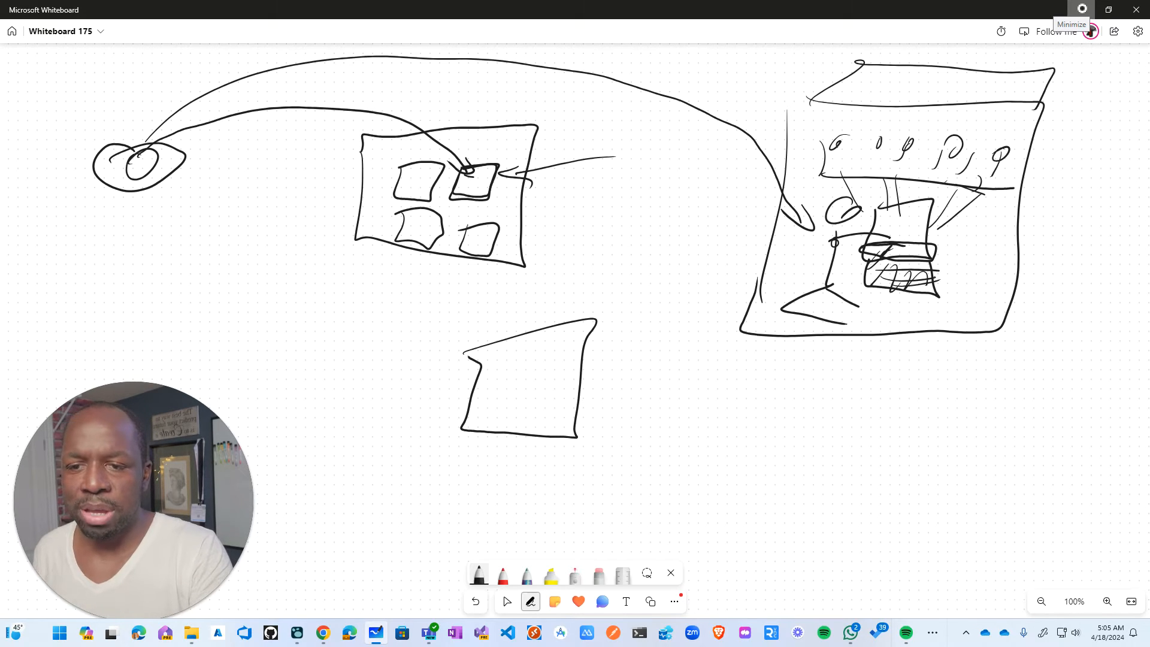
Sketch a figure inside the new box, then minimize Whiteboard to the desktop.
{"action": "left_click_drag", "start_coordinate": [521, 367], "coordinate": [521, 422]}
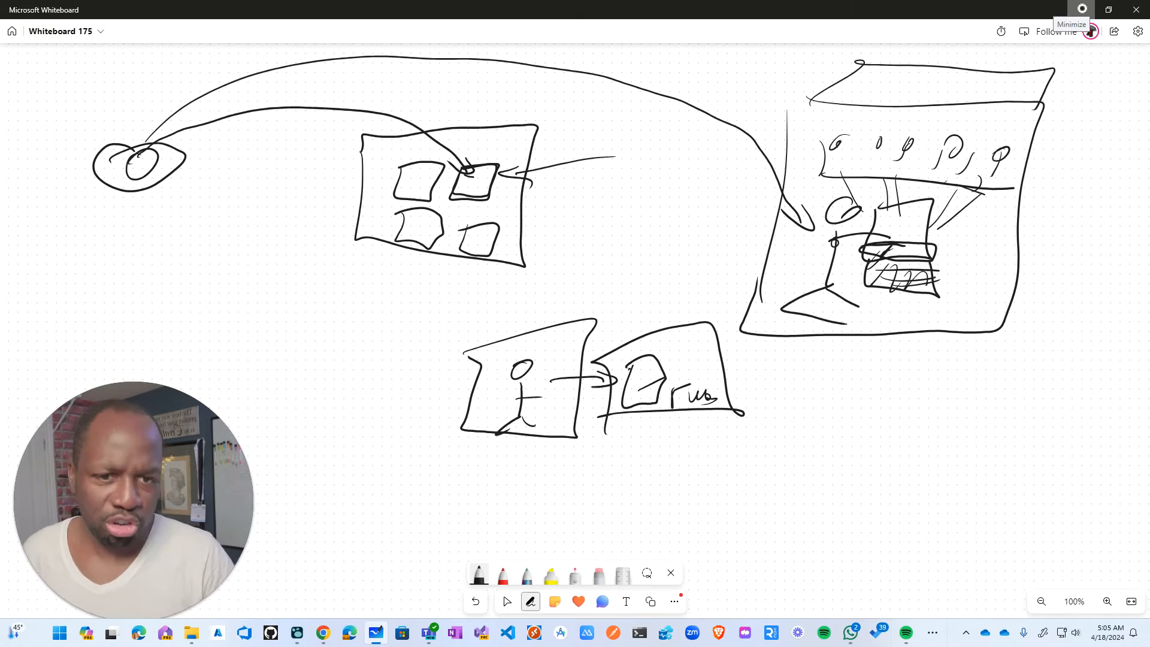
{"action": "left_click", "coordinate": [506, 602]}
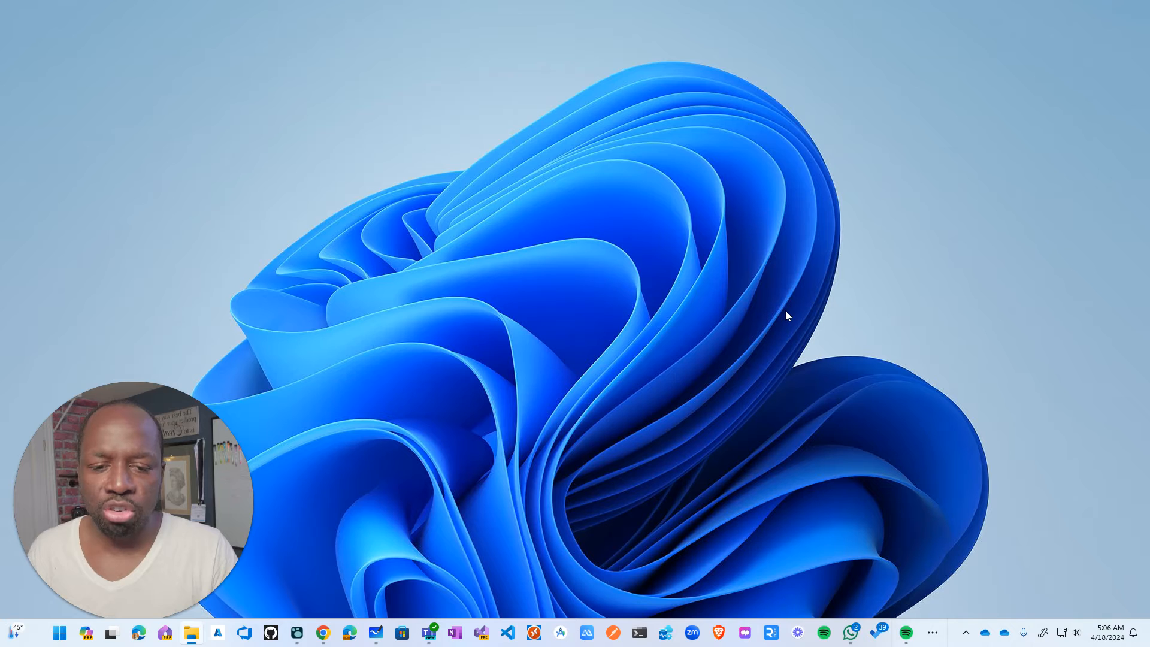
{"action": "mouse_move", "coordinate": [532, 419]}
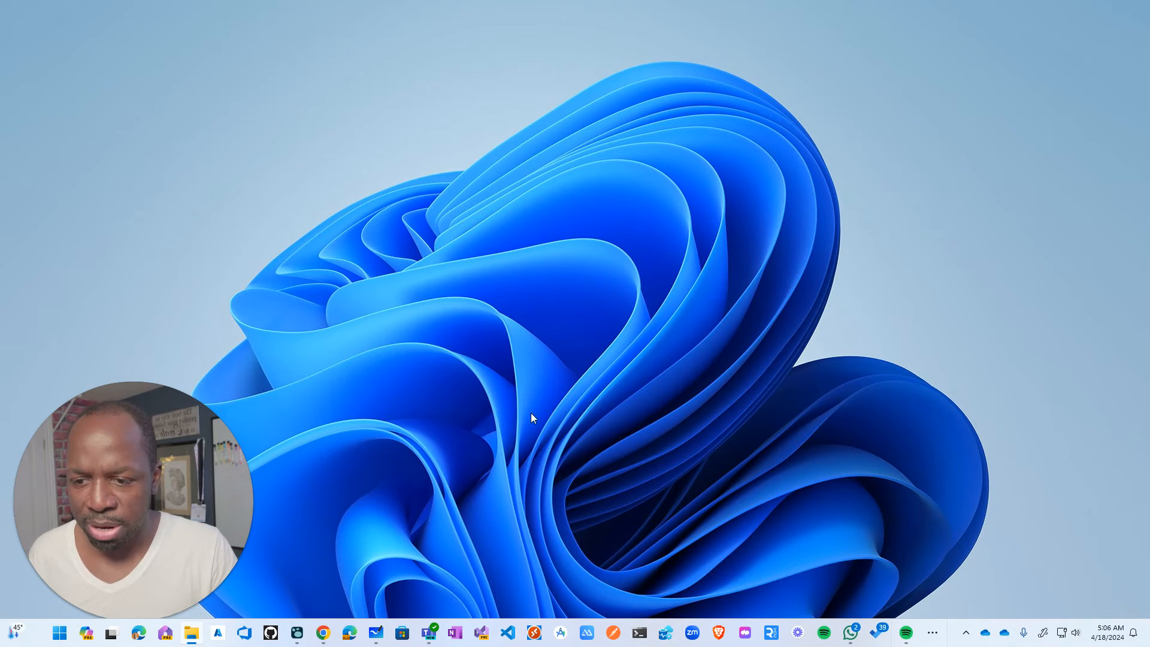
Launch Zoom from the Start menu to its home screen of today's meetings.
{"action": "type", "text": "lo"}
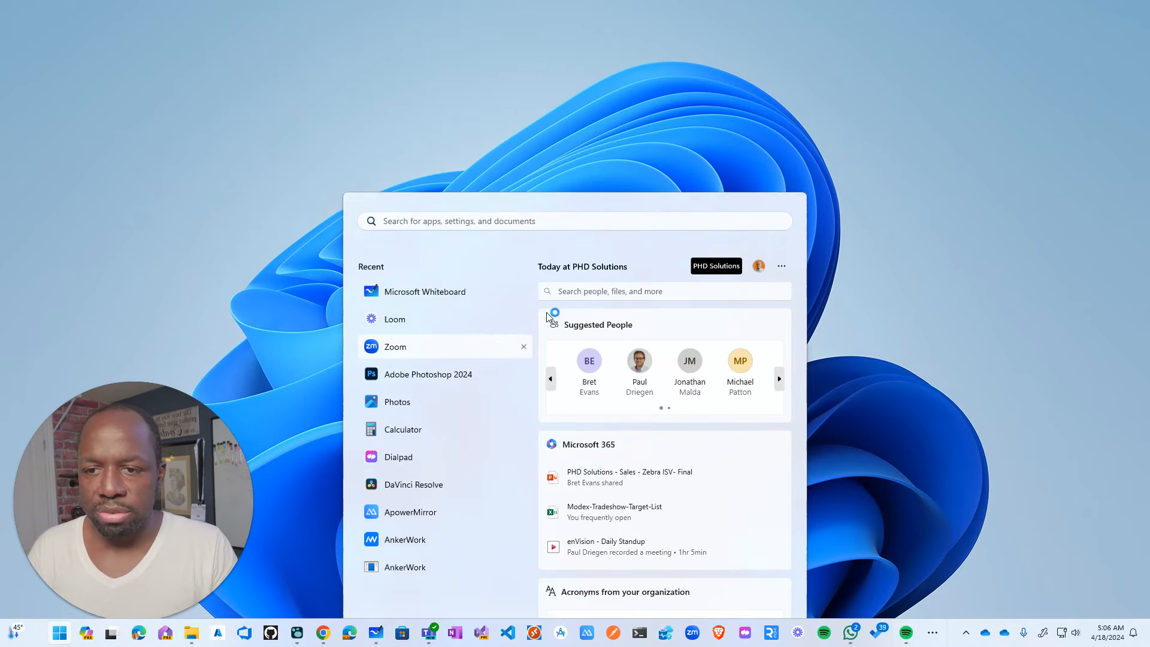
{"action": "left_click", "coordinate": [395, 346]}
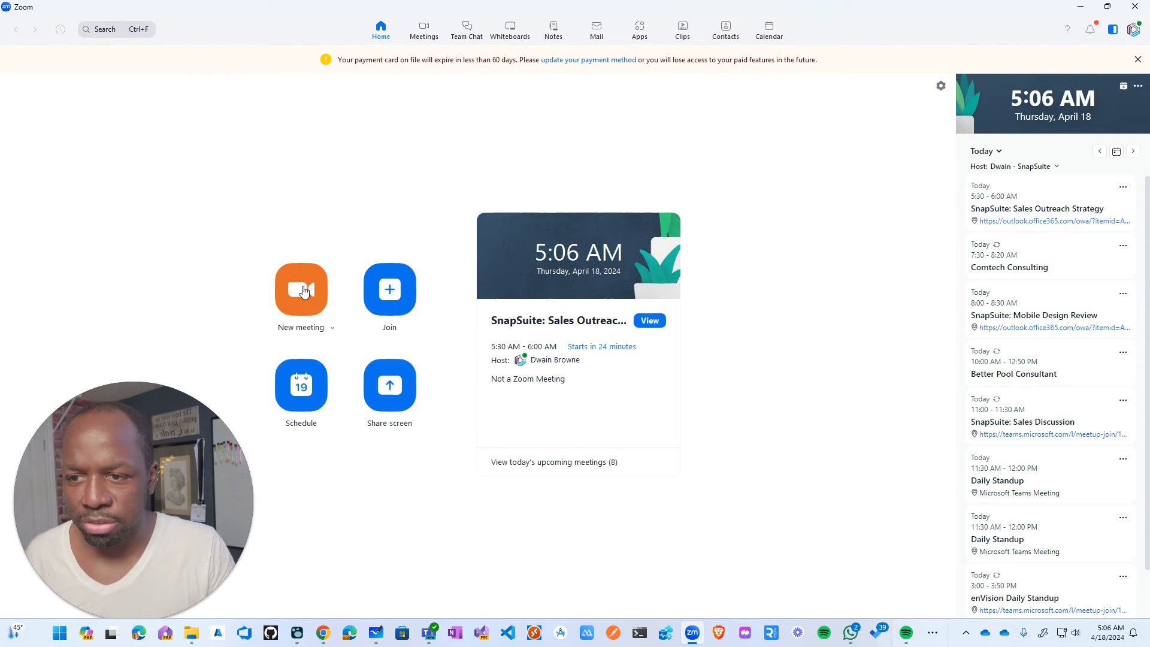
Start an instant meeting, get past the cloud recording error and accept the recording notice as Read joins.
{"action": "left_click", "coordinate": [299, 289]}
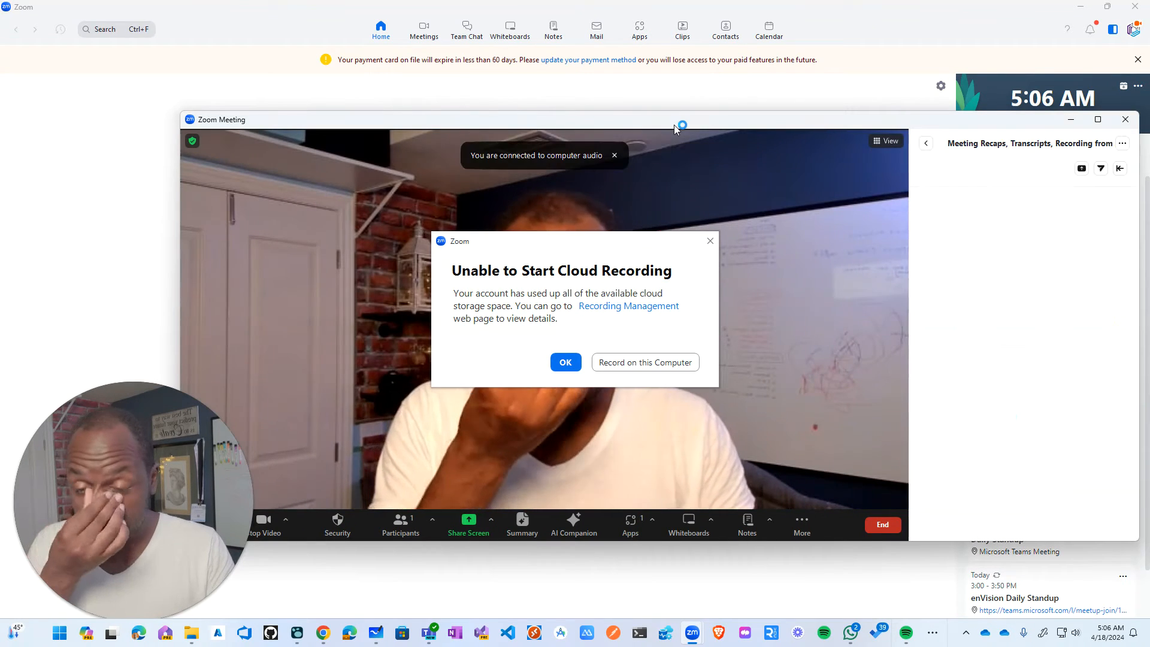
{"action": "left_click", "coordinate": [564, 362]}
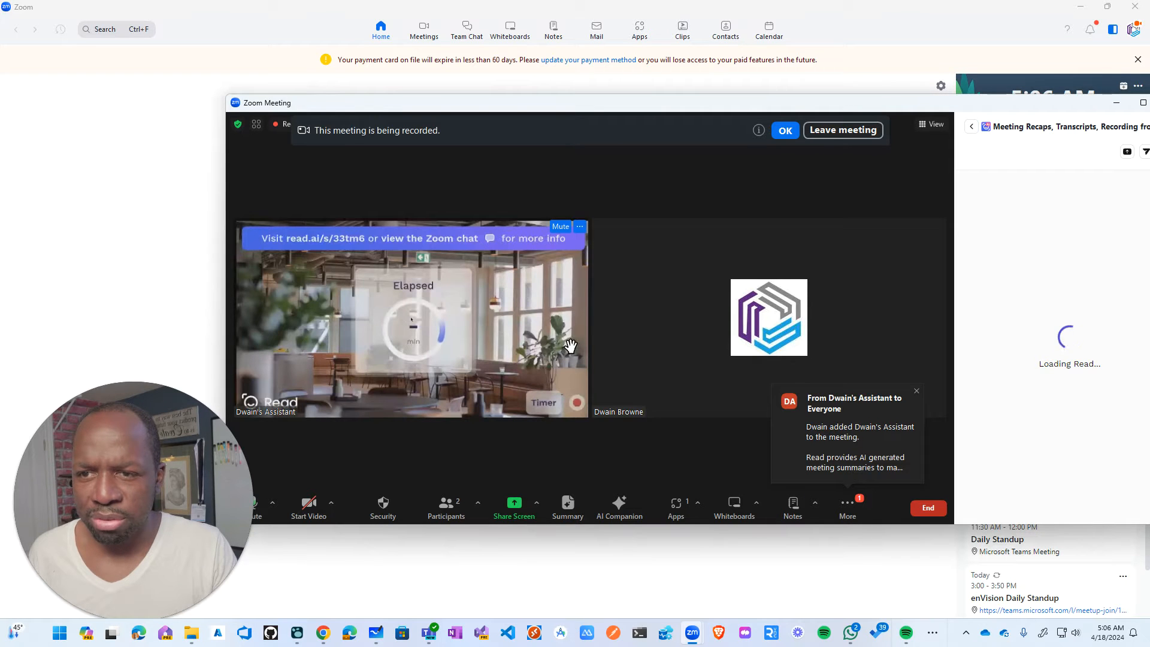
{"action": "left_click", "coordinate": [783, 129]}
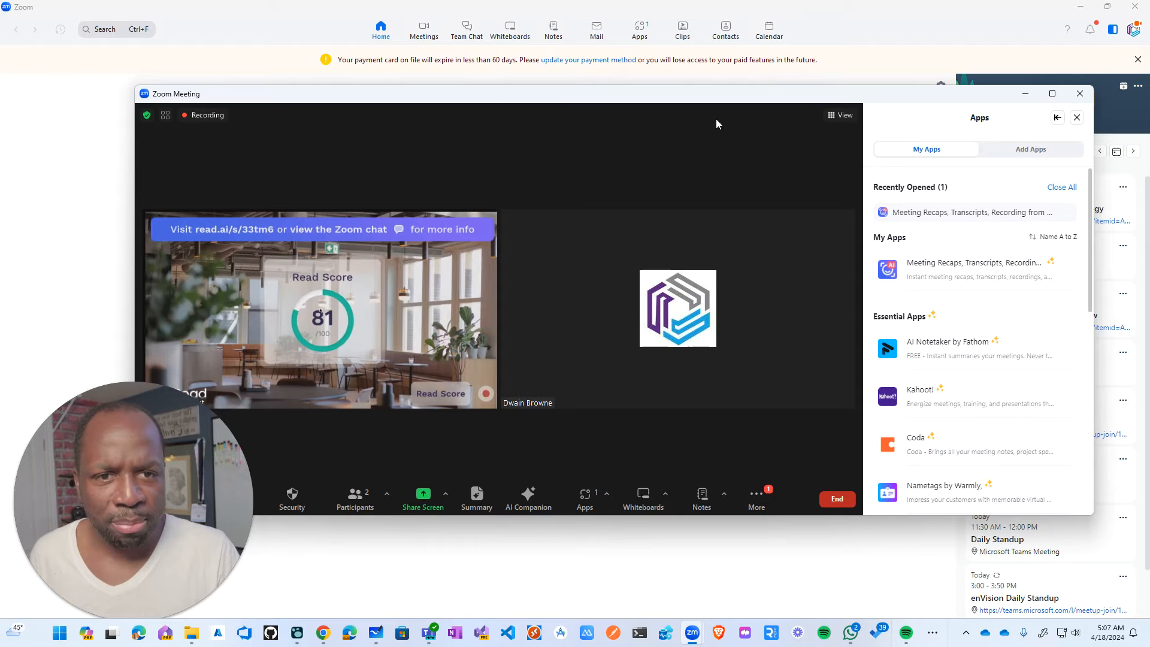
Check the Read meeting recap app from Recently Opened, then move to the Add Apps catalogue.
{"action": "left_click", "coordinate": [1077, 118]}
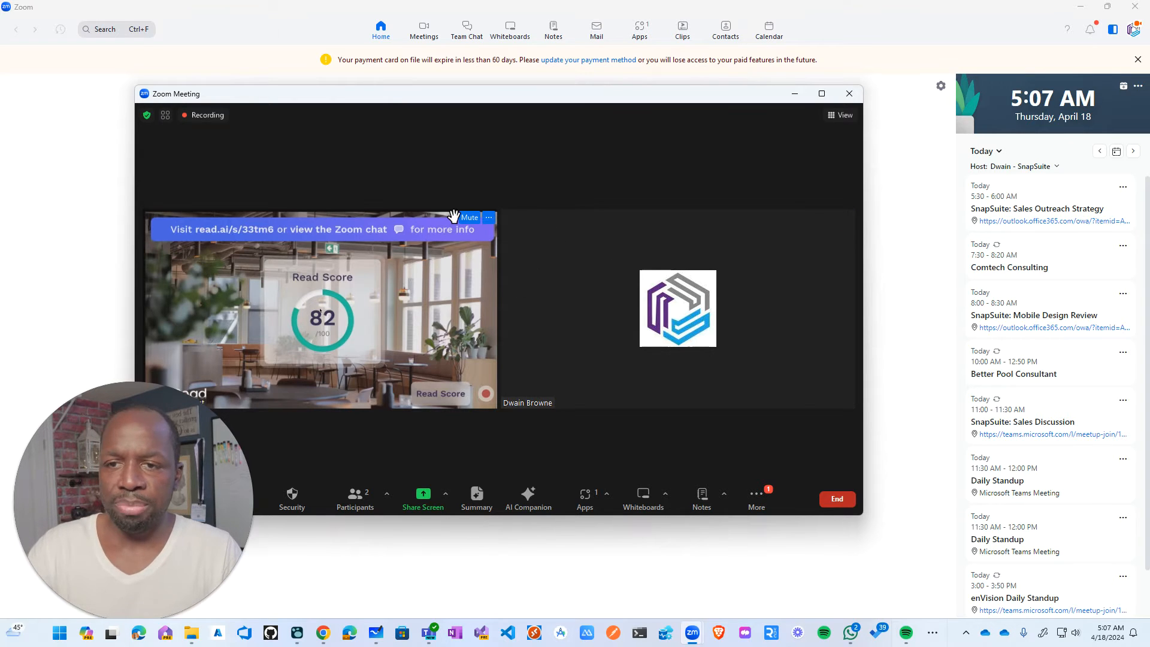
{"action": "mouse_move", "coordinate": [178, 124]}
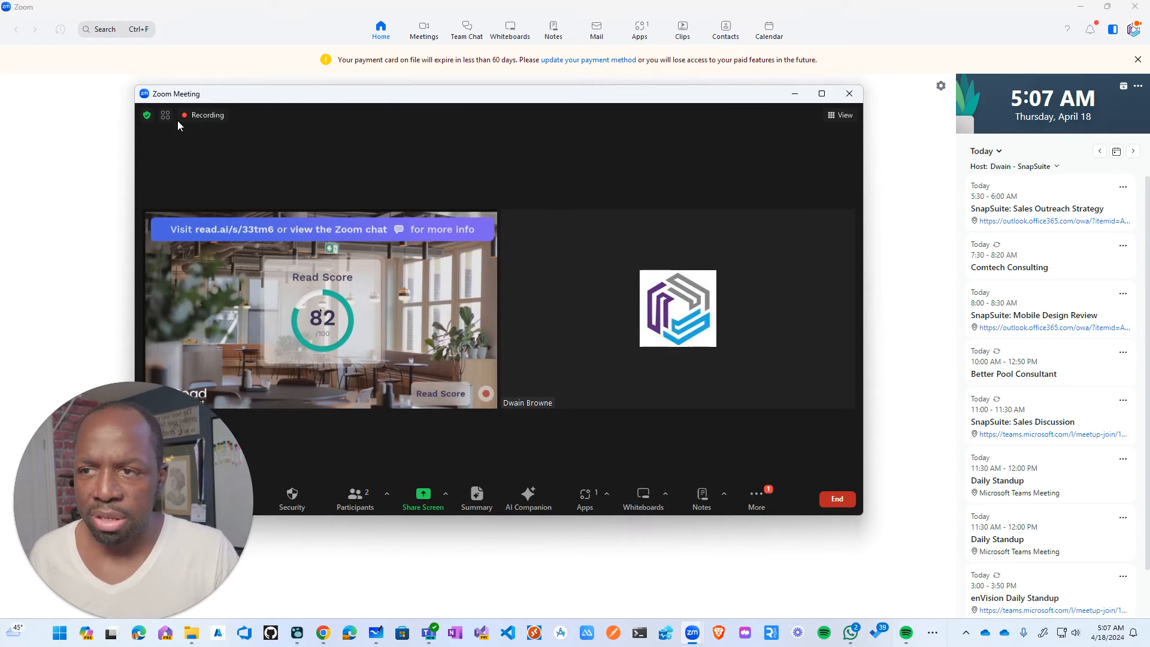
{"action": "mouse_move", "coordinate": [618, 175]}
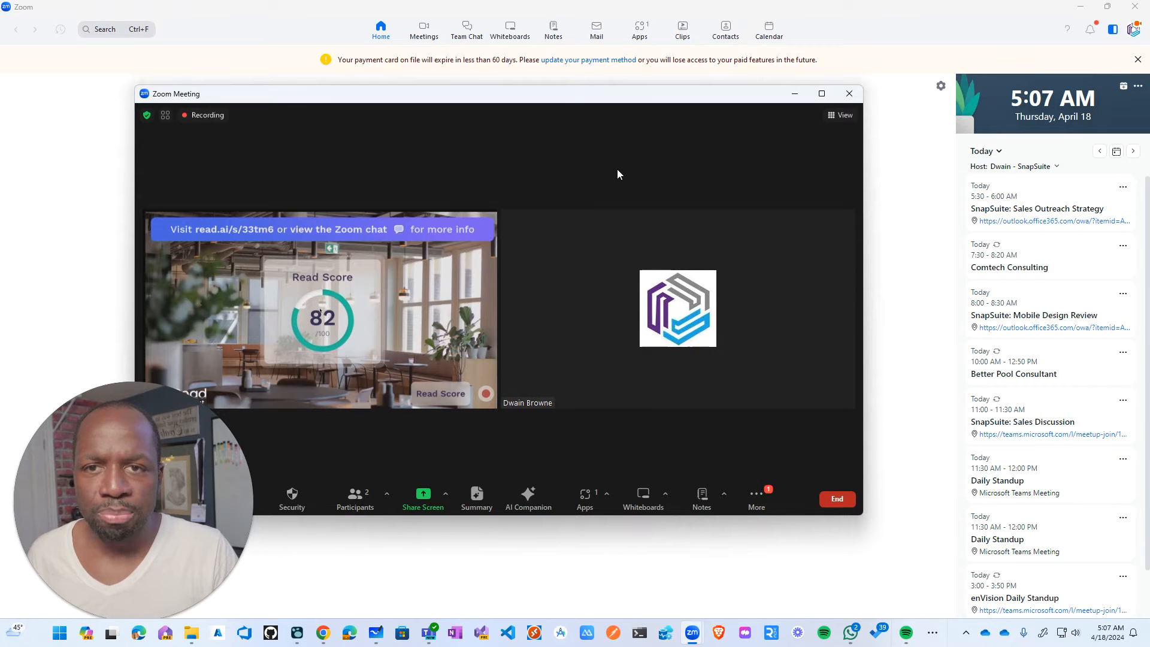
{"action": "mouse_move", "coordinate": [770, 133]}
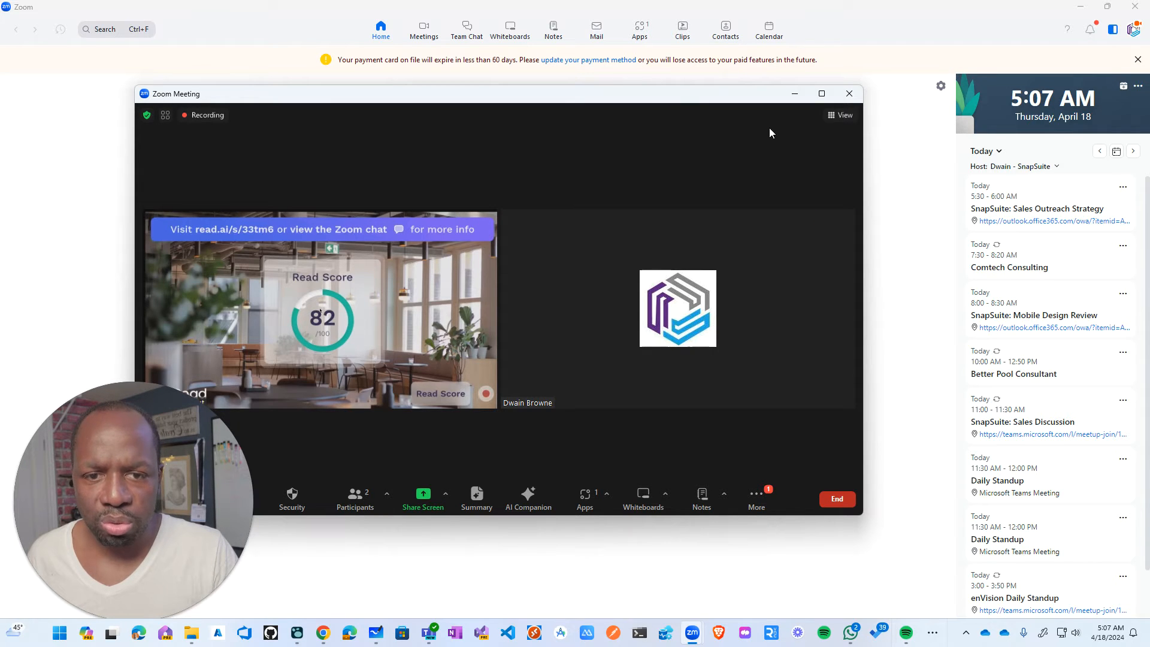
{"action": "mouse_move", "coordinate": [584, 498]}
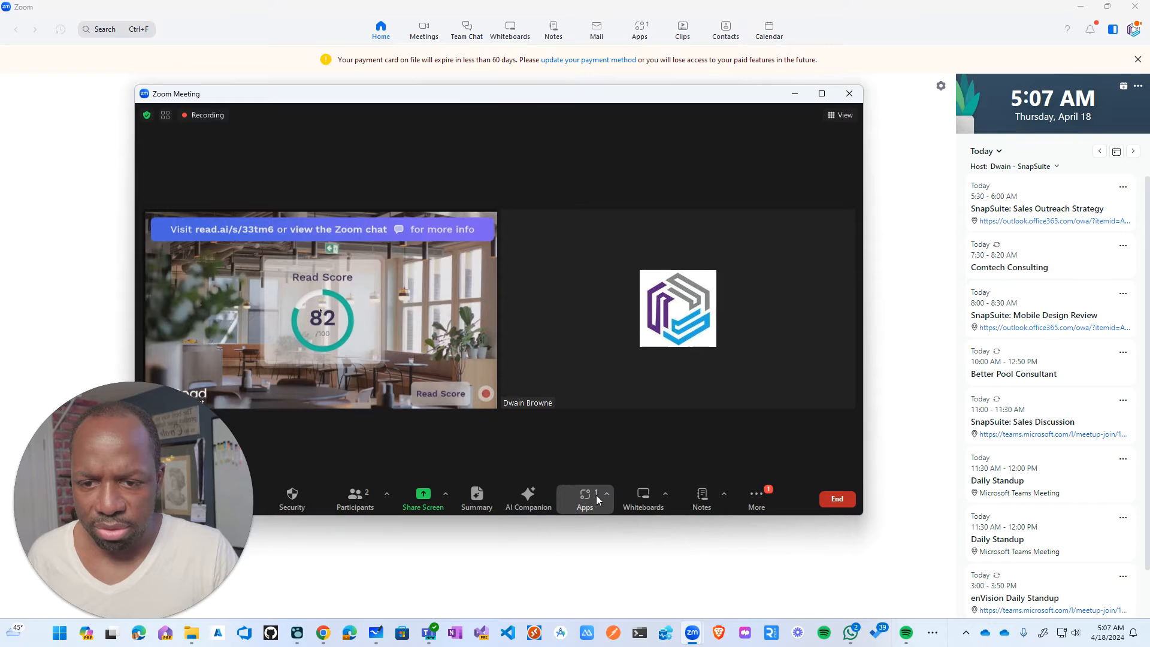
{"action": "left_click", "coordinate": [585, 498]}
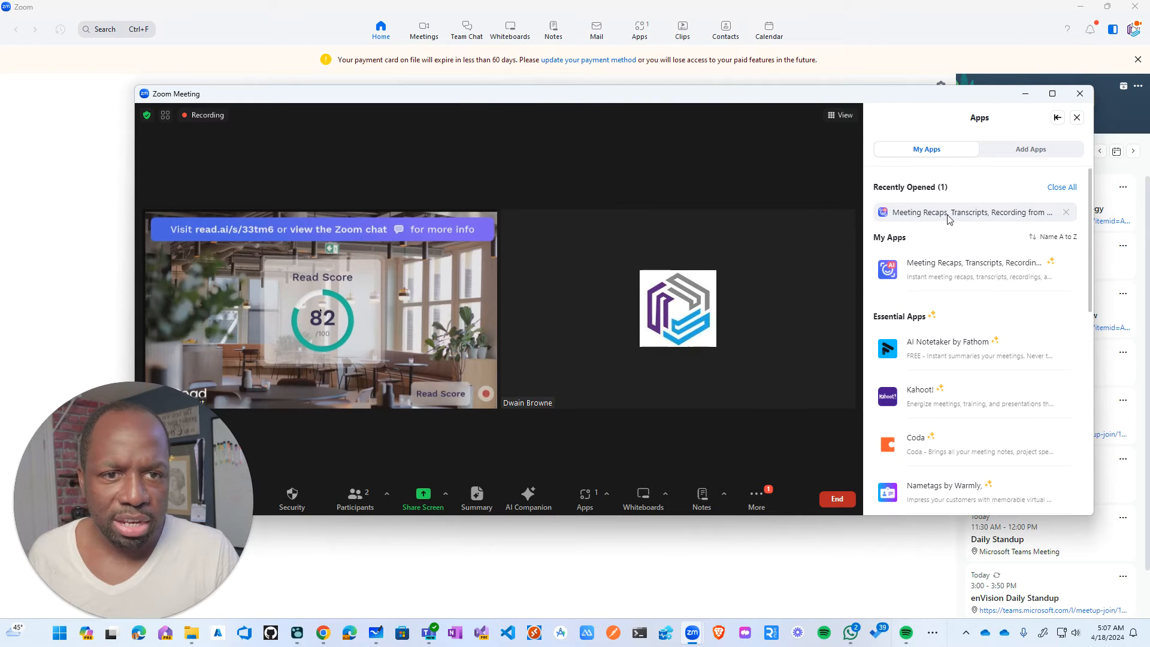
{"action": "left_click", "coordinate": [968, 212]}
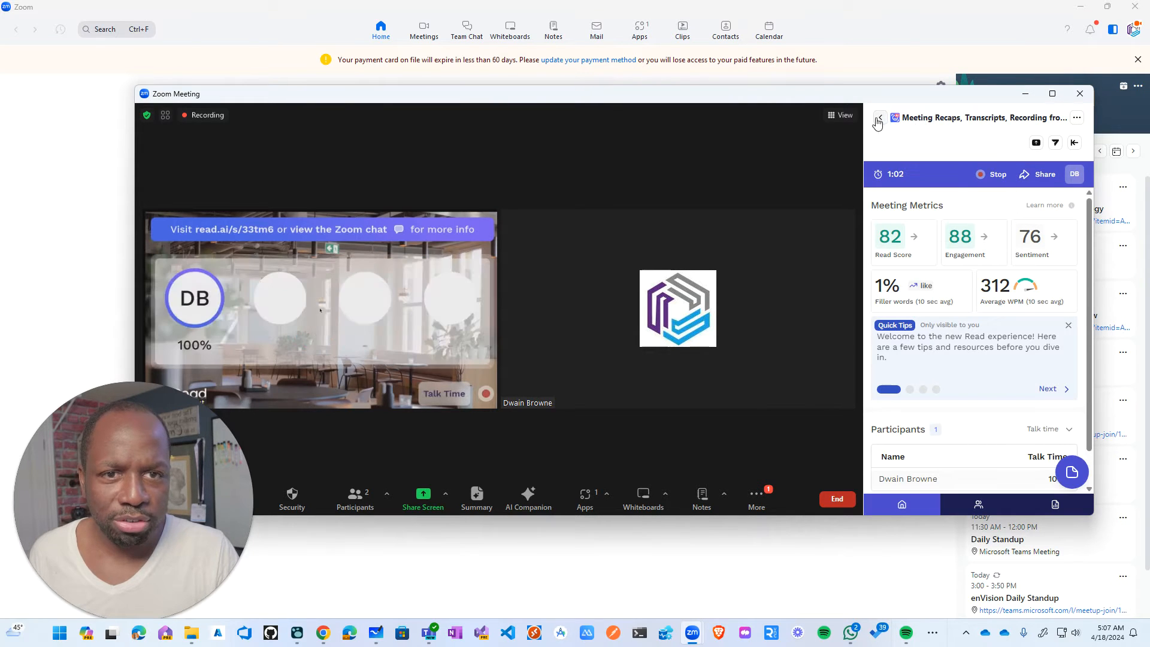
{"action": "left_click", "coordinate": [878, 117]}
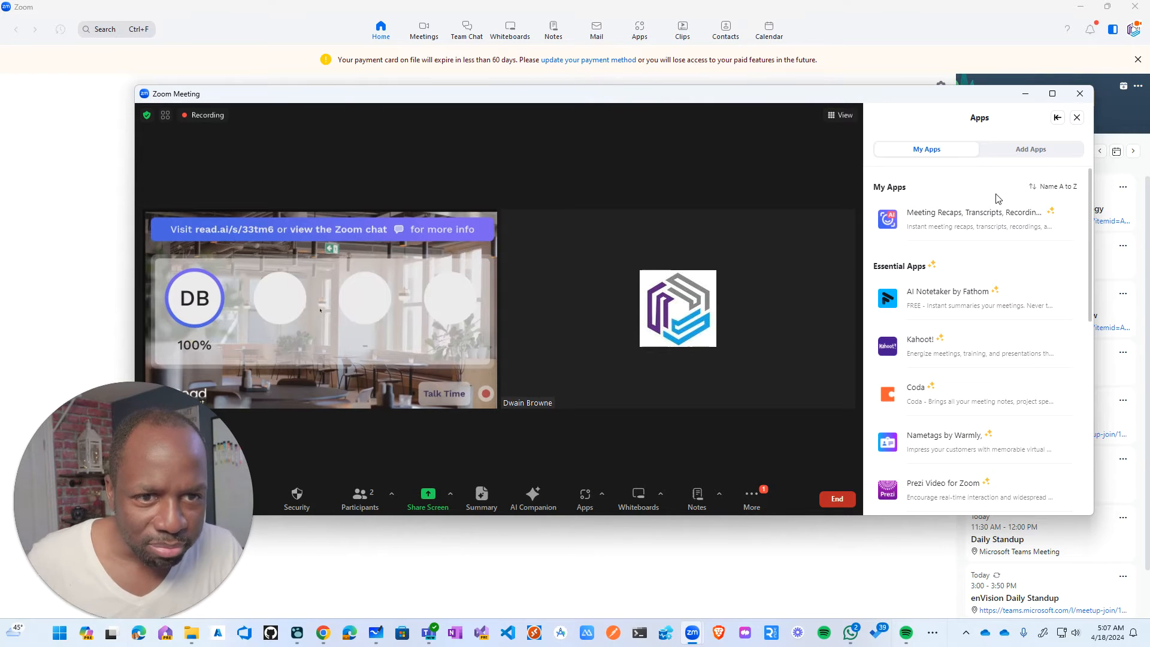
{"action": "mouse_move", "coordinate": [947, 217]}
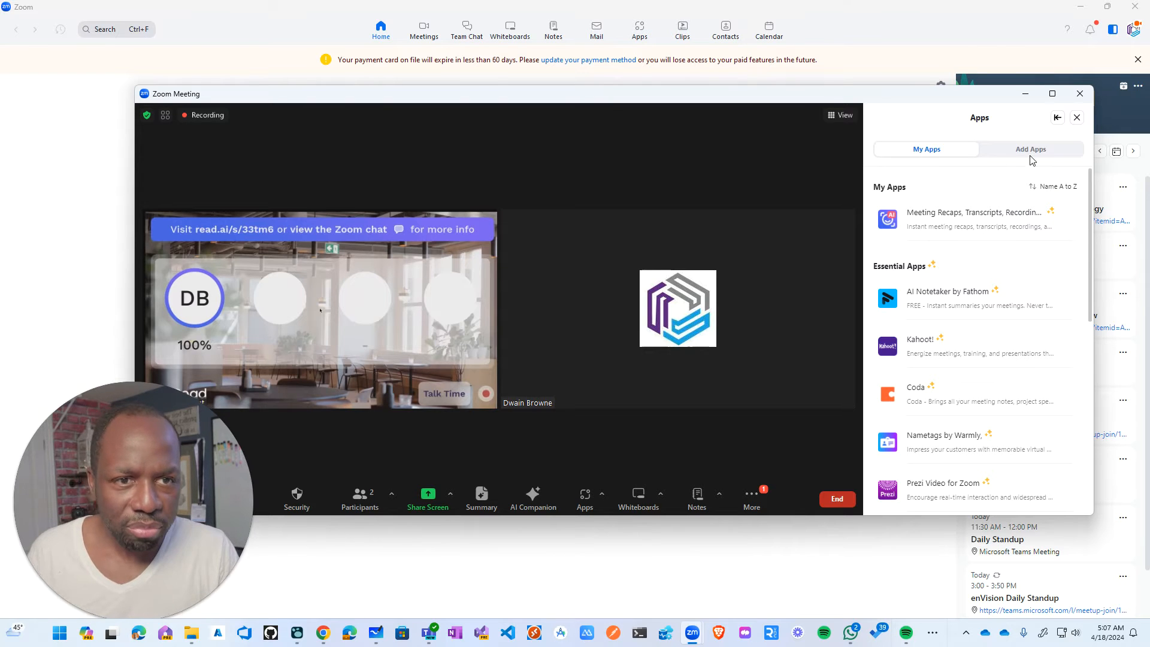
{"action": "left_click", "coordinate": [1031, 148]}
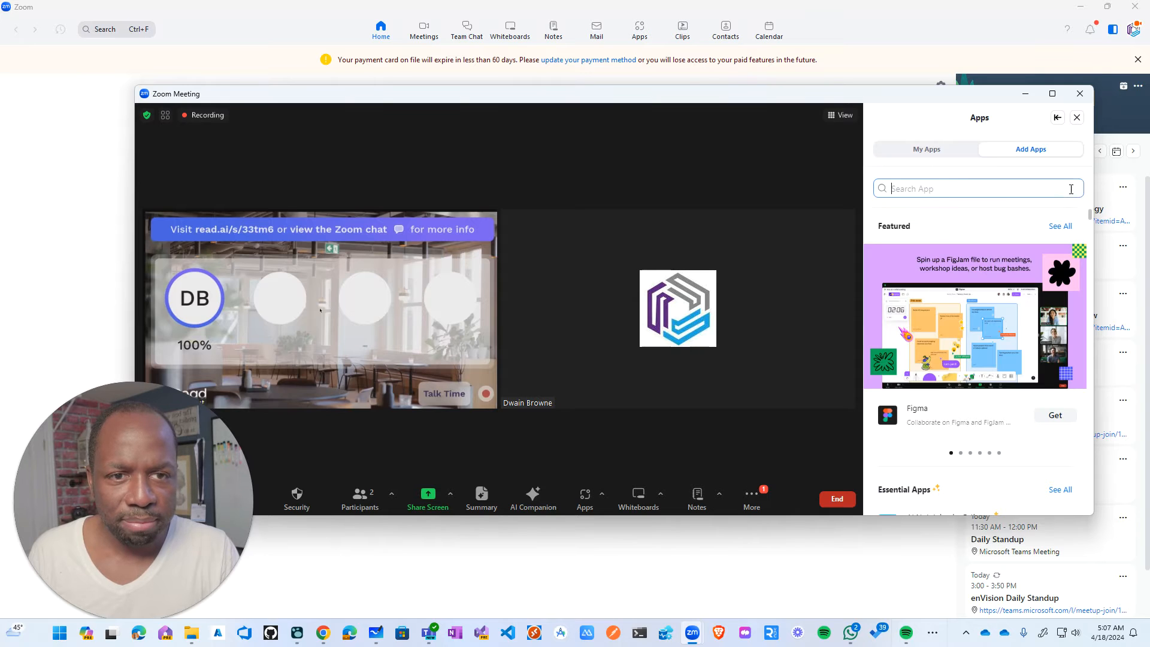
Search the app catalogue for 'meeting' after correcting a mistyped 'meeting recap' query.
{"action": "type", "text": "m"}
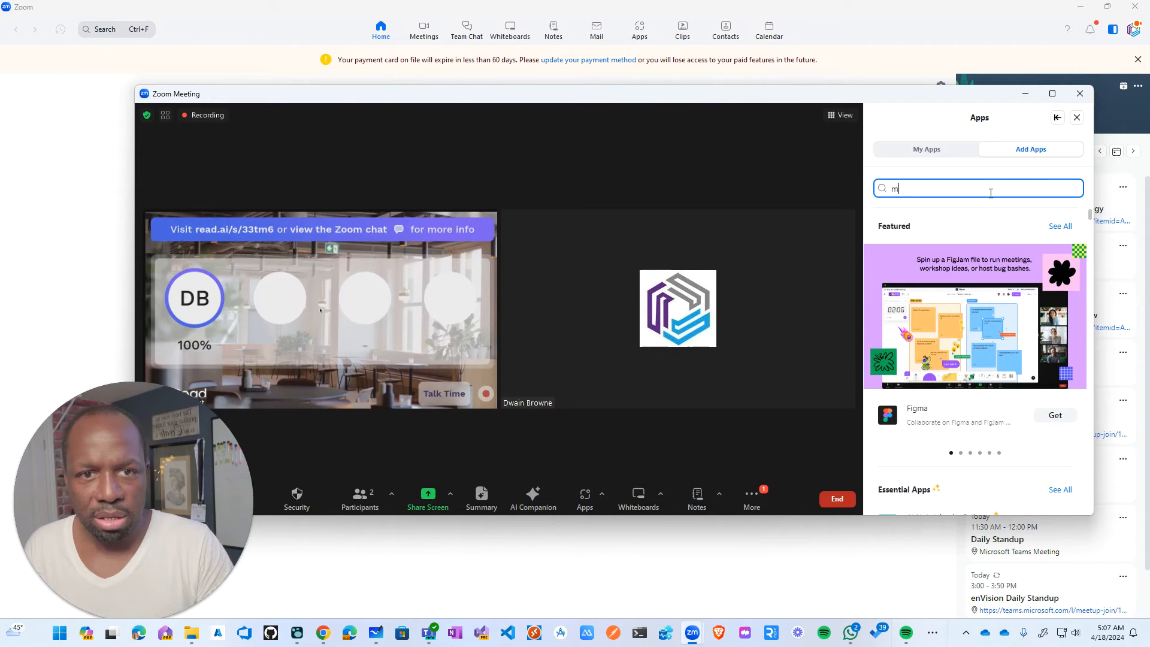
{"action": "type", "text": "eting"}
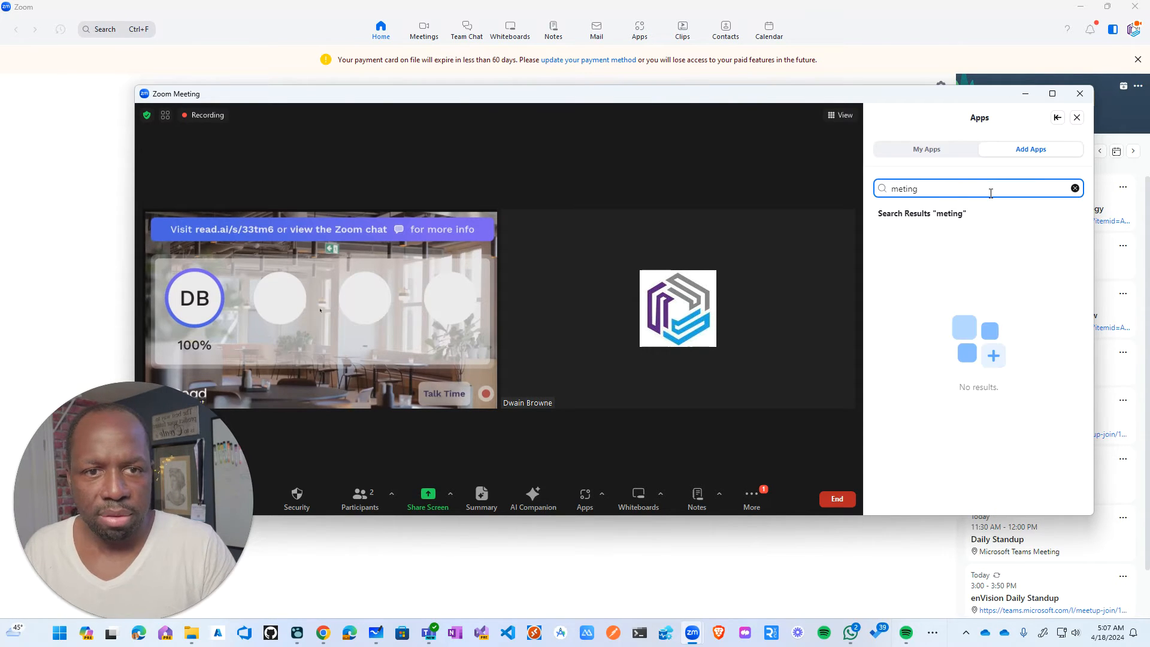
{"action": "type", "text": "recap"}
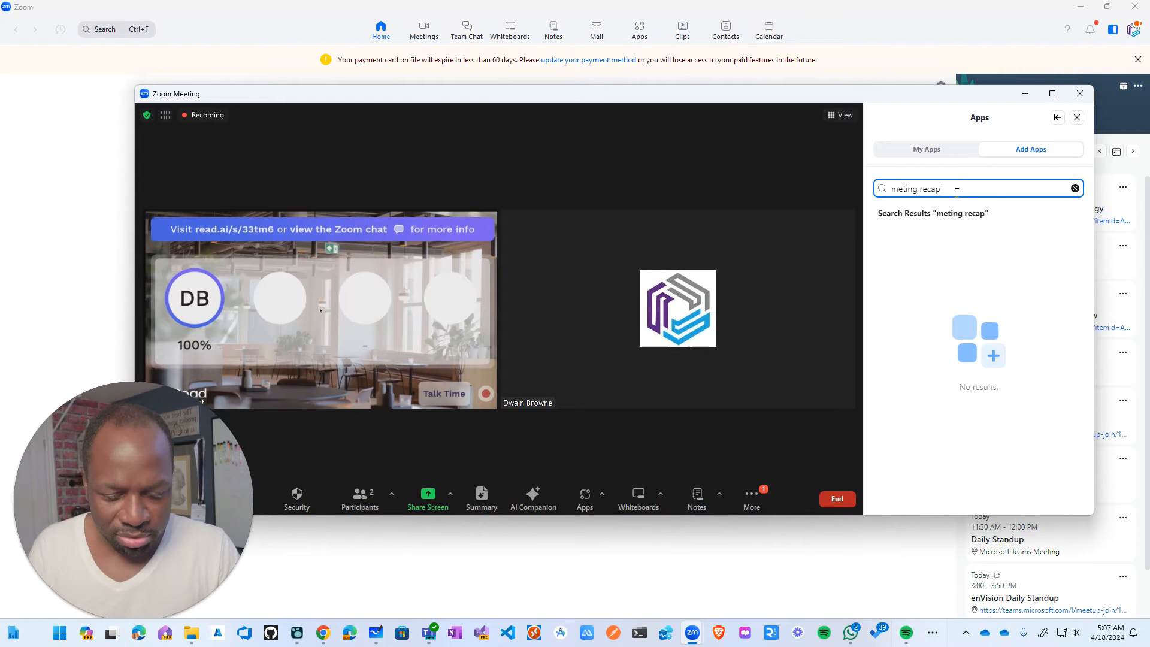
{"action": "key", "text": "Backspace"}
{"action": "type", "text": "s"}
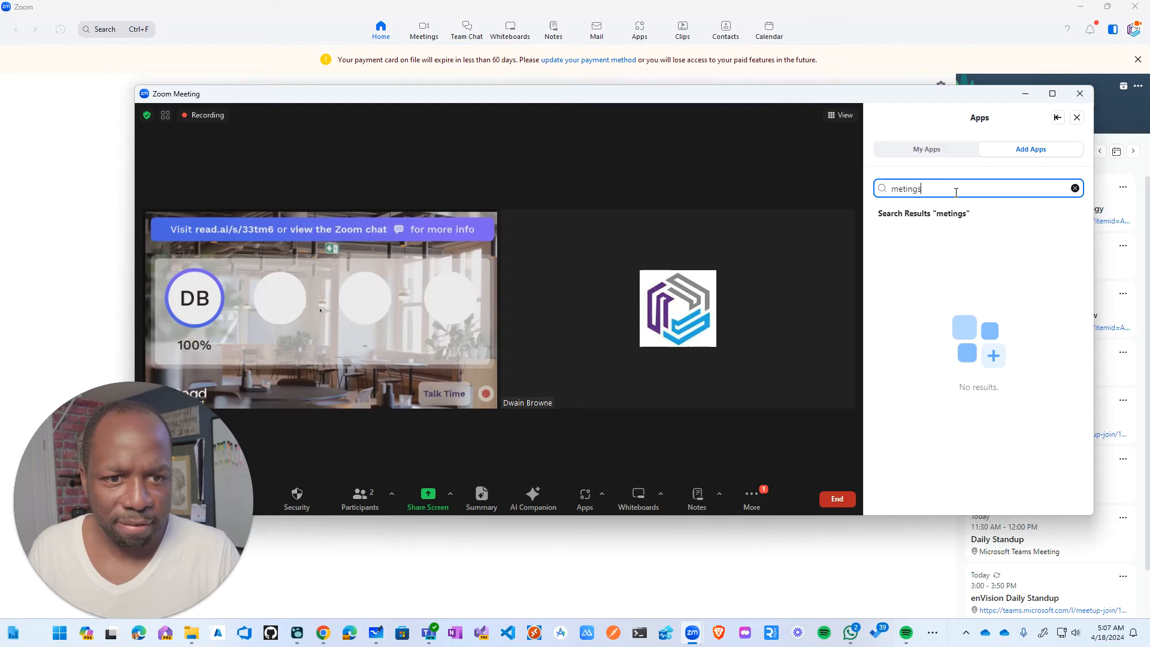
{"action": "key", "text": "Backspace"}
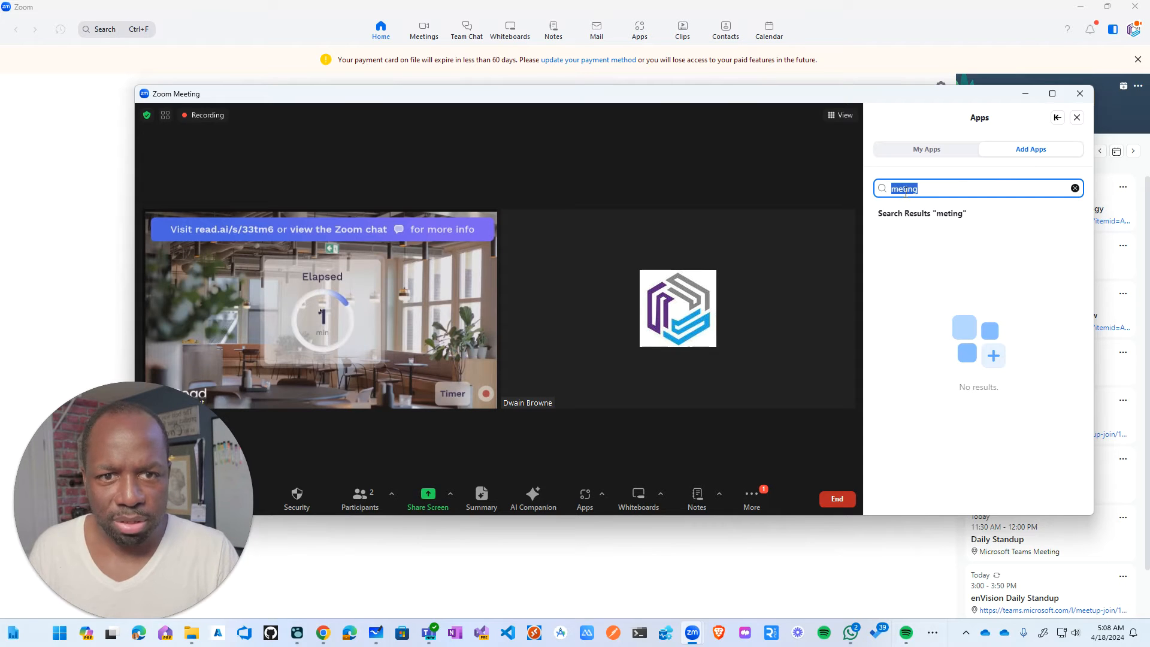
{"action": "type", "text": "meeting"}
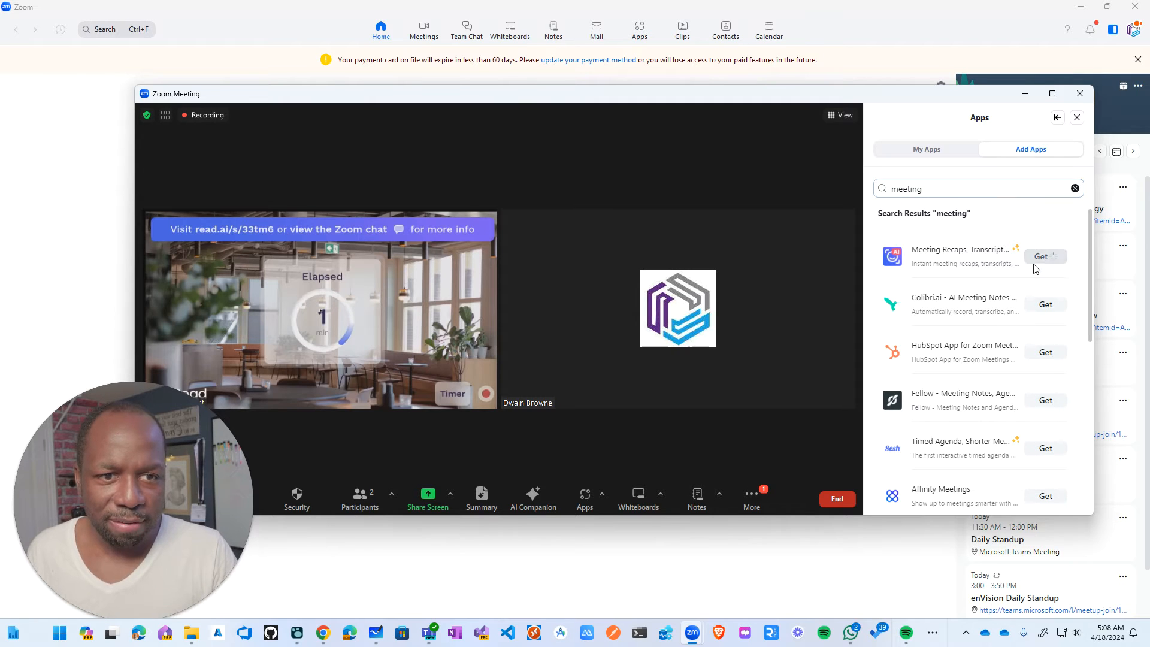
Get the Meeting Recaps, Transcripts (Read AI) app and reopen it with live metrics.
{"action": "left_click", "coordinate": [1045, 256]}
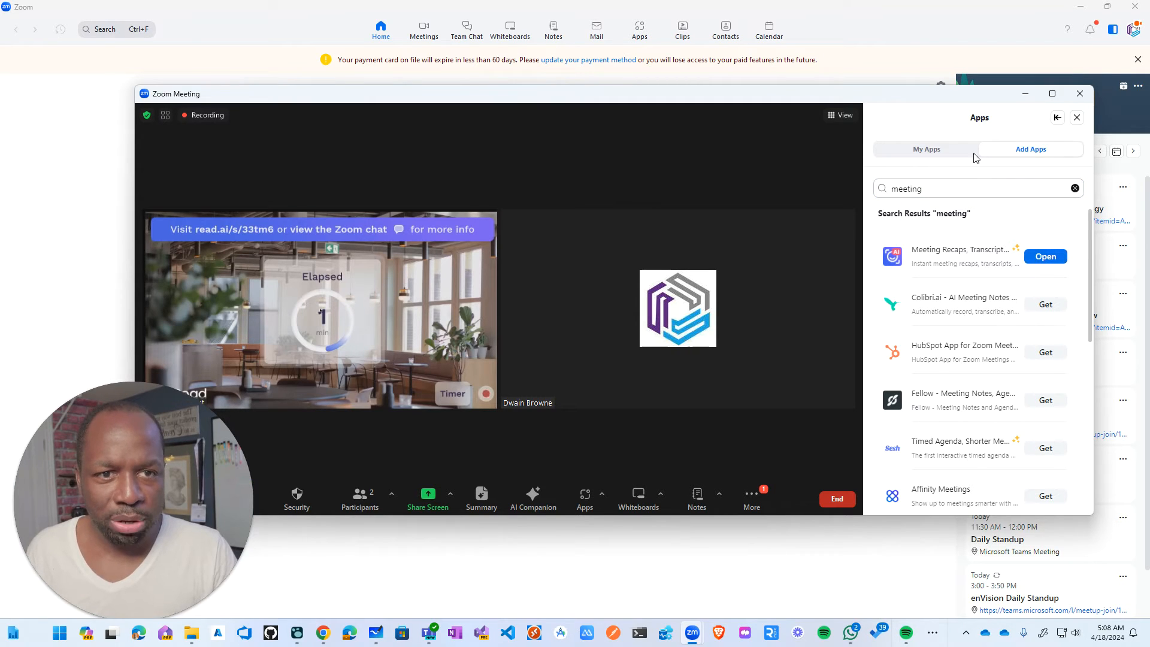
{"action": "left_click", "coordinate": [1045, 256]}
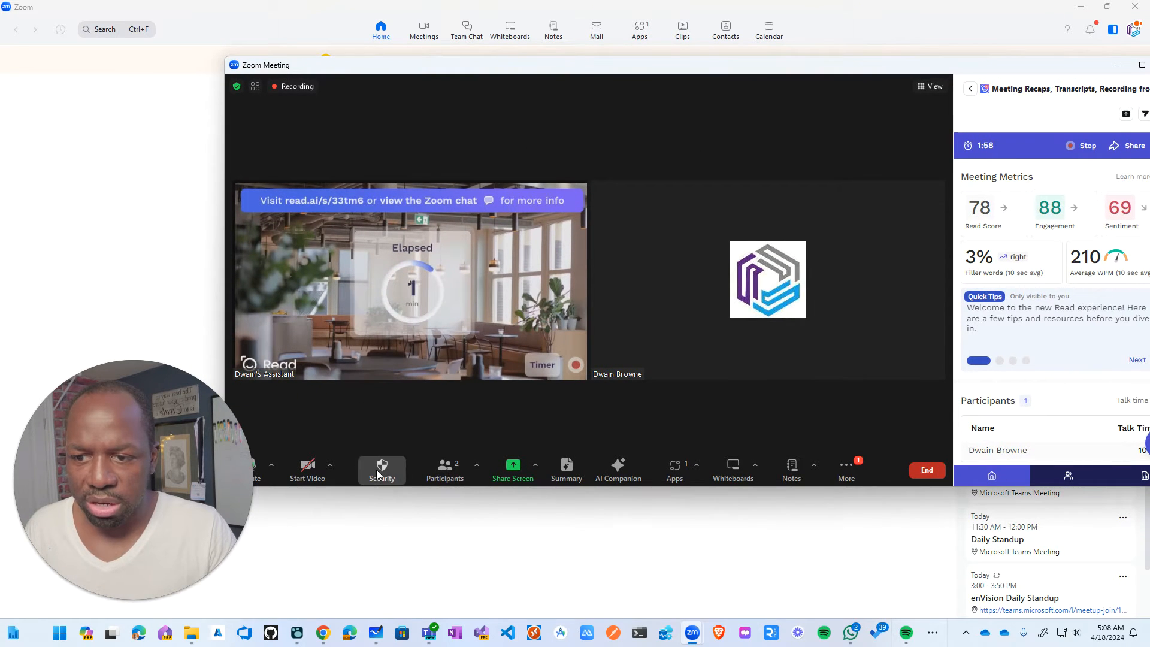
Choose an invite option from the Participants menu while Read metrics show beside the video.
{"action": "left_click", "coordinate": [476, 464]}
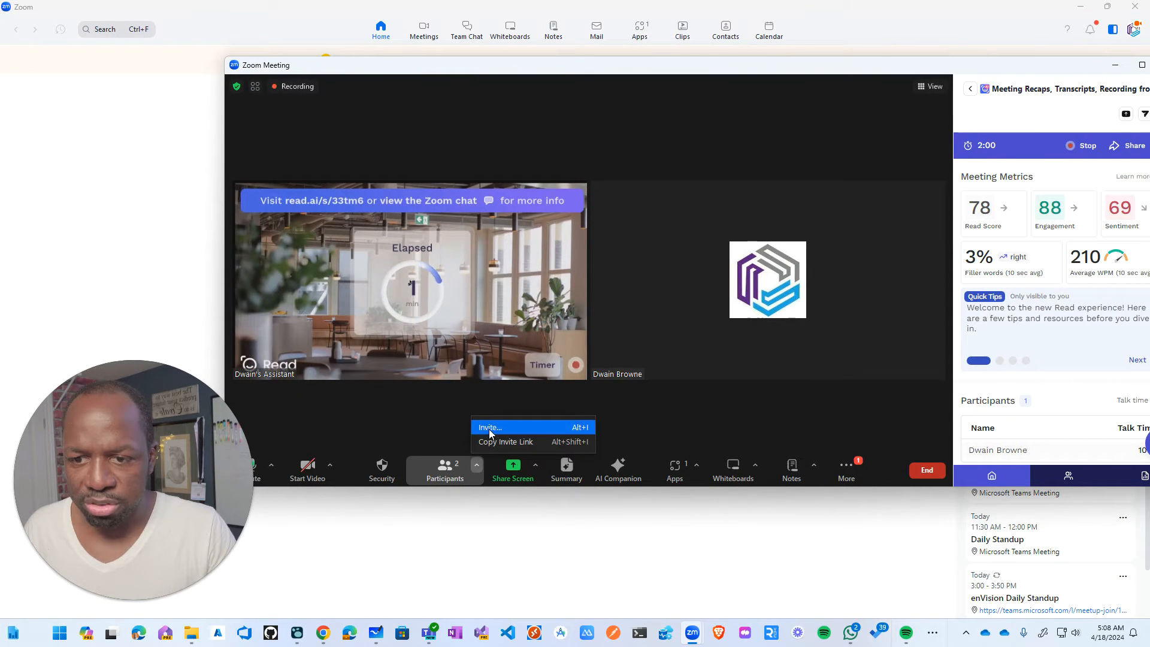
{"action": "left_click", "coordinate": [504, 442]}
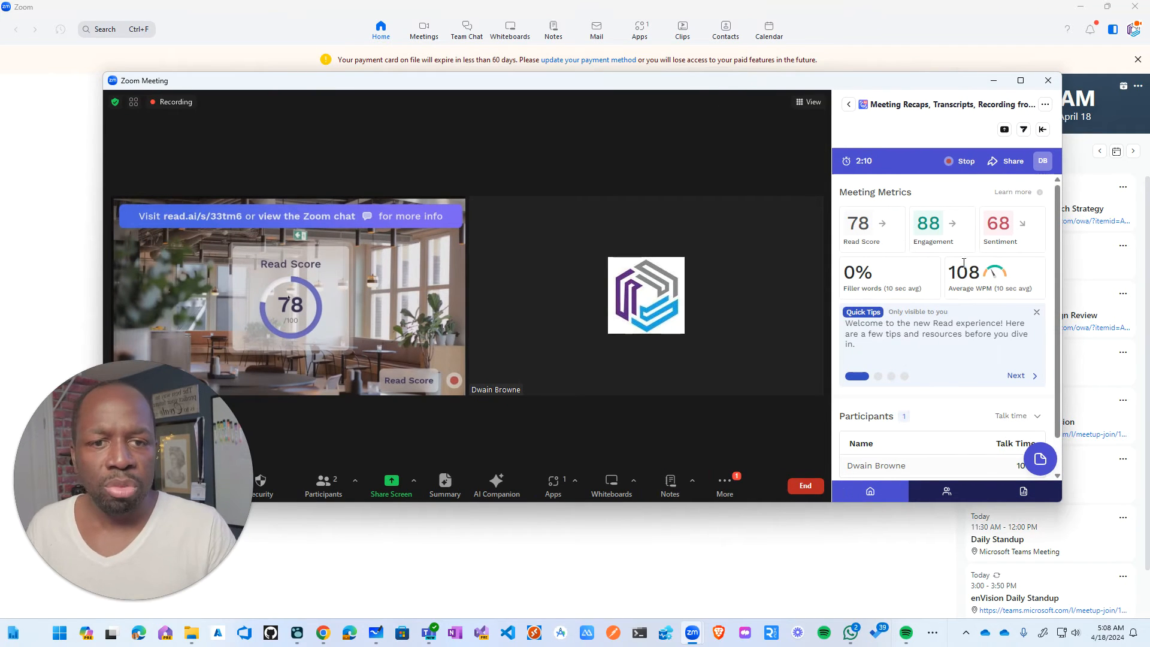
{"action": "mouse_move", "coordinate": [933, 272]}
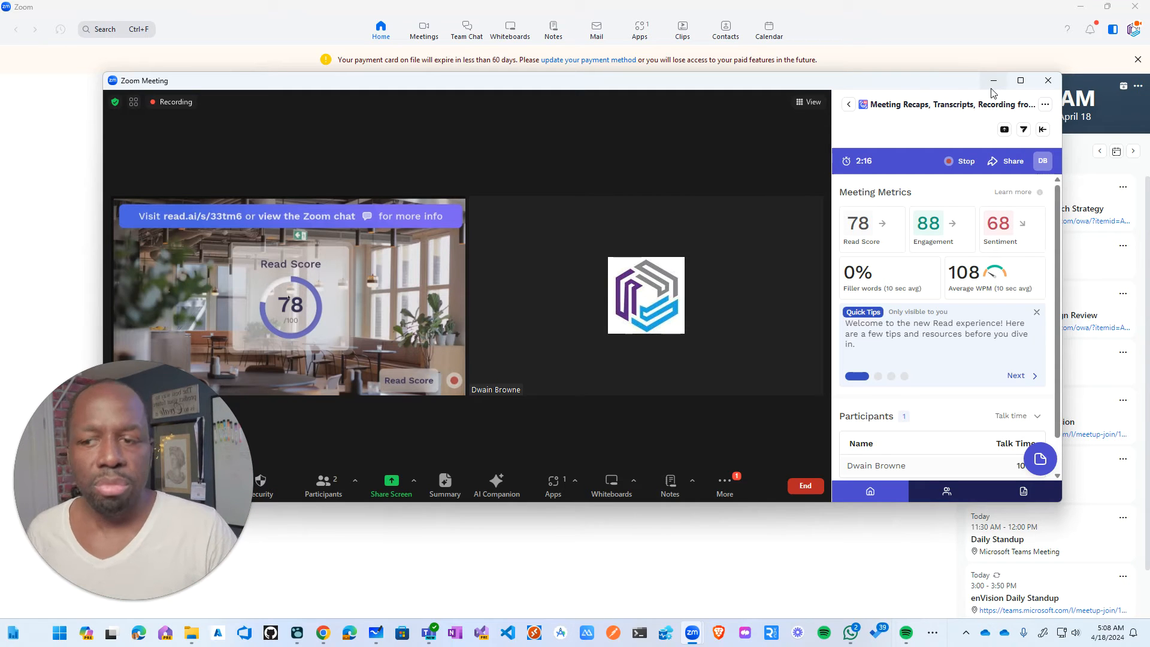
{"action": "mouse_move", "coordinate": [994, 84]}
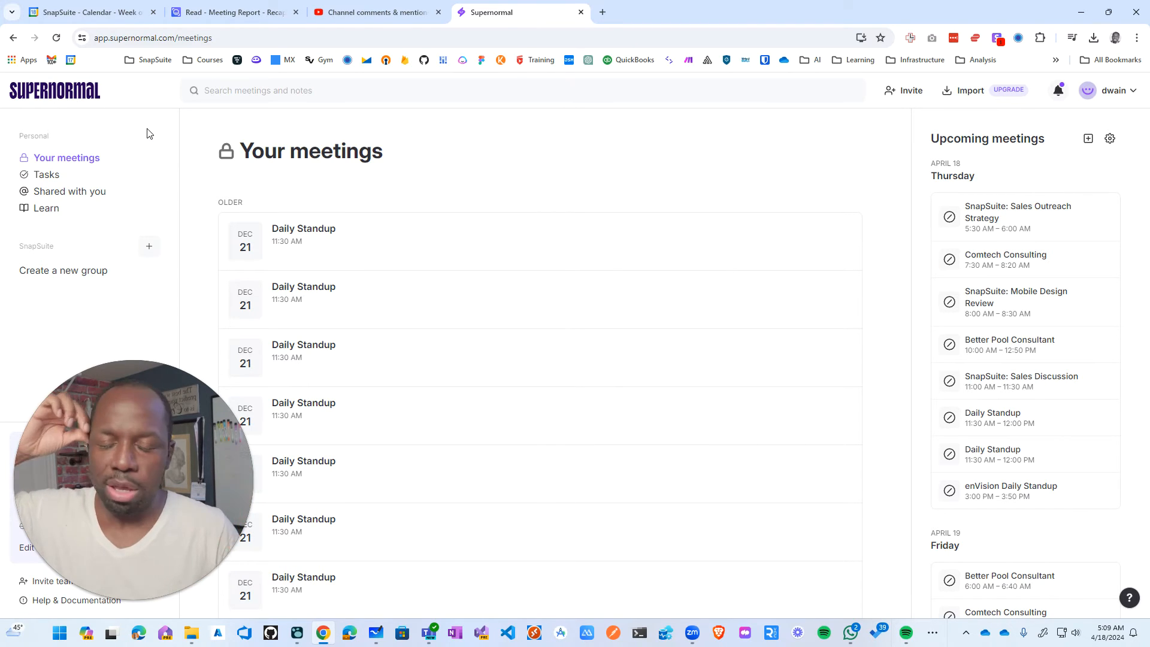
{"action": "mouse_move", "coordinate": [624, 152]}
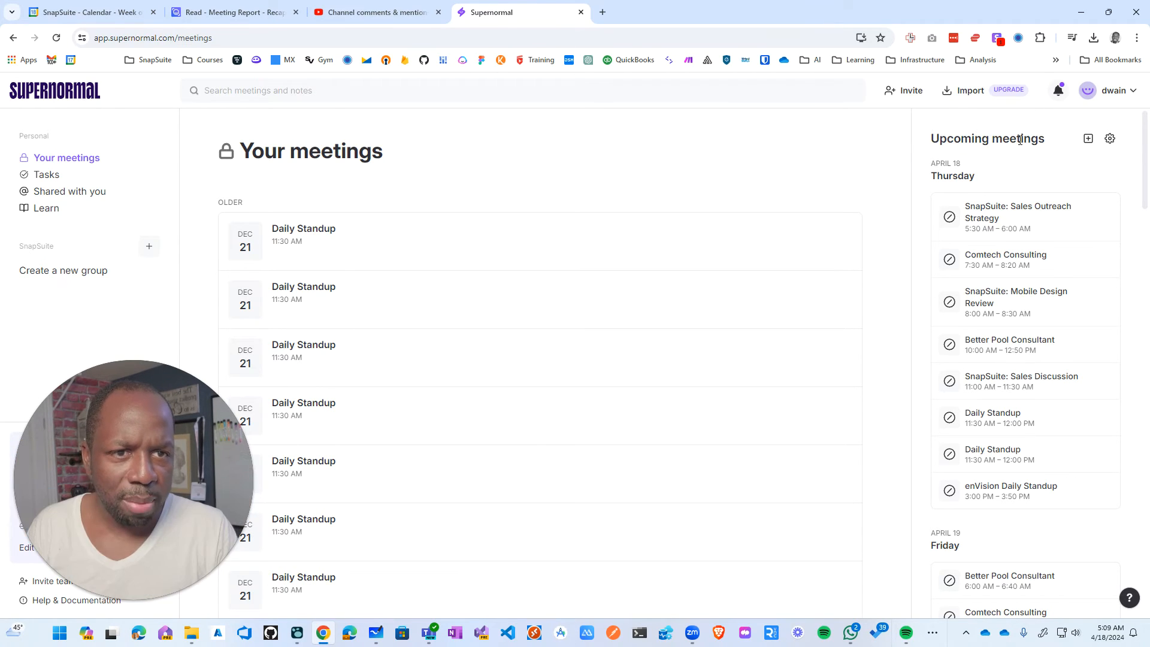
Switch back from Supernormal's meetings page to the Zoom meeting window showing My Apps.
{"action": "left_click", "coordinate": [691, 631]}
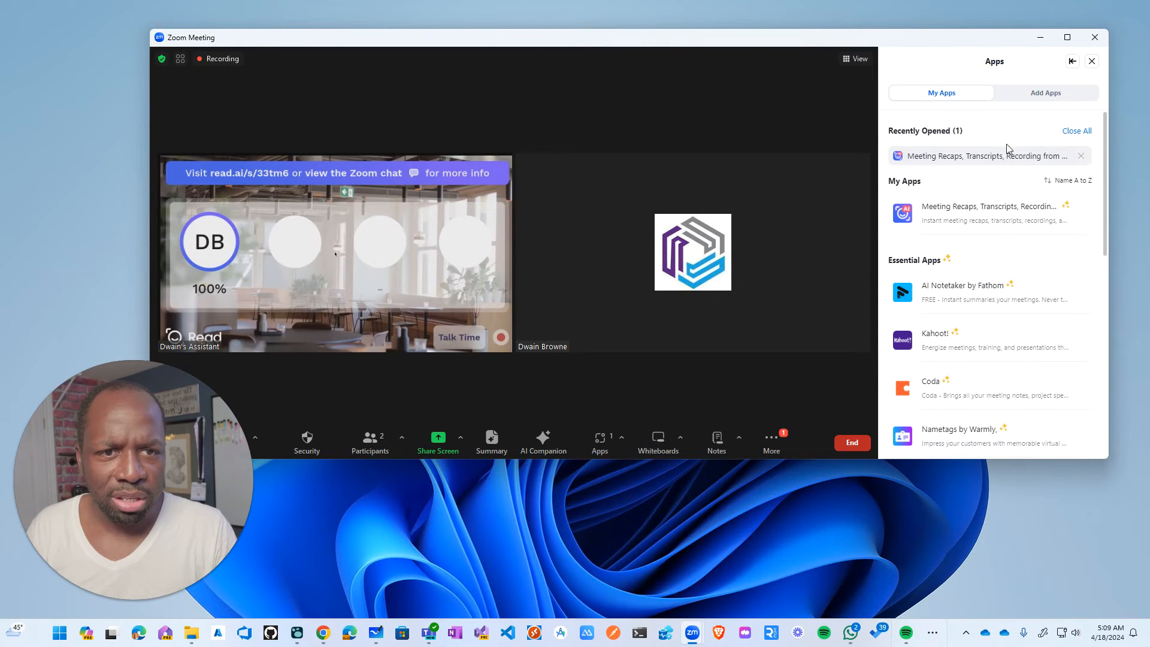
Search Zoom's Add Apps catalogue for 'sum' and get no results.
{"action": "left_click", "coordinate": [1045, 92]}
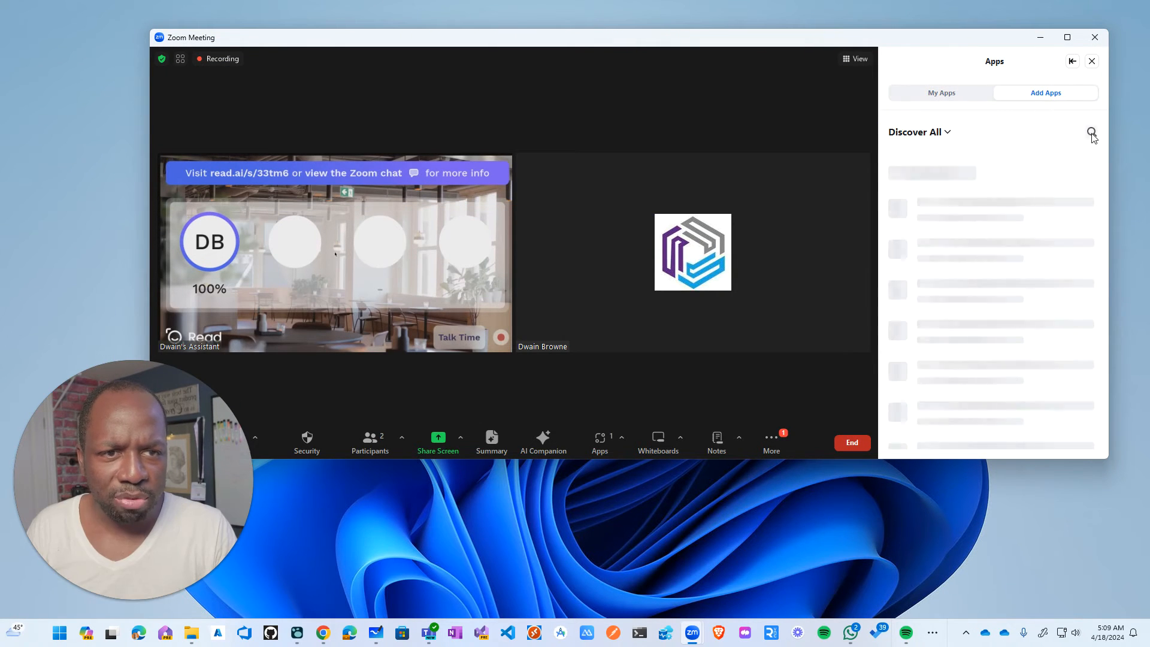
{"action": "left_click", "coordinate": [1092, 131]}
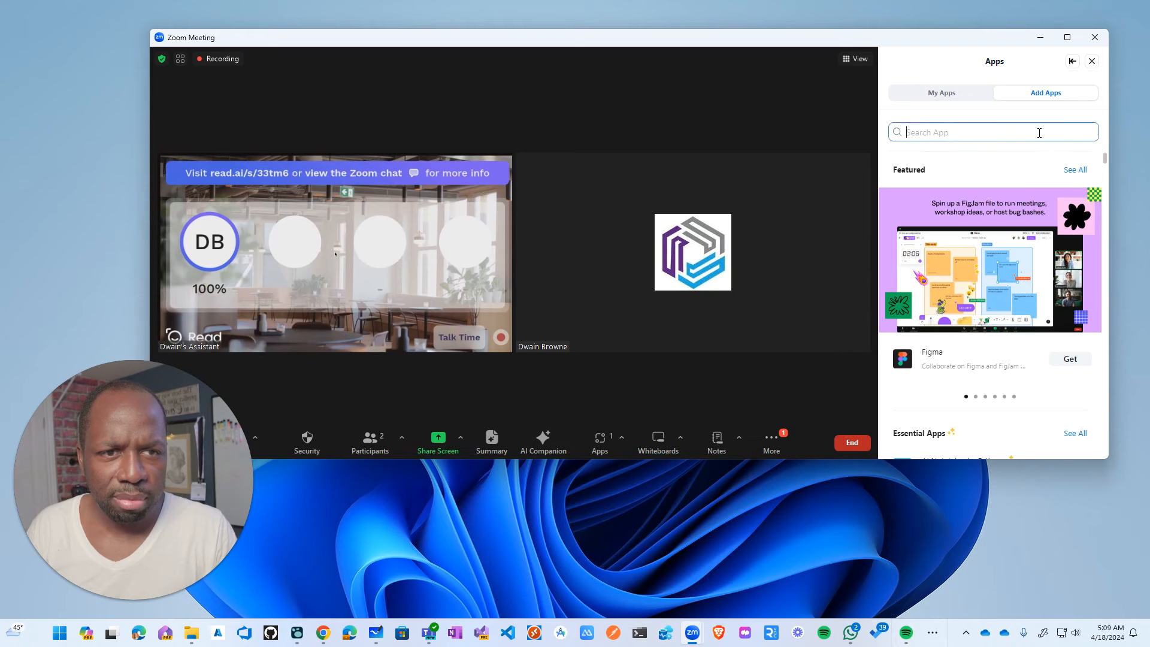
{"action": "type", "text": "sum"}
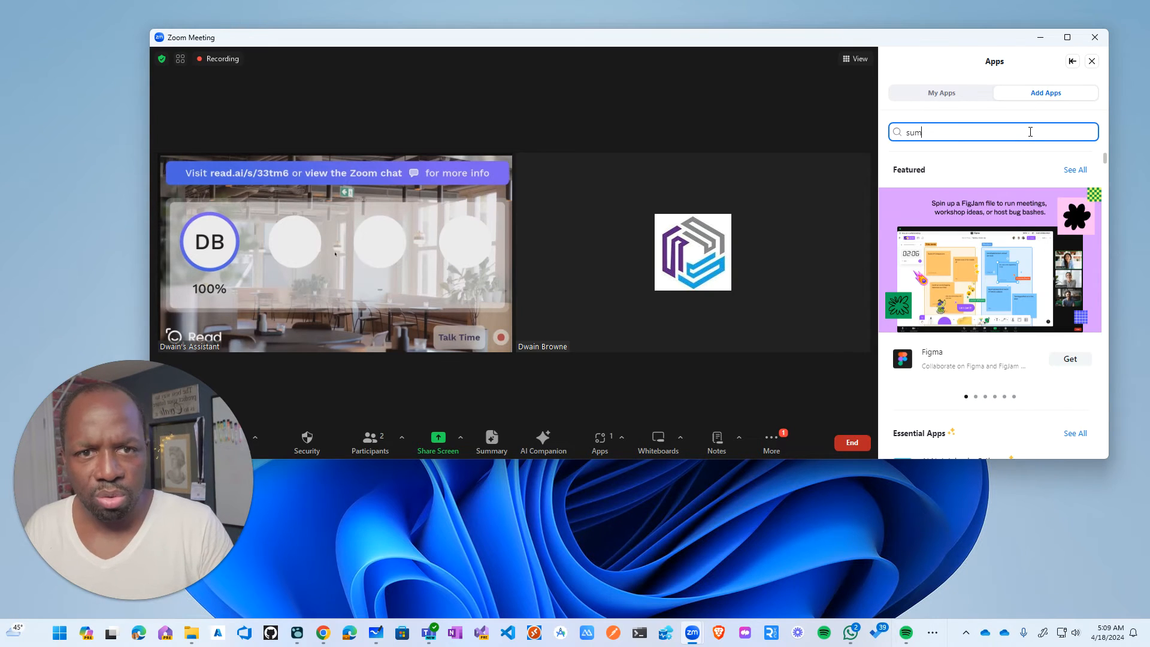
{"action": "left_click", "coordinate": [322, 632]}
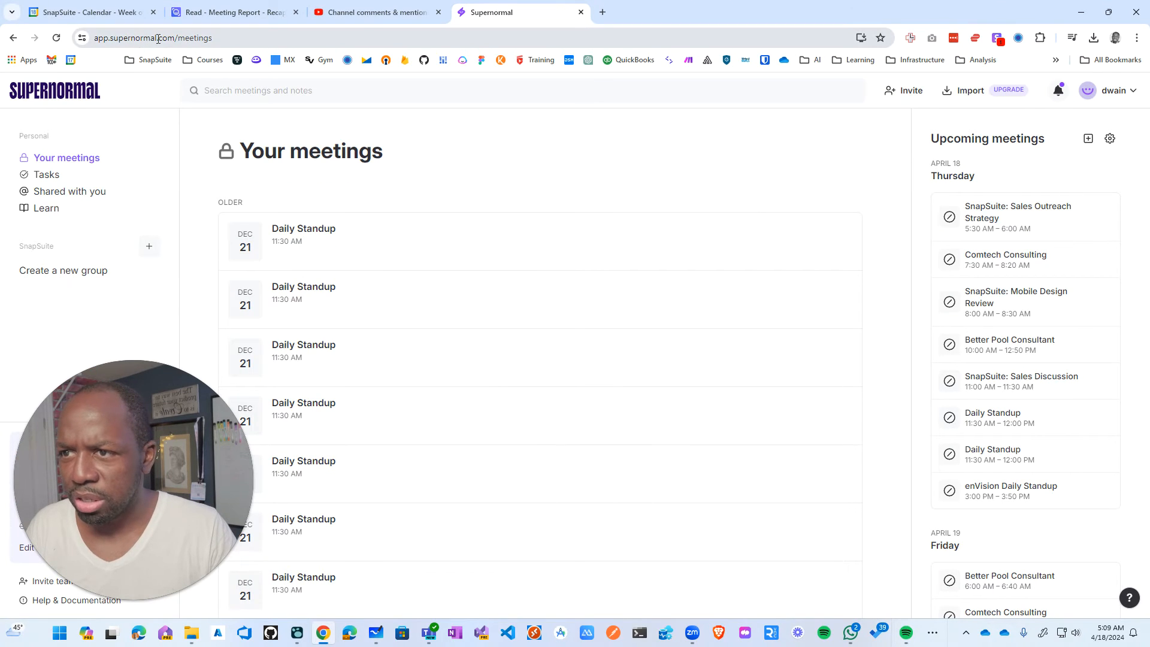
Search the Zoom app catalogue for 'supernormal' and find no matching app.
{"action": "left_click", "coordinate": [158, 38]}
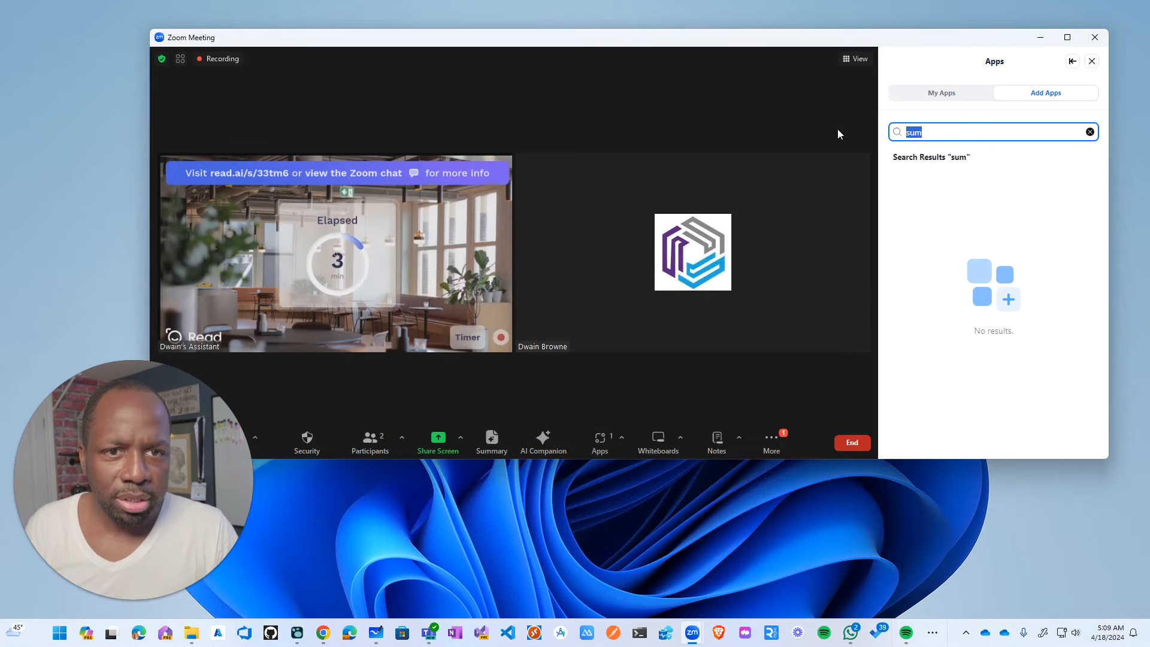
{"action": "type", "text": "supernormal"}
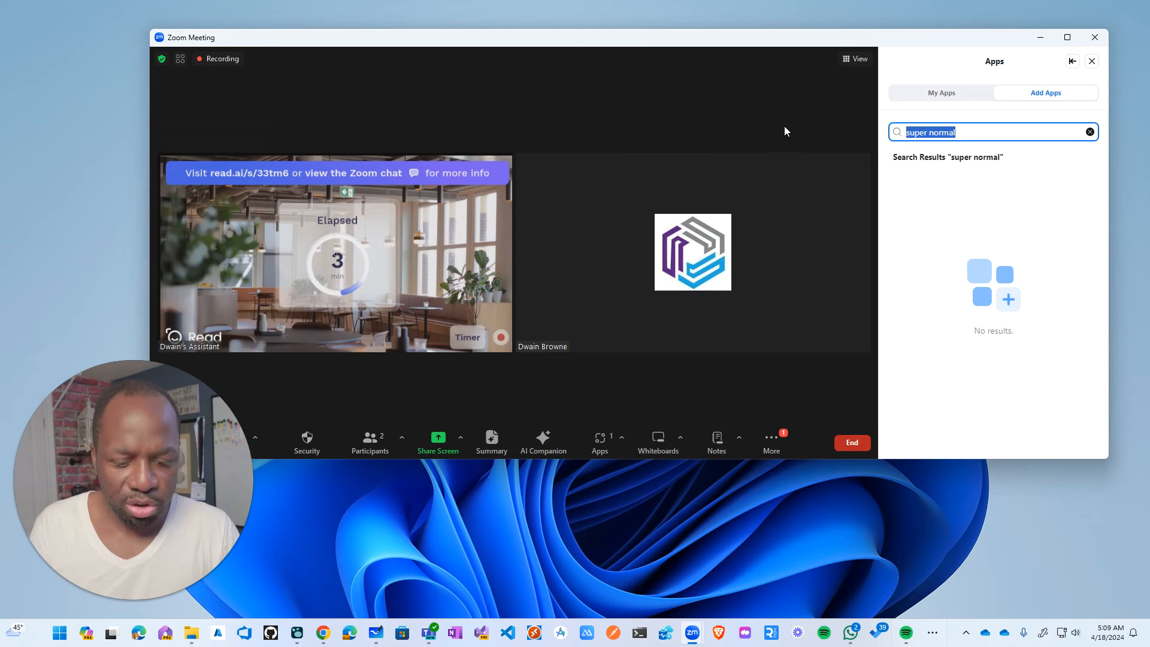
{"action": "left_click", "coordinate": [1089, 132]}
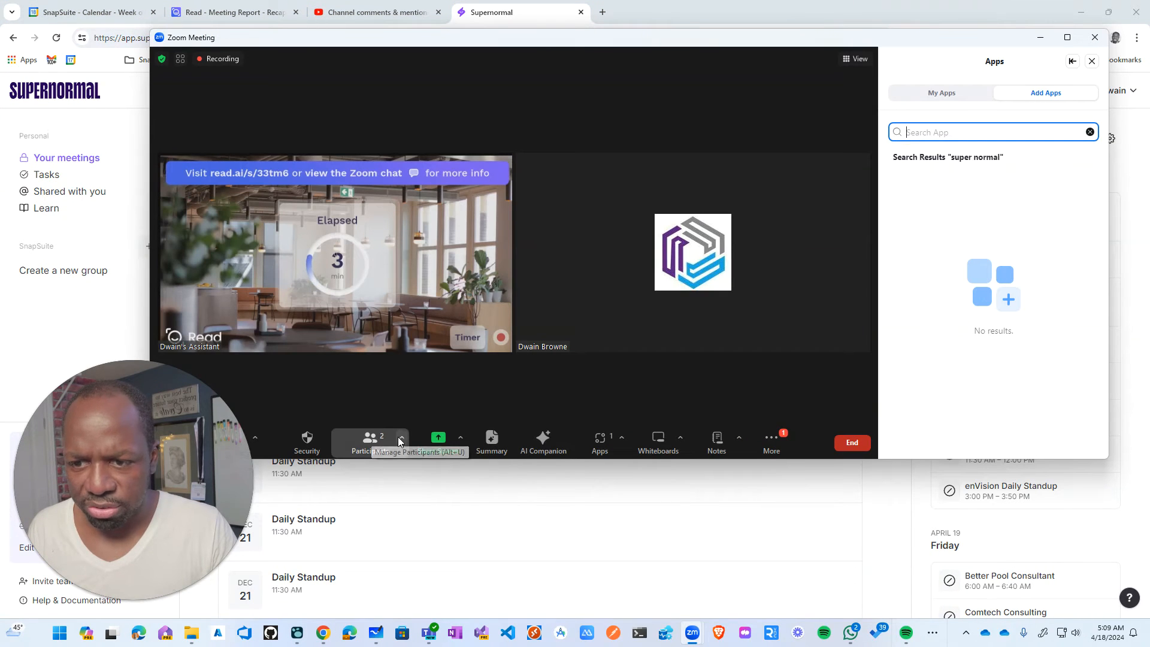
Invite Supernormal's AI assistant into the Zoom meeting using its invite link.
{"action": "left_click", "coordinate": [370, 440]}
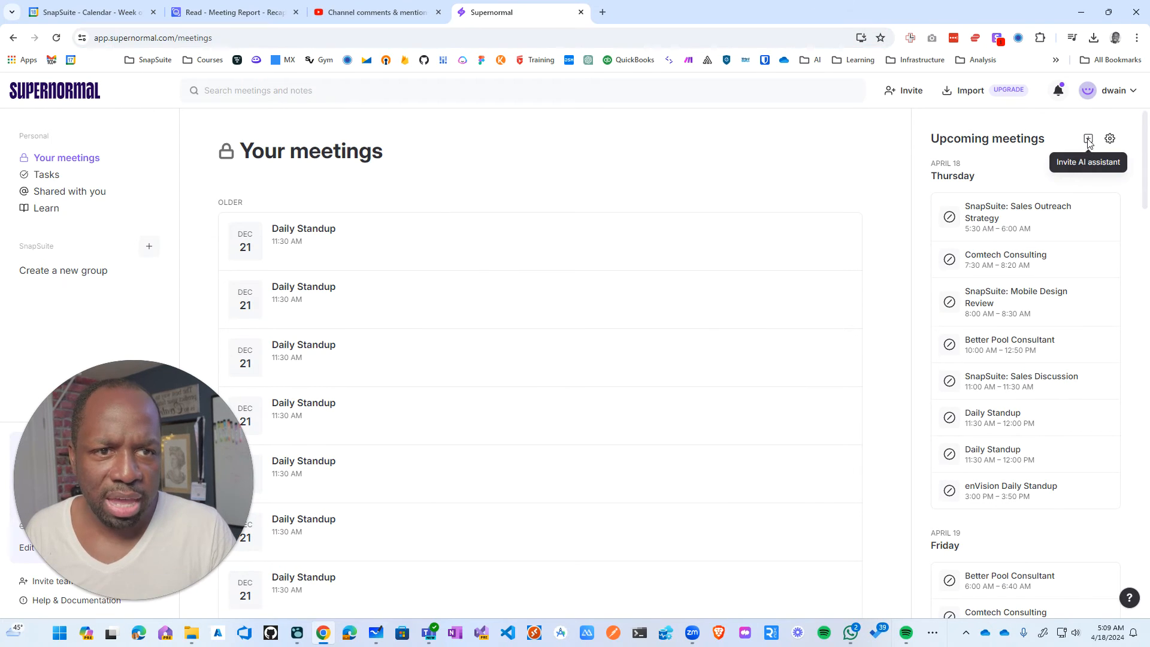
{"action": "left_click", "coordinate": [1088, 139]}
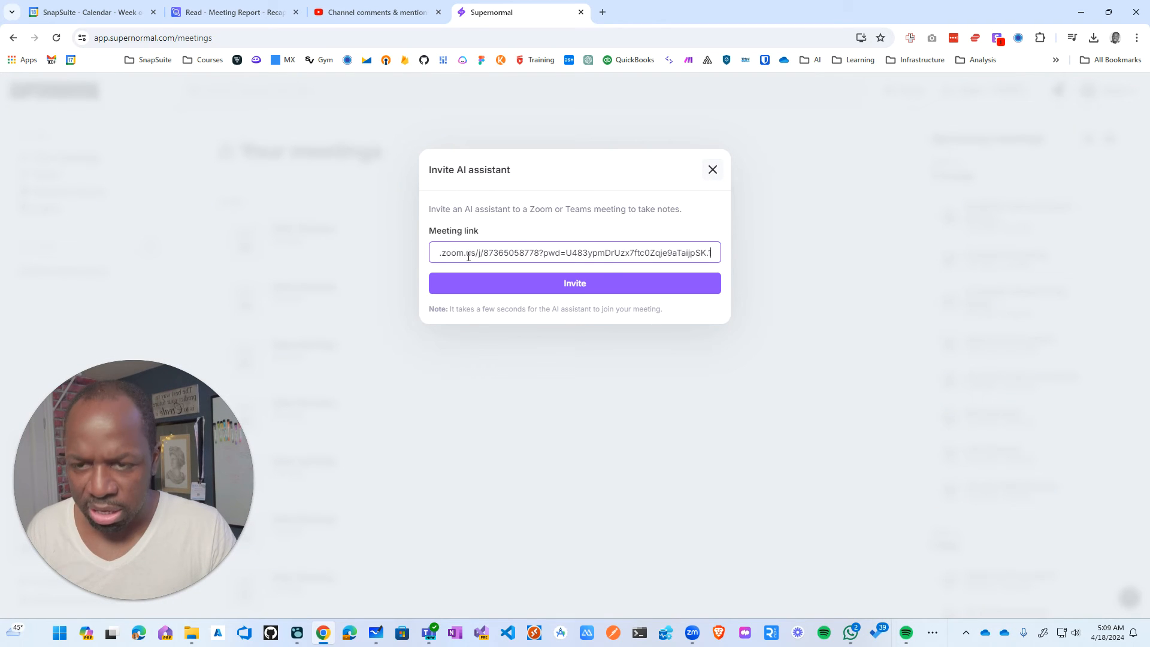
{"action": "left_click", "coordinate": [575, 283]}
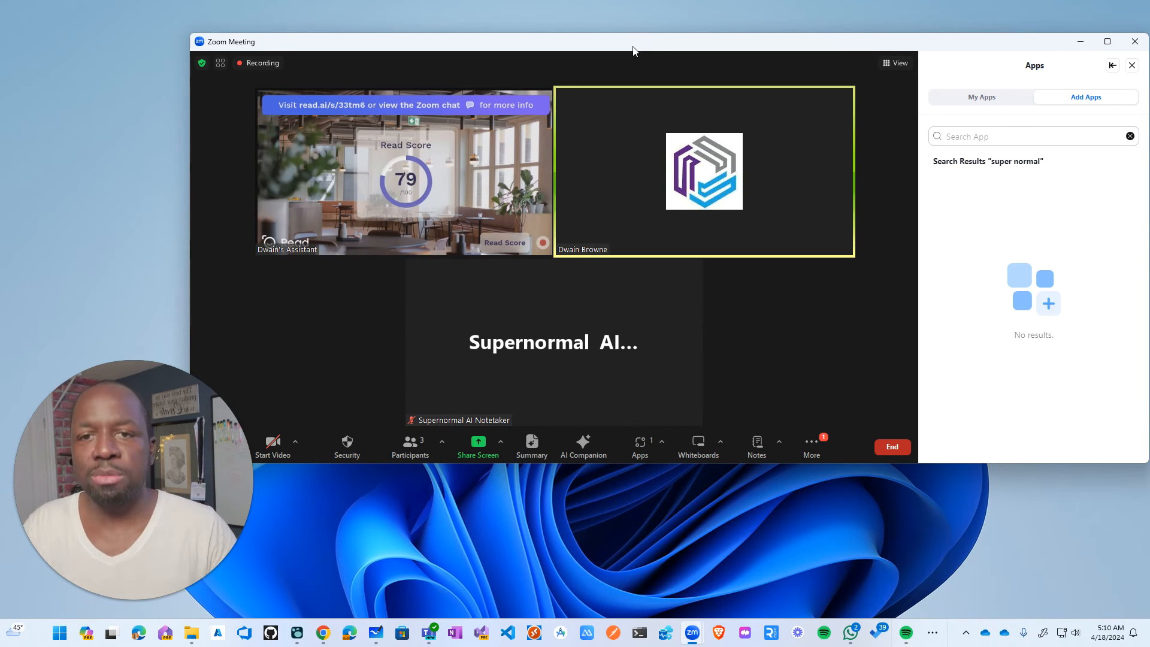
{"action": "mouse_move", "coordinate": [659, 123]}
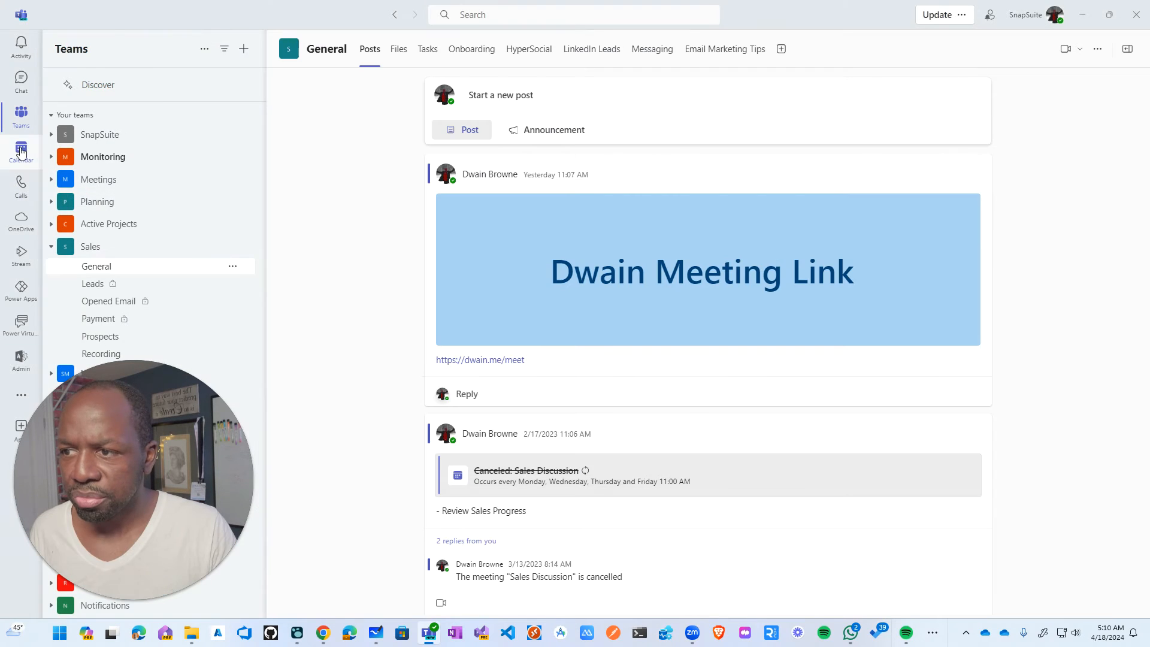
Show the Teams calendar work week, then clear the desktop of Zoom and Teams.
{"action": "left_click", "coordinate": [20, 152]}
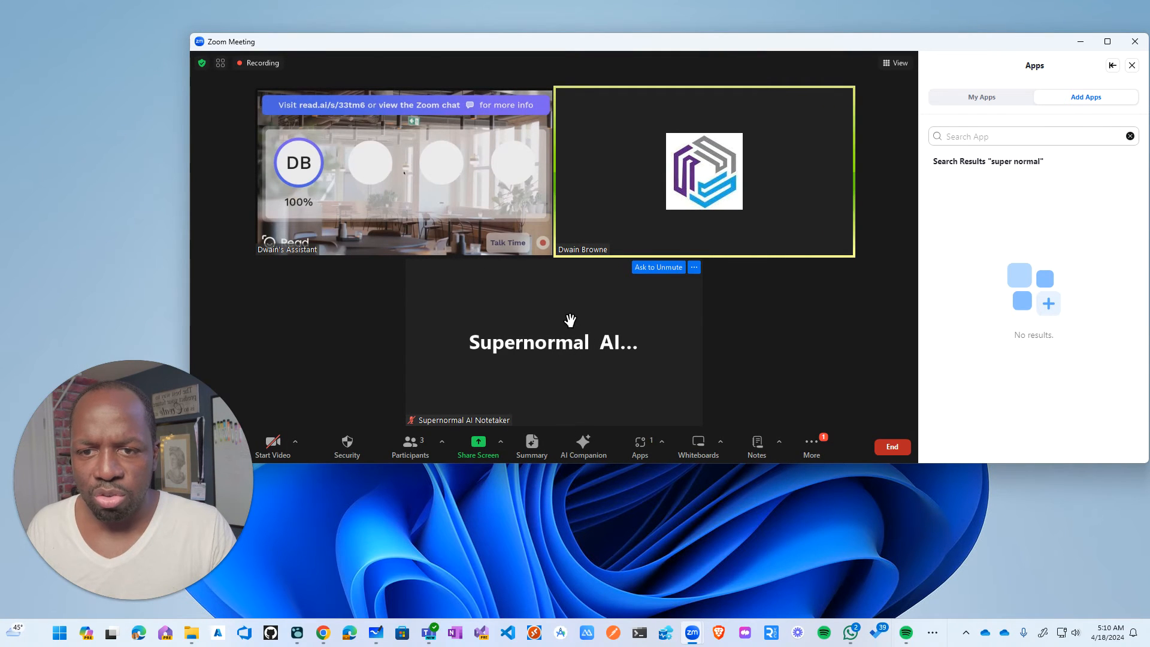
{"action": "left_click", "coordinate": [891, 447]}
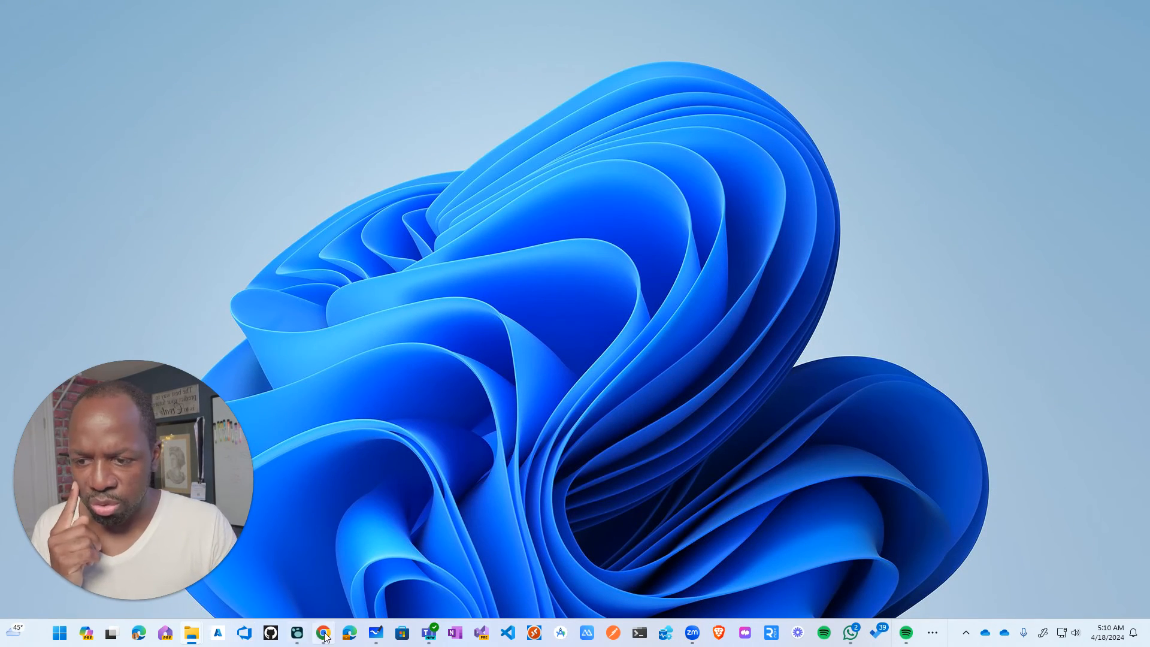
{"action": "mouse_move", "coordinate": [322, 633]}
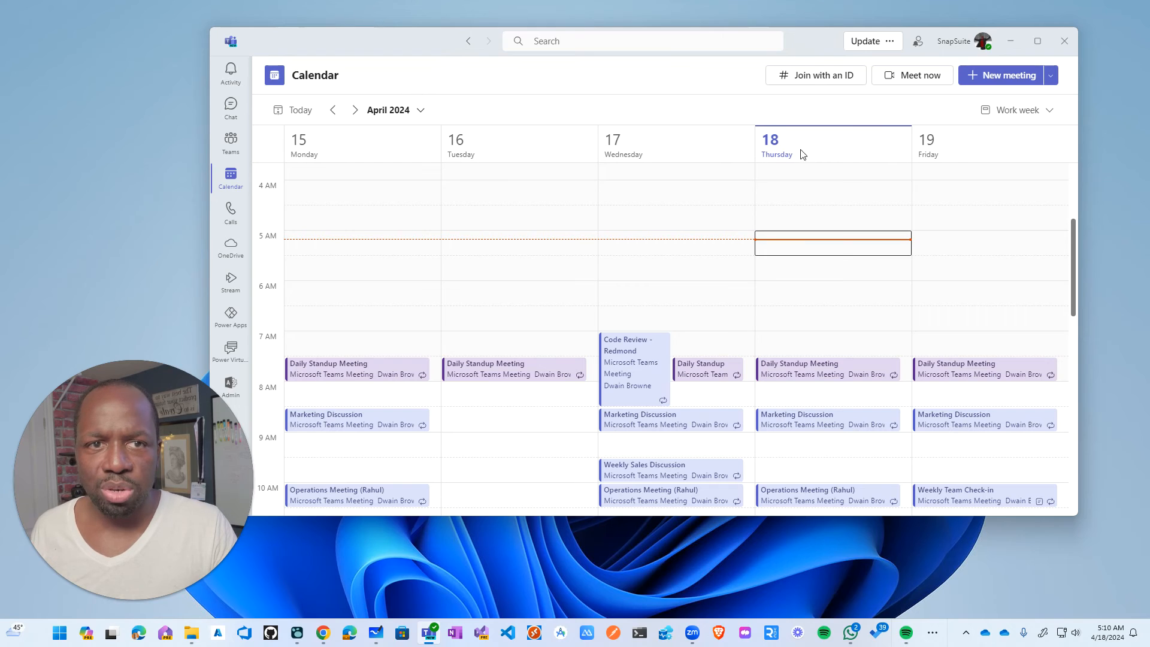
Start an instant Teams meeting with a shareable link.
{"action": "left_click", "coordinate": [911, 75]}
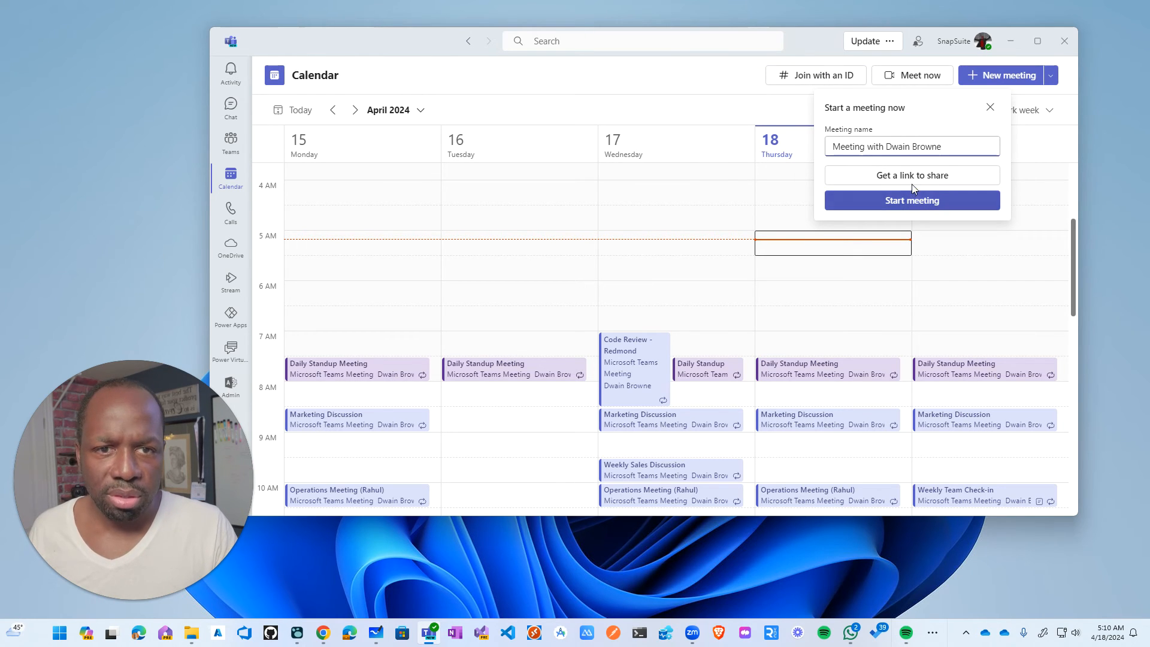
{"action": "left_click", "coordinate": [912, 200]}
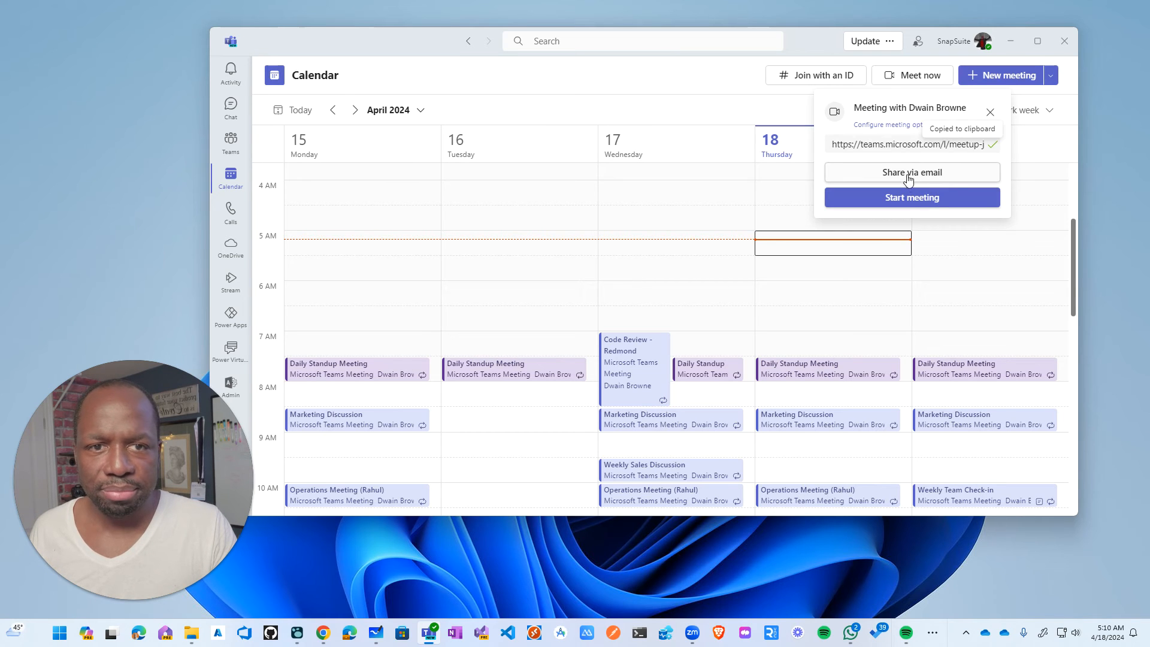
{"action": "left_click", "coordinate": [912, 197]}
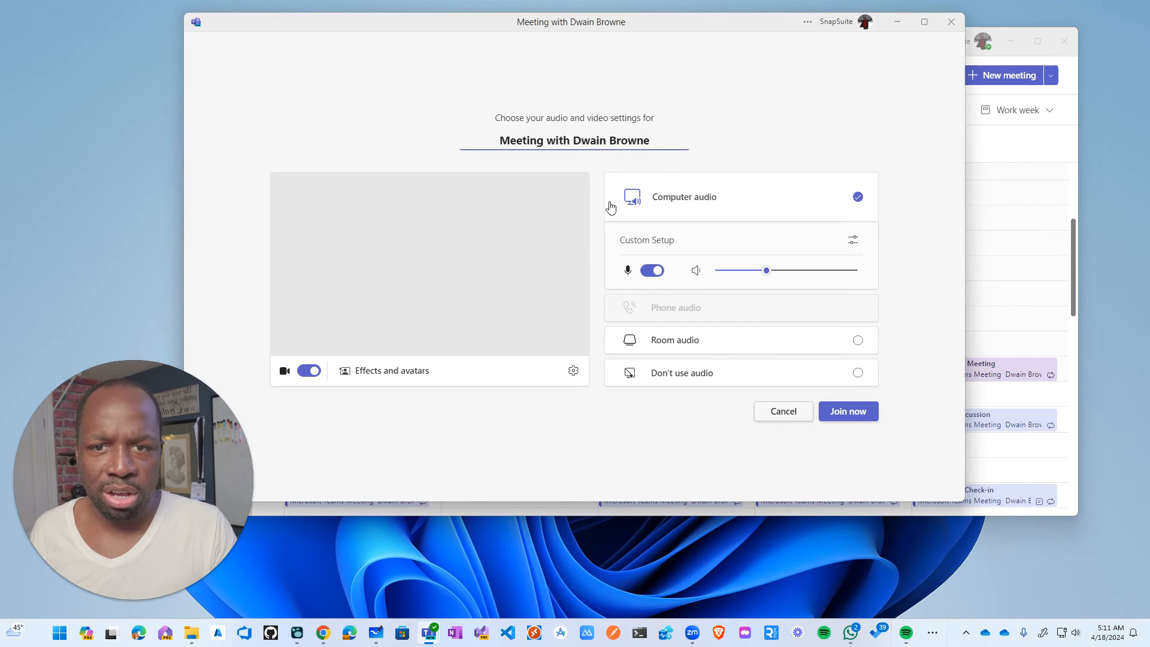
Join the meeting from the pre-join screen with the camera turned off.
{"action": "left_click", "coordinate": [309, 370]}
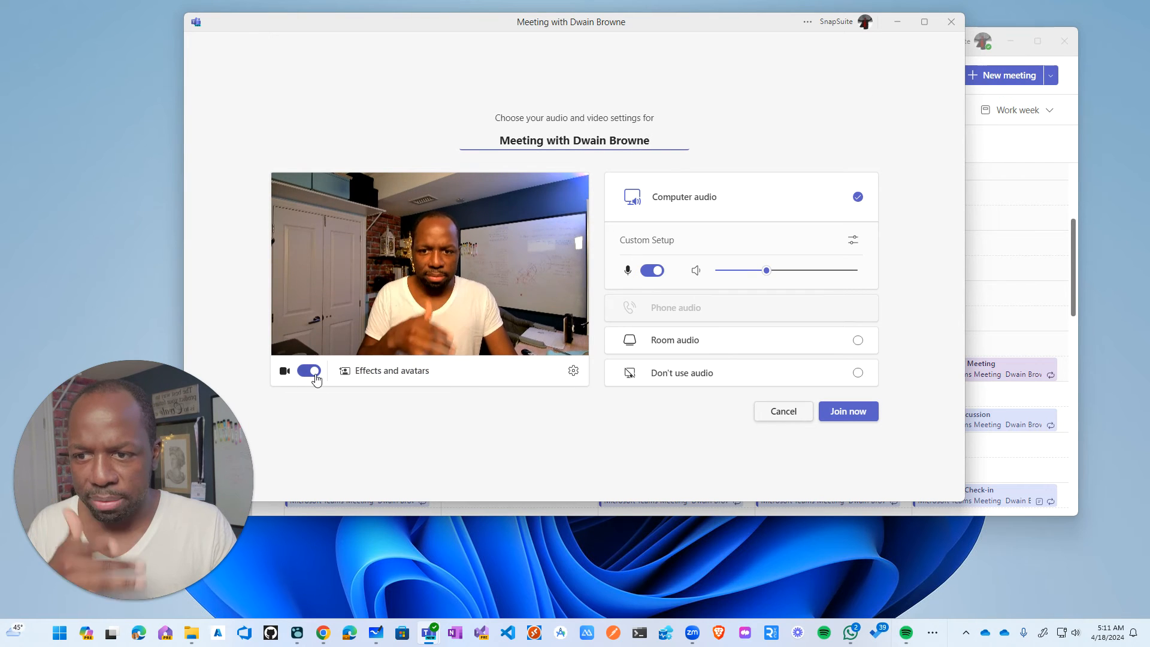
{"action": "left_click", "coordinate": [307, 371]}
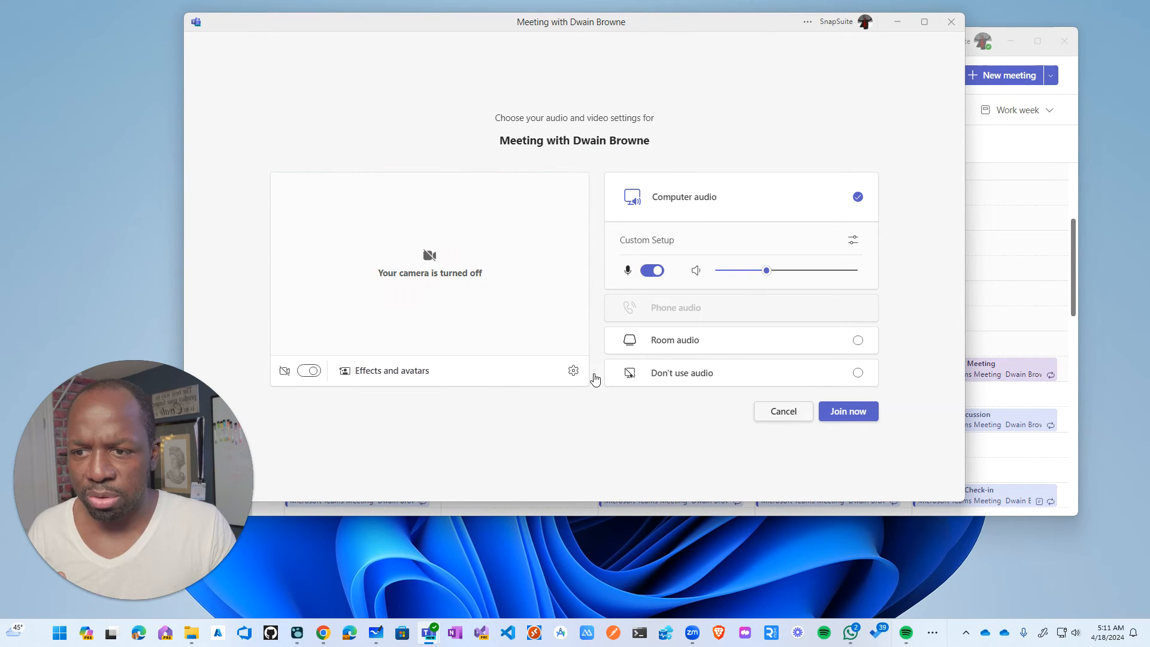
{"action": "left_click", "coordinate": [847, 411]}
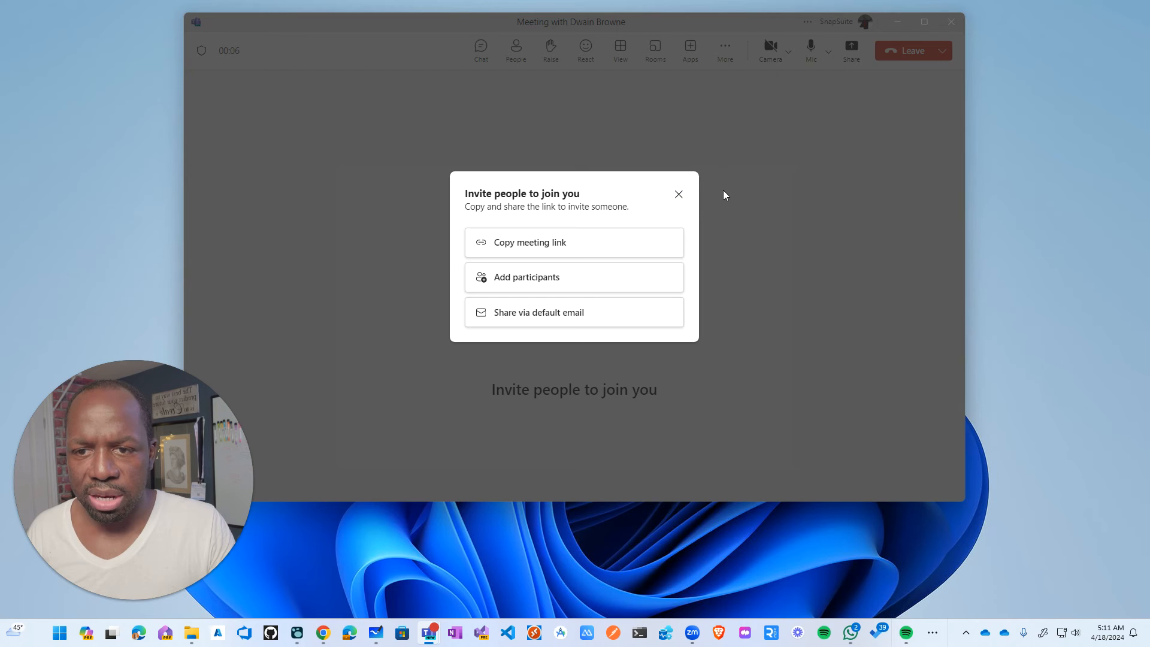
Dismiss the invite prompt and send the Supernormal notetaker bot from Chrome, then hide the browser.
{"action": "left_click", "coordinate": [679, 194]}
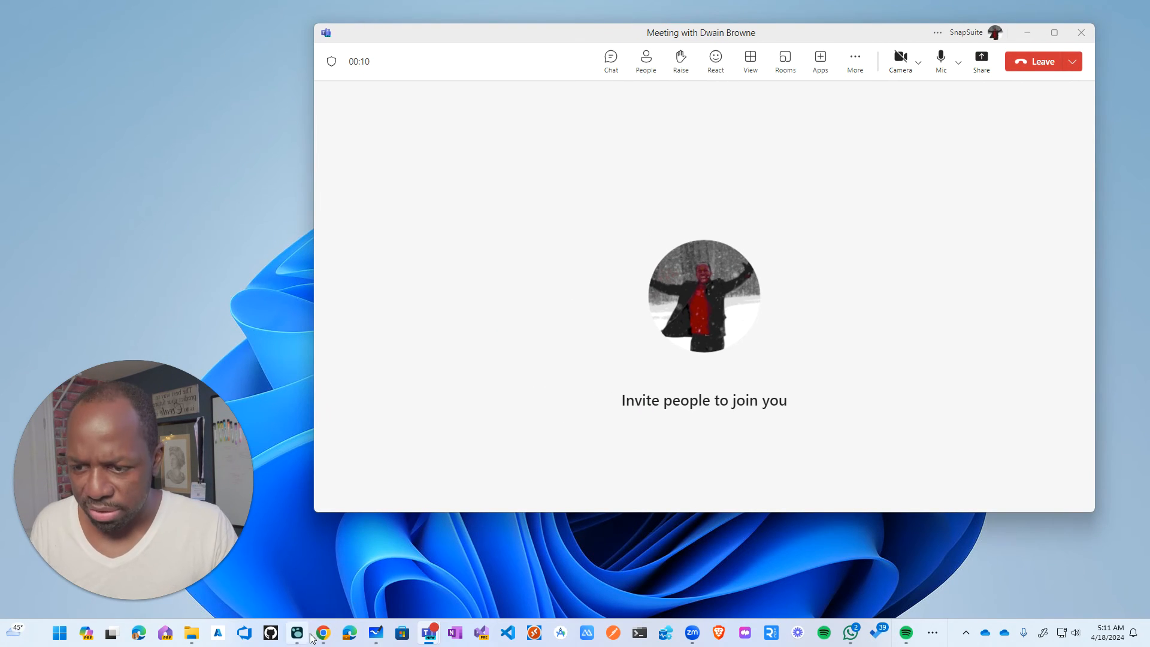
{"action": "left_click", "coordinate": [322, 633]}
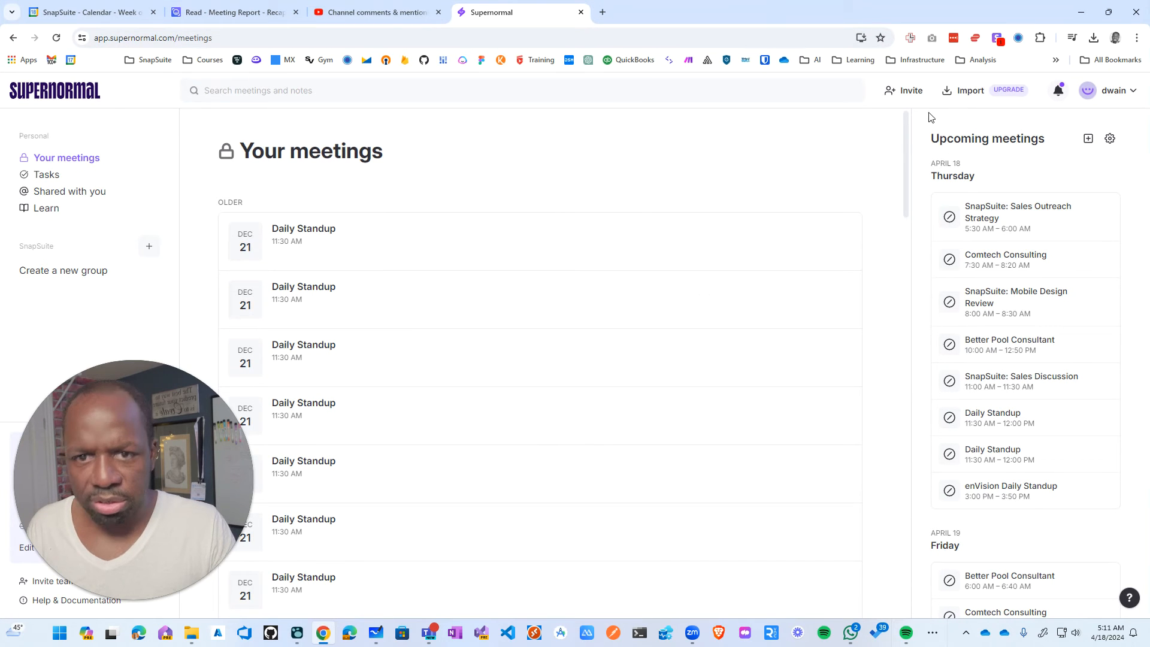
{"action": "left_click", "coordinate": [910, 90]}
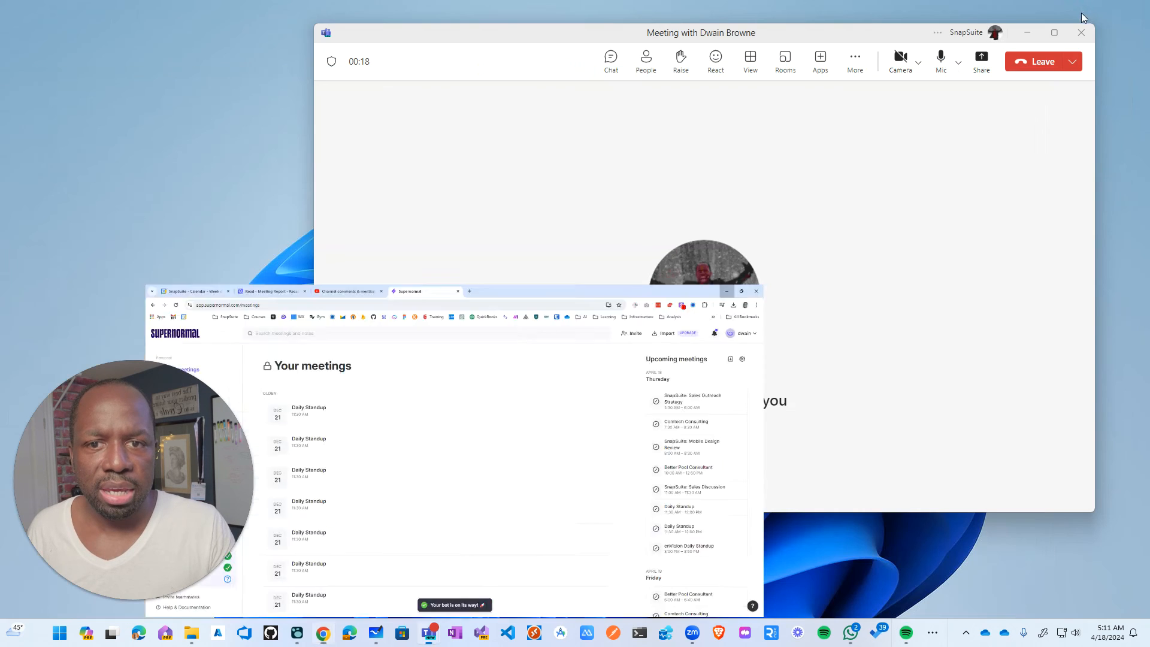
{"action": "left_click", "coordinate": [727, 291]}
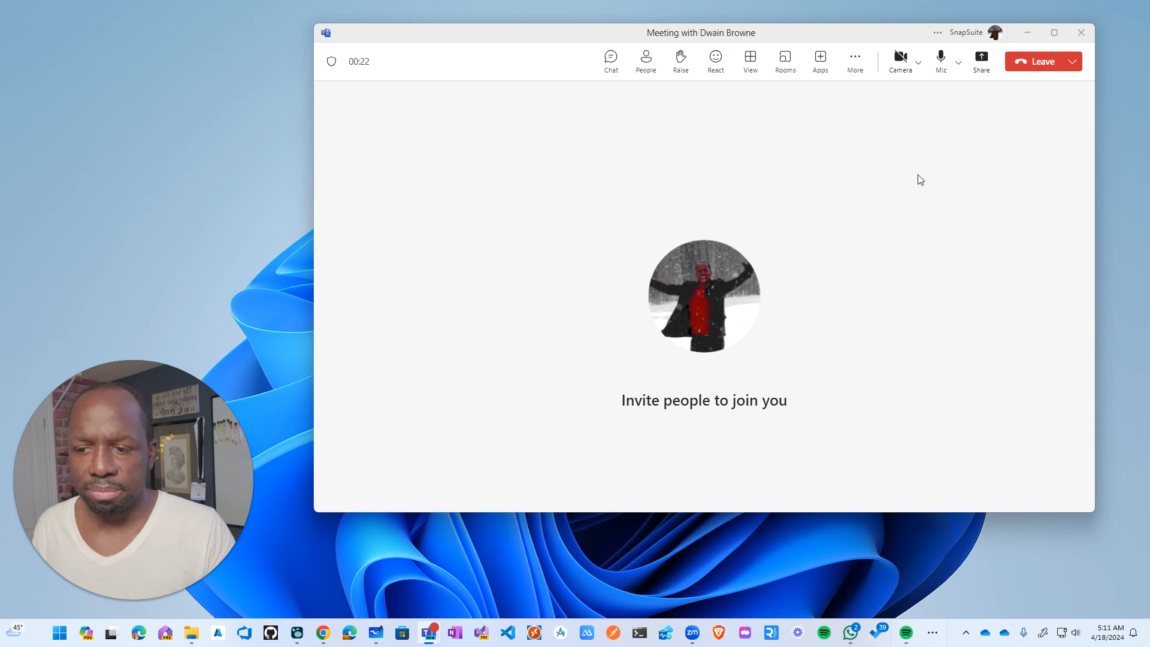
{"action": "mouse_move", "coordinate": [776, 242]}
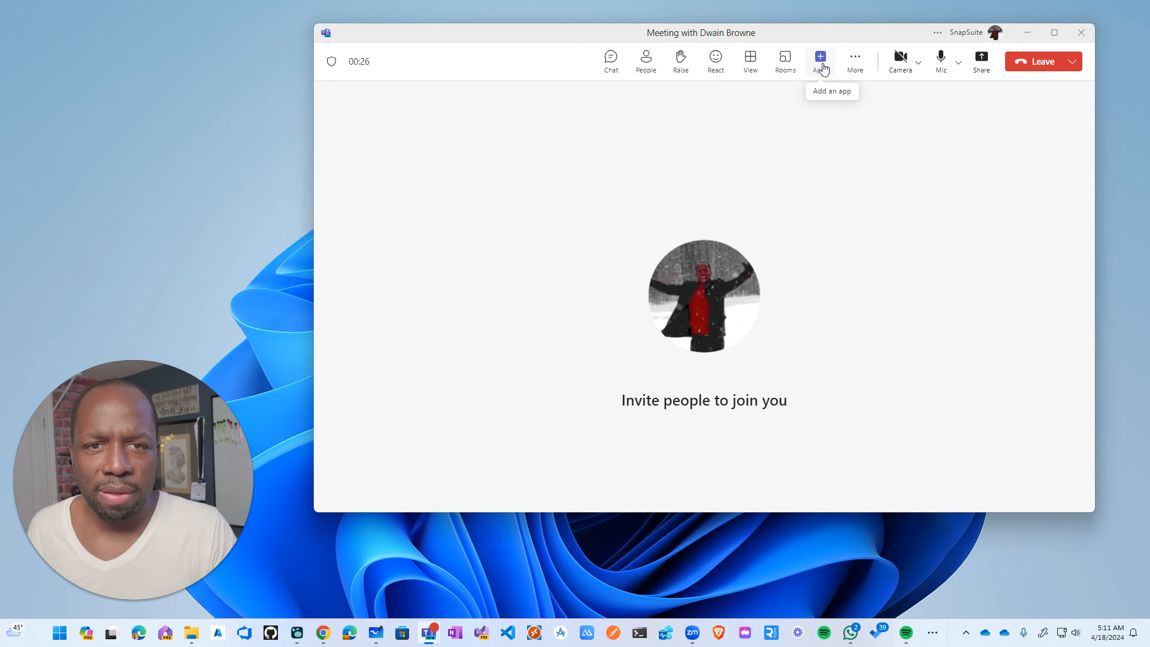
Show the Teams meeting's apps panel.
{"action": "left_click", "coordinate": [819, 61]}
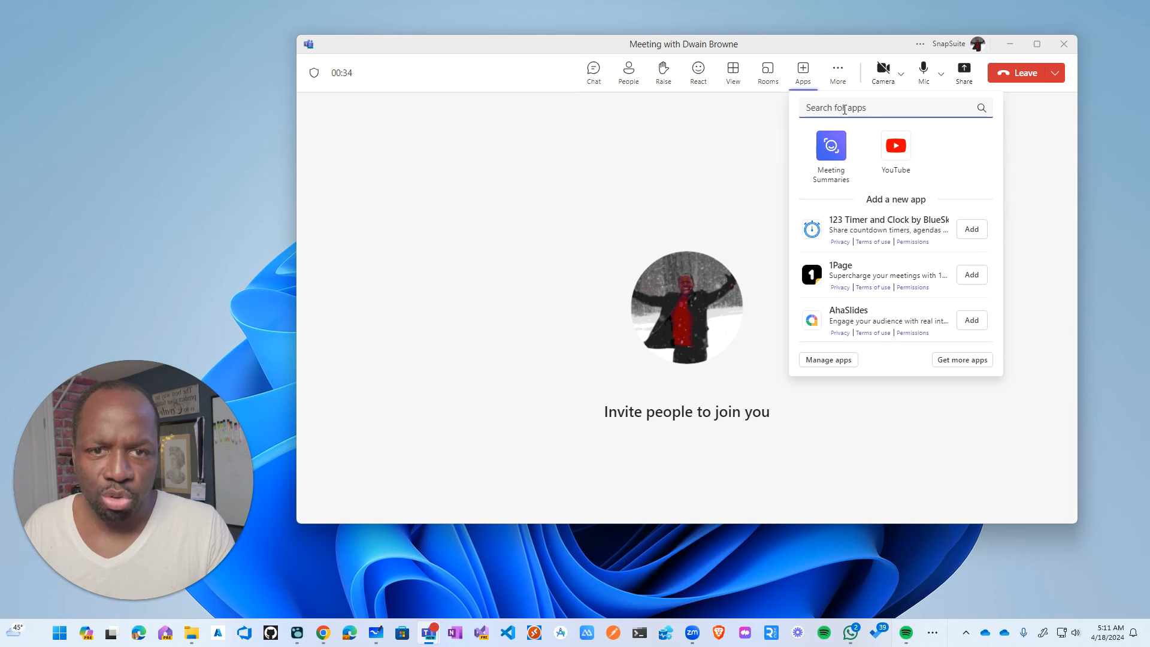
Search the Teams meeting apps for 'meeting' to list Meeting Summaries and related apps.
{"action": "type", "text": "meeting"}
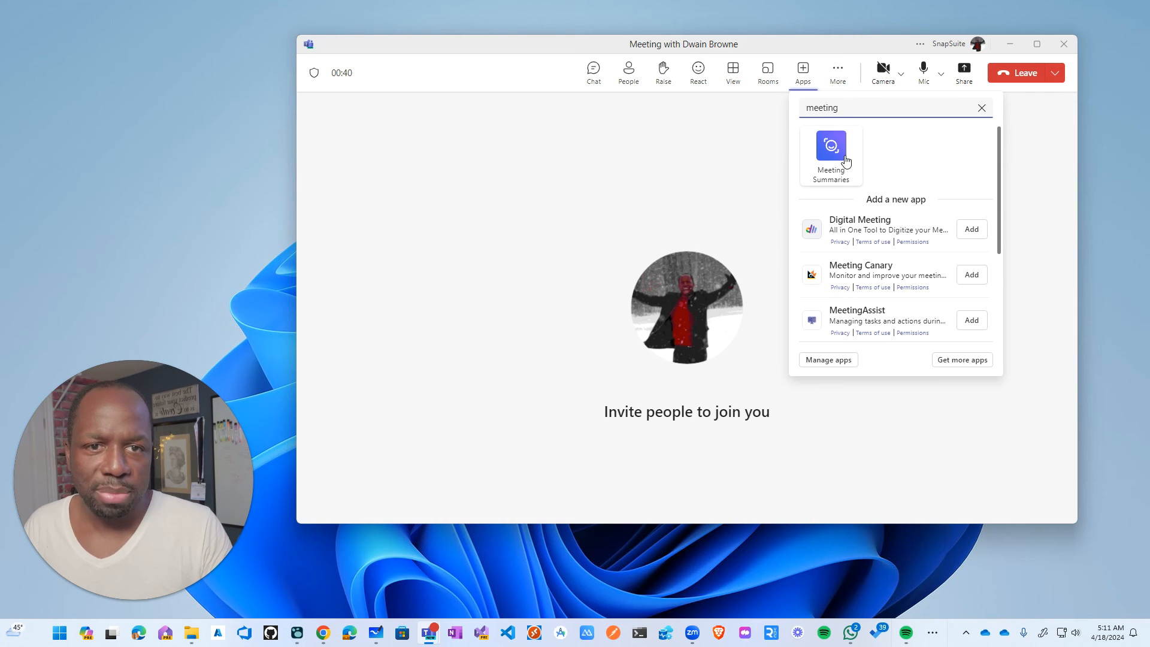
{"action": "mouse_move", "coordinate": [853, 146]}
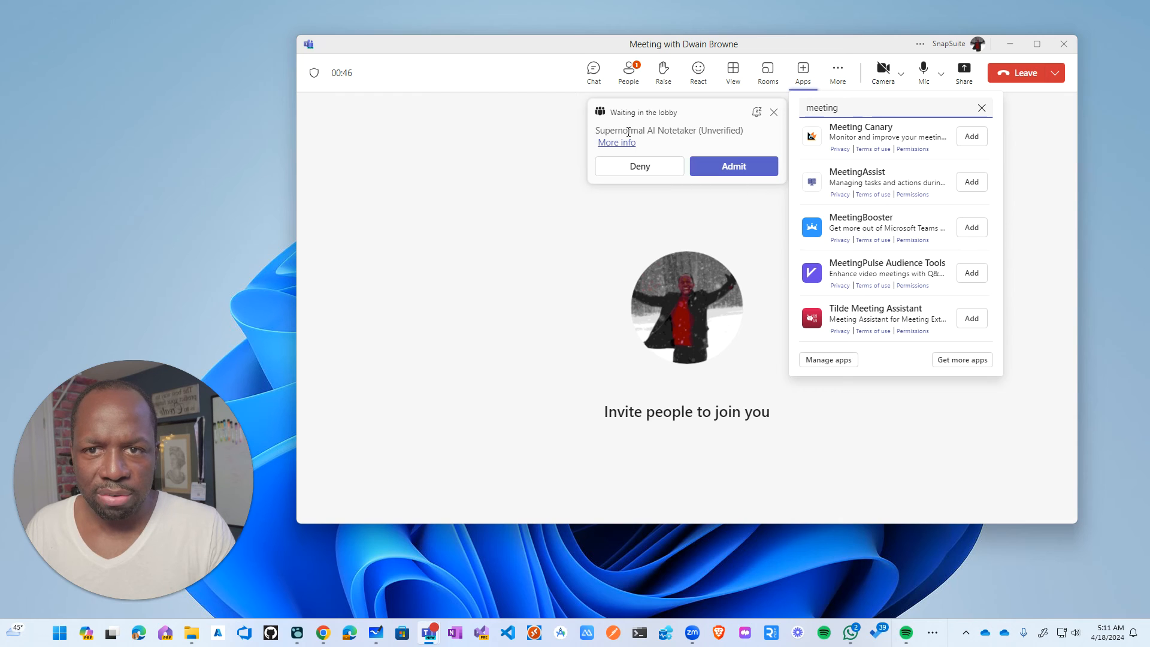
Admit the Supernormal AI Notetaker from the Teams lobby.
{"action": "left_click", "coordinate": [734, 165]}
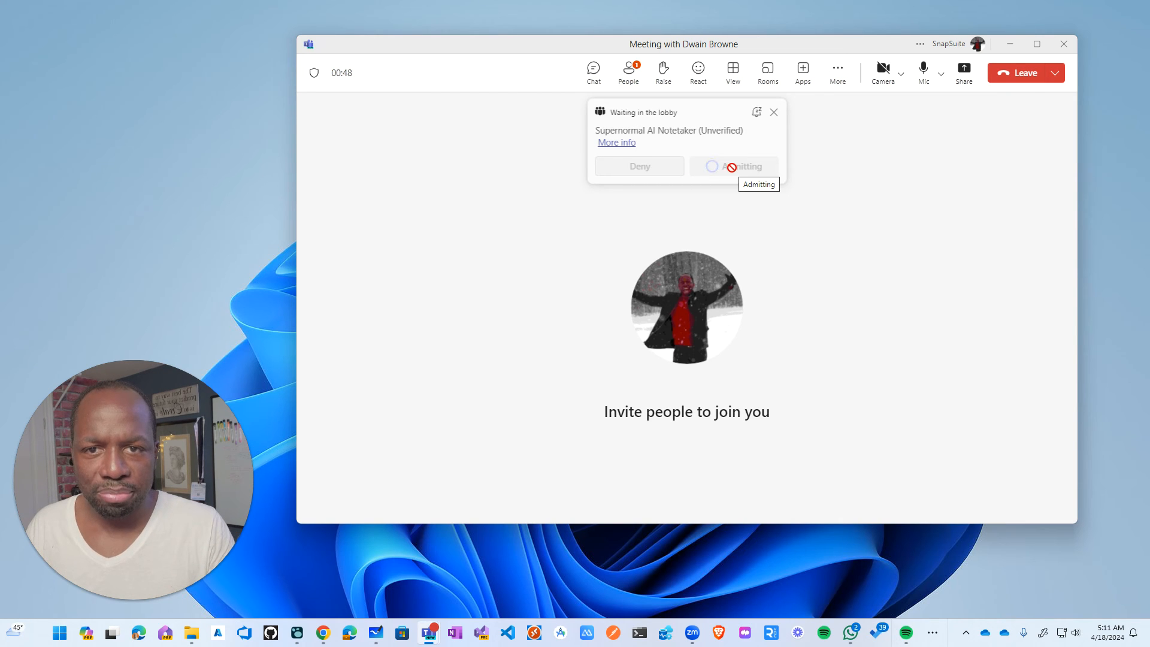
{"action": "left_click", "coordinate": [743, 167]}
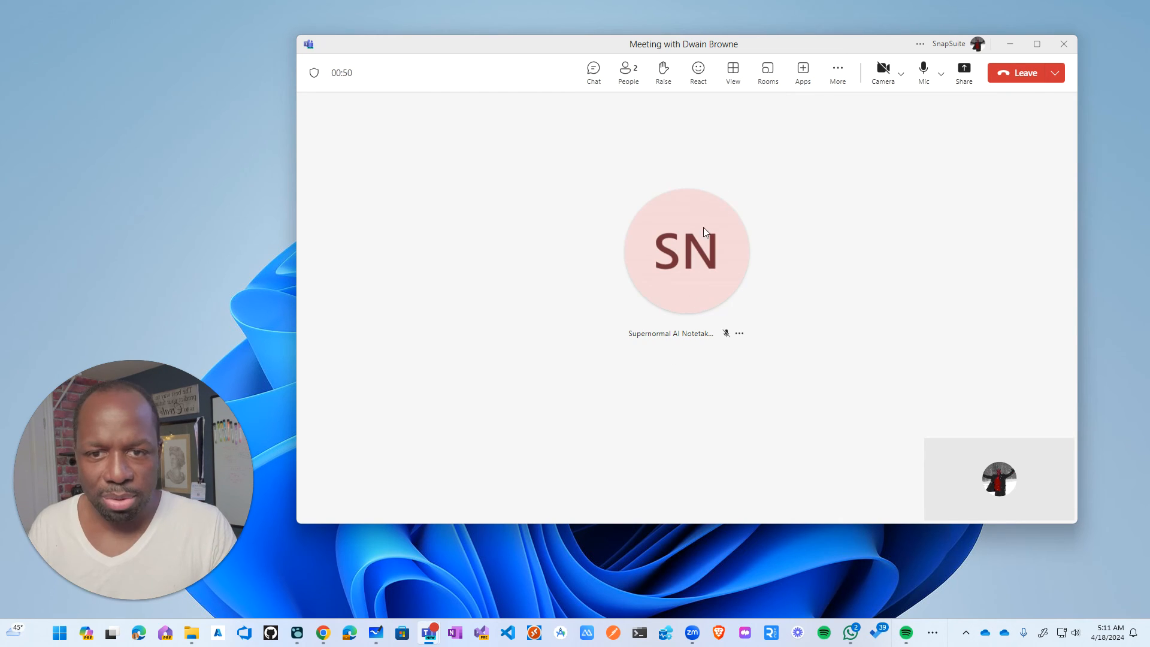
Launch the Meeting Summaries from Read AI app from the meeting's apps list.
{"action": "left_click", "coordinate": [837, 73]}
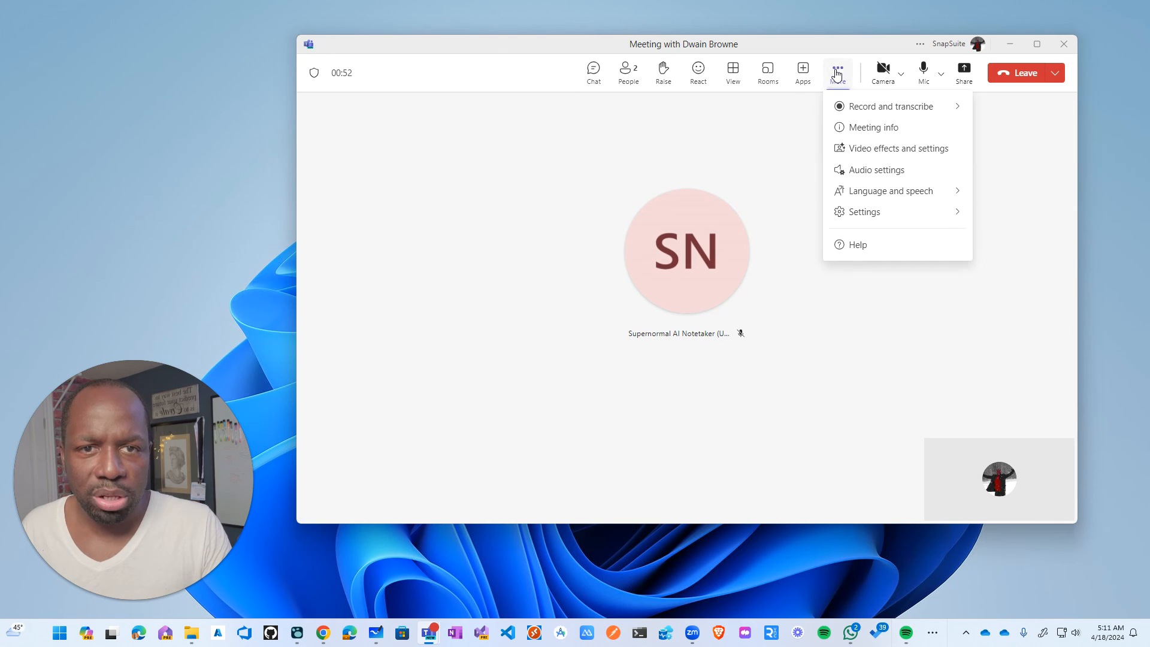
{"action": "left_click", "coordinate": [803, 73]}
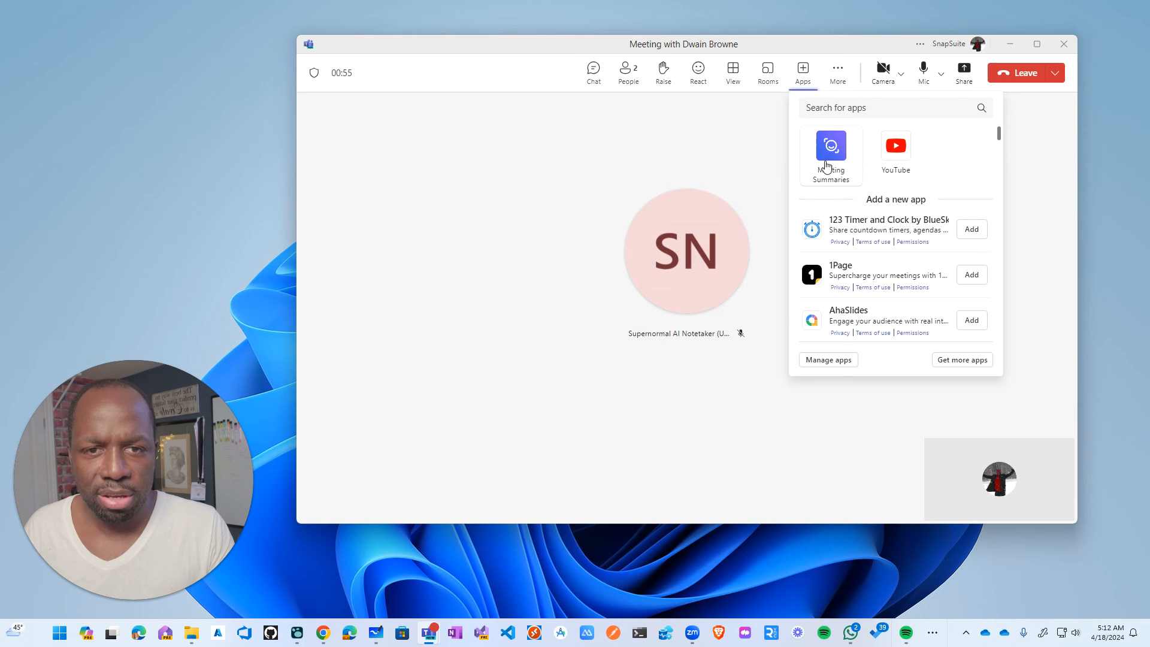
{"action": "left_click", "coordinate": [831, 154]}
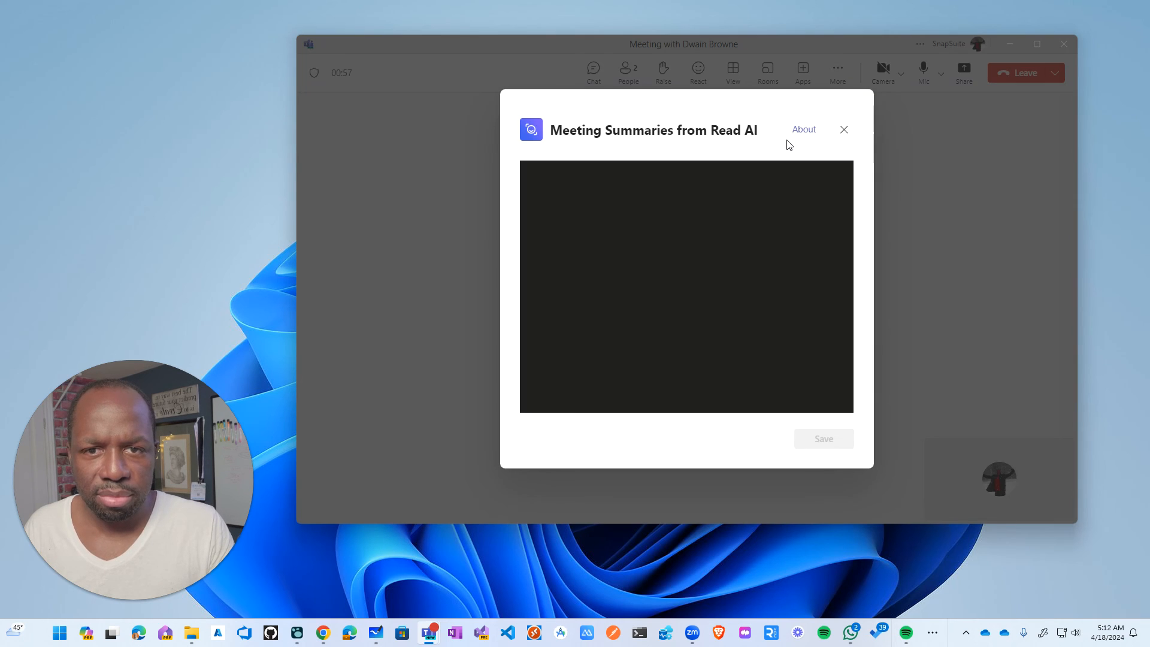
Add the Read app and send its assistant into the meeting via the pasted meeting link.
{"action": "left_click", "coordinate": [844, 130]}
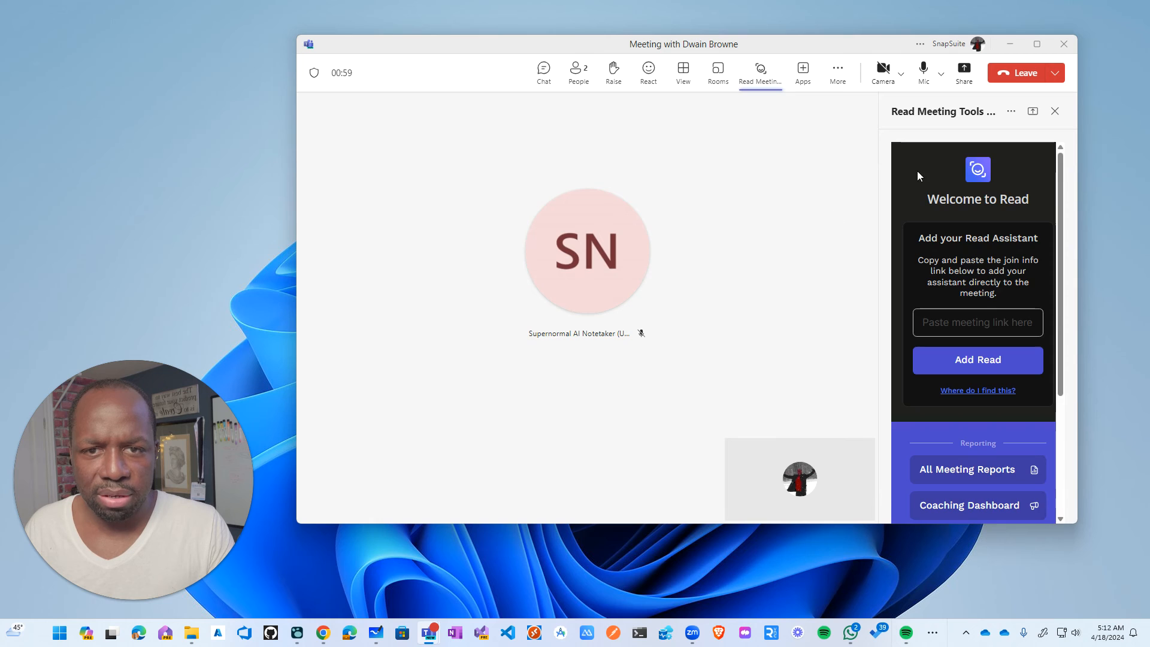
{"action": "type", "text": "-a802ff20c885%22%7D"}
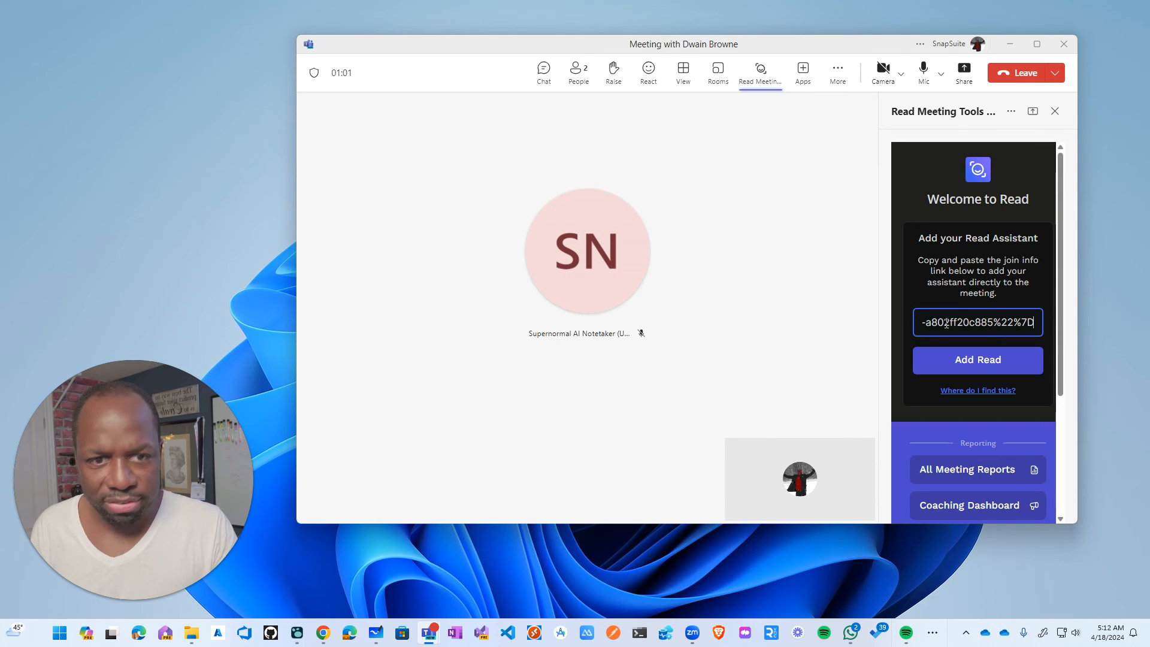
{"action": "left_click", "coordinate": [978, 360]}
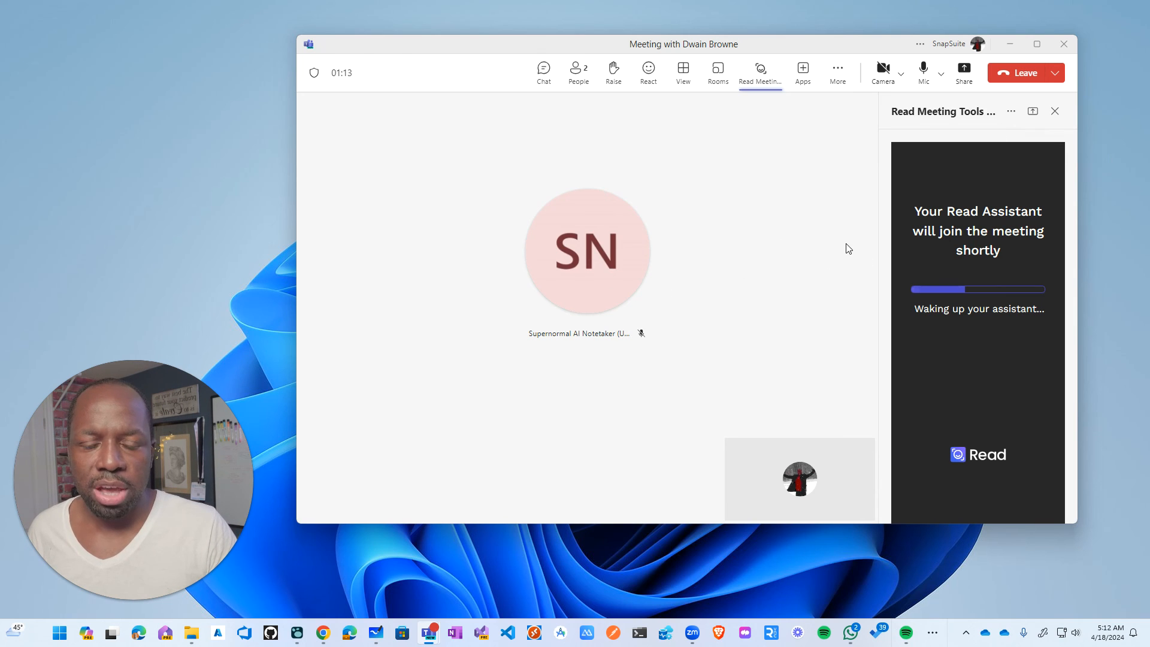
{"action": "mouse_move", "coordinate": [857, 223]}
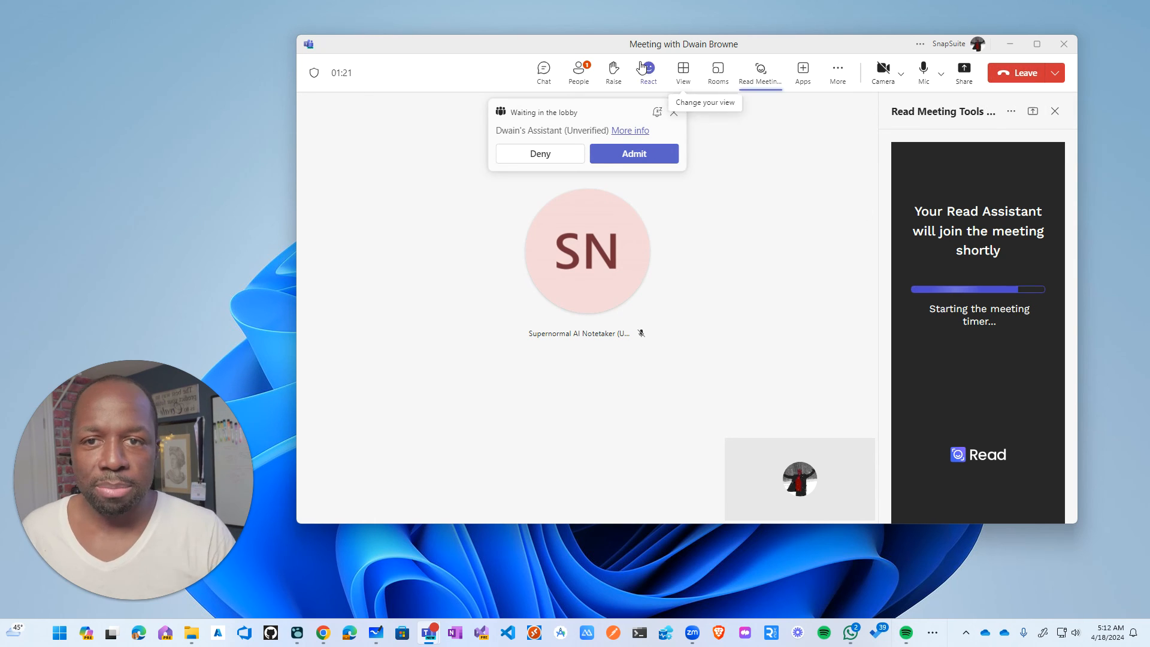
Admit the Read assistant from the Teams lobby.
{"action": "left_click", "coordinate": [634, 153]}
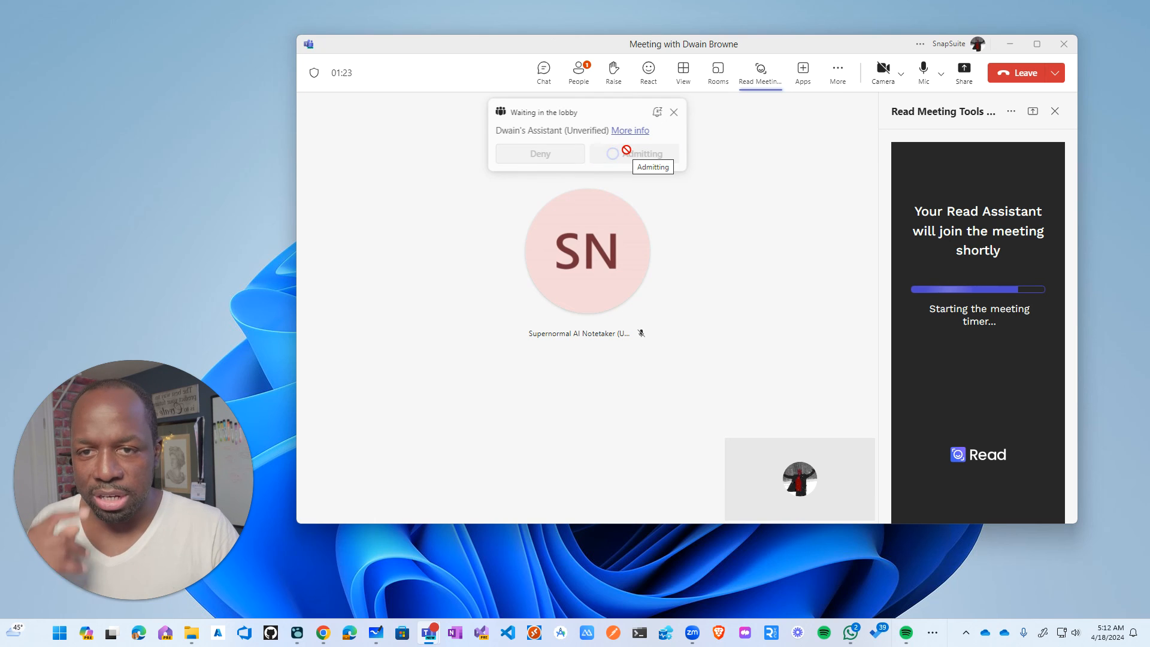
{"action": "left_click", "coordinate": [633, 153]}
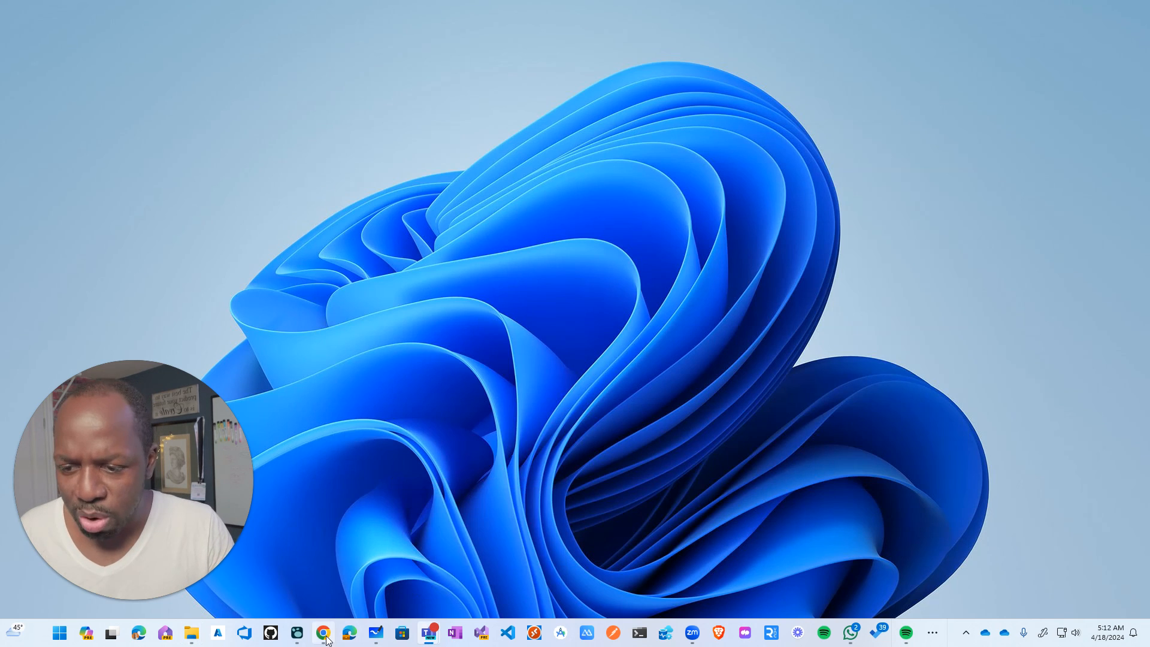
View the Read AI Zoom meeting report's summary and chapter topics in Chrome.
{"action": "left_click", "coordinate": [322, 631]}
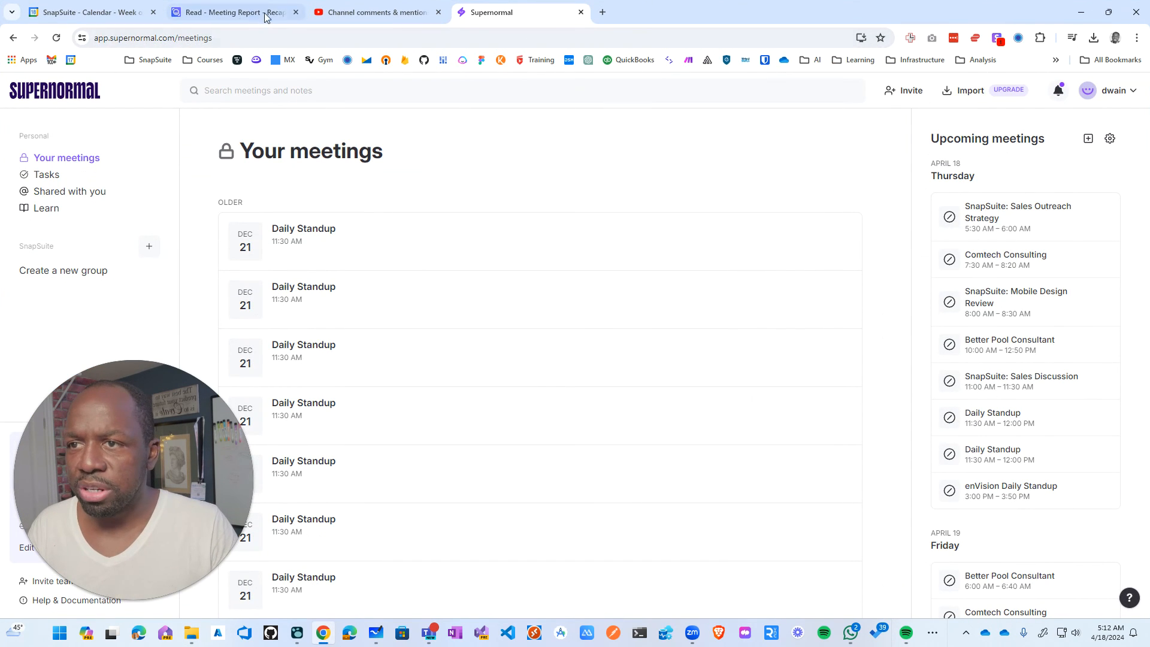
{"action": "left_click", "coordinate": [228, 12]}
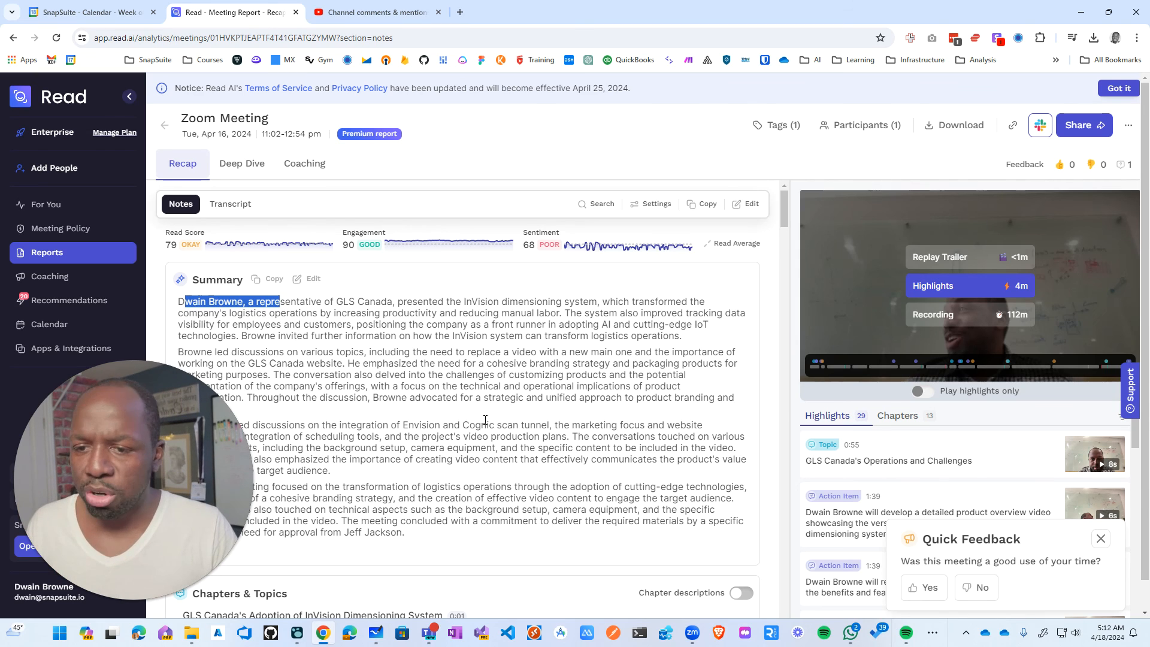
{"action": "scroll", "scroll_direction": "down", "scroll_amount": 3}
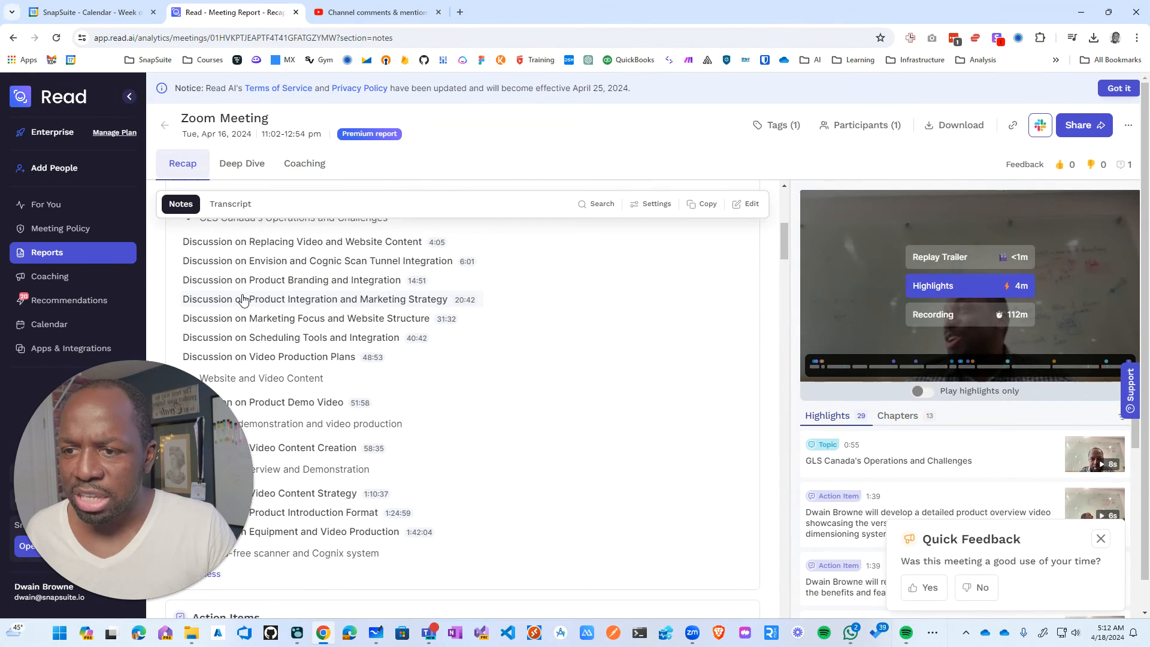